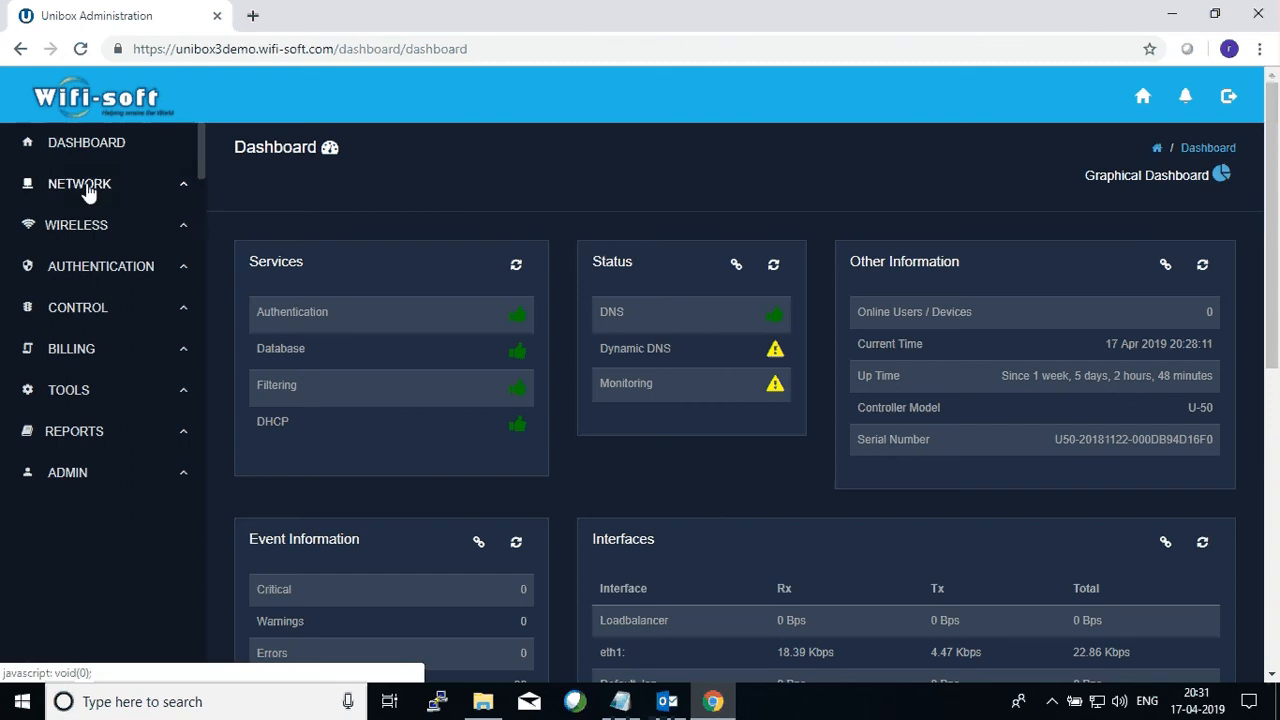
# Open the WAN profiles page under the Network section of the sidebar.
pyautogui.click(79, 183)
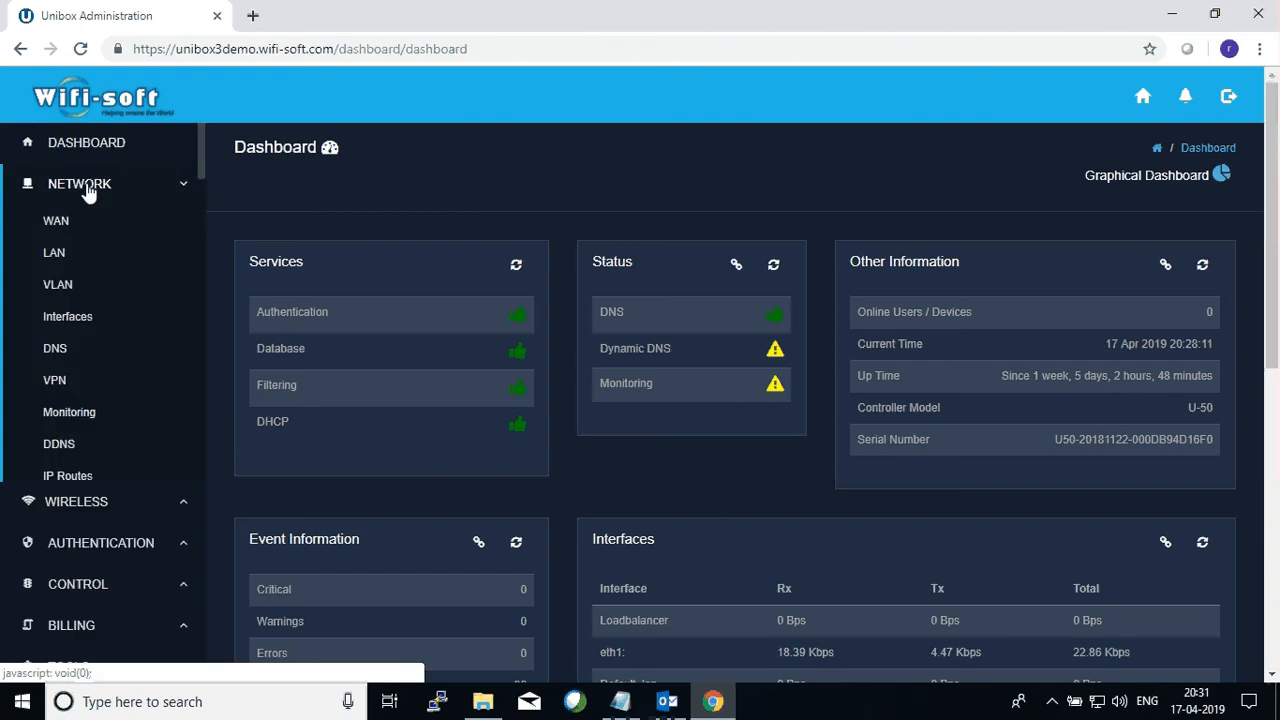
pyautogui.click(56, 221)
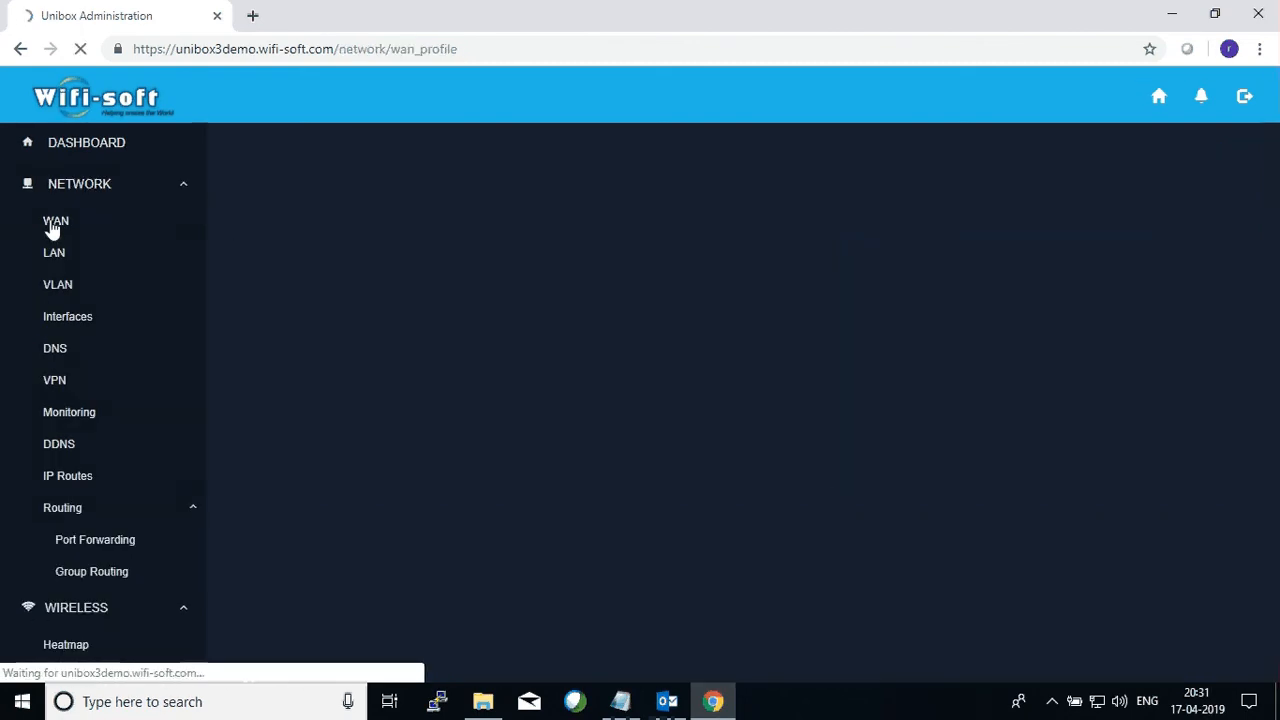
pyautogui.click(56, 221)
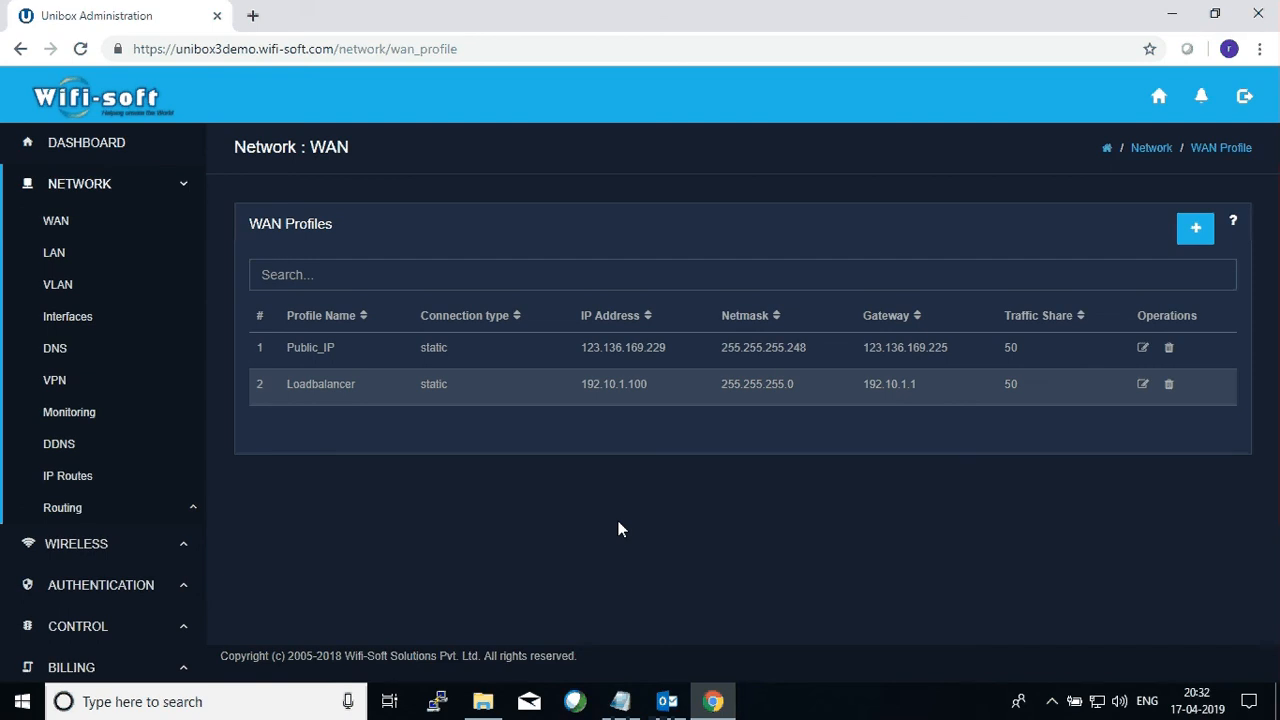
pyautogui.moveTo(461, 434)
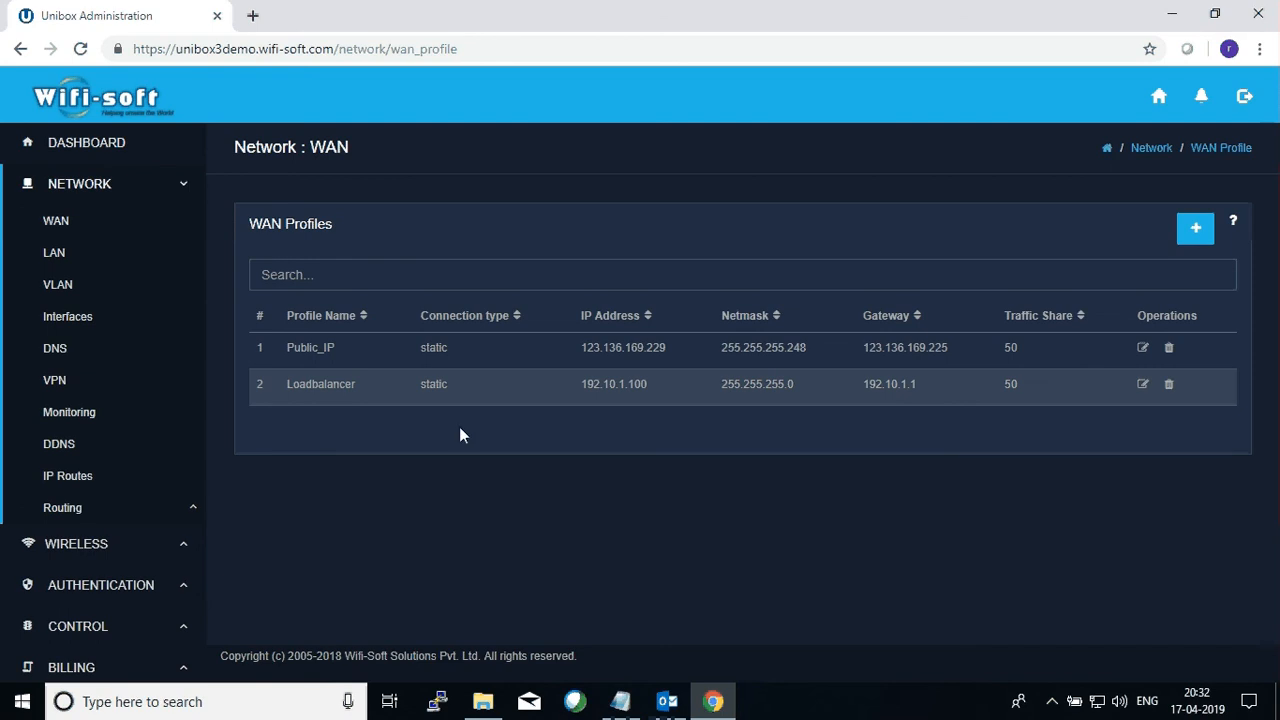
pyautogui.moveTo(399, 420)
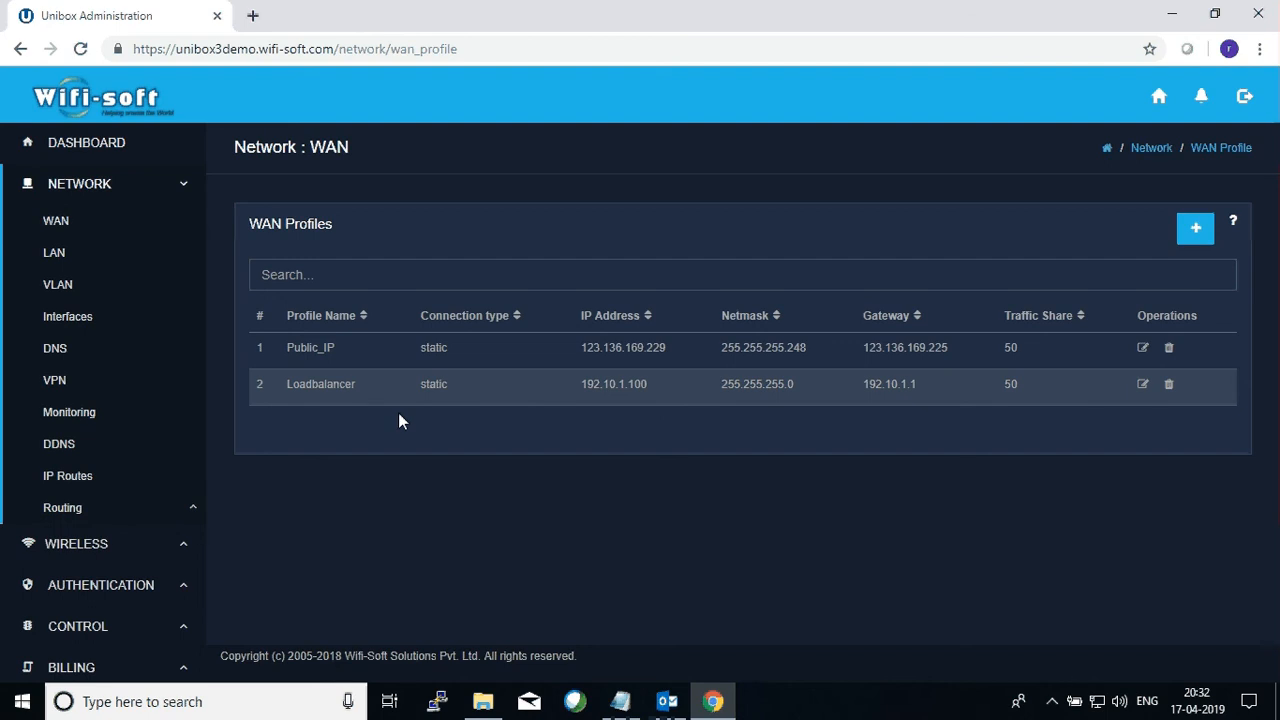
pyautogui.moveTo(337, 390)
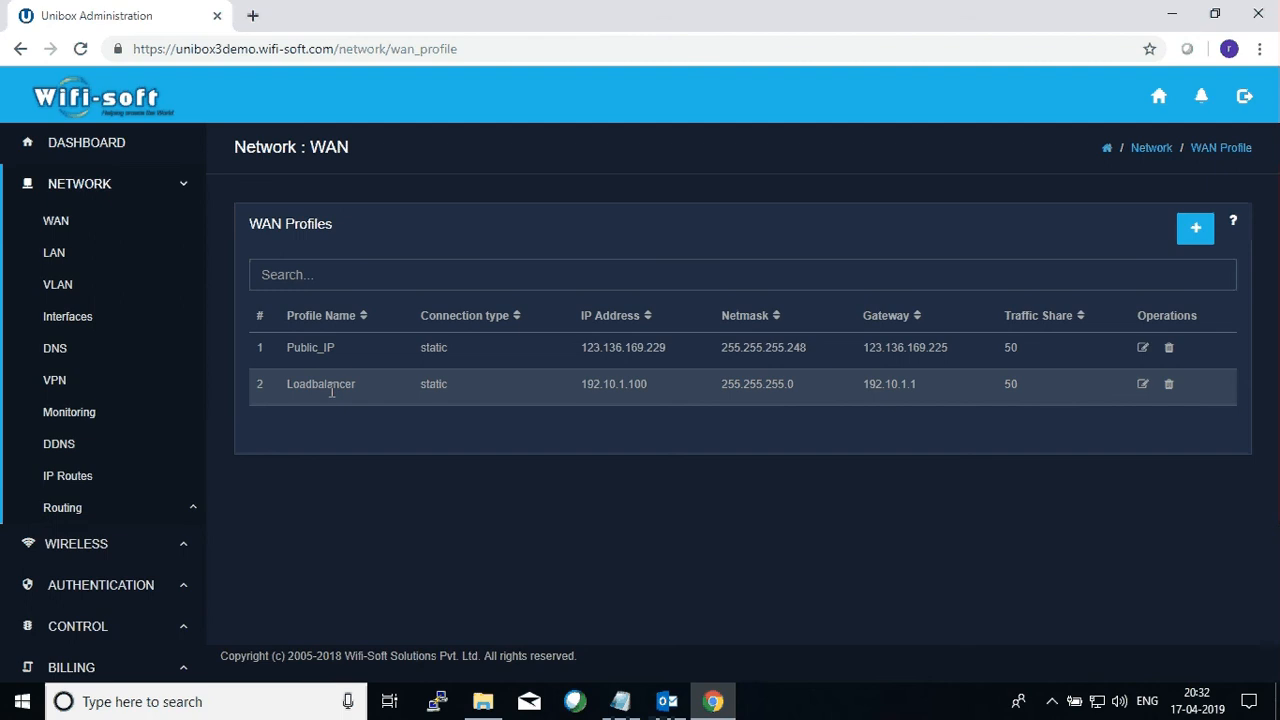
pyautogui.moveTo(490, 455)
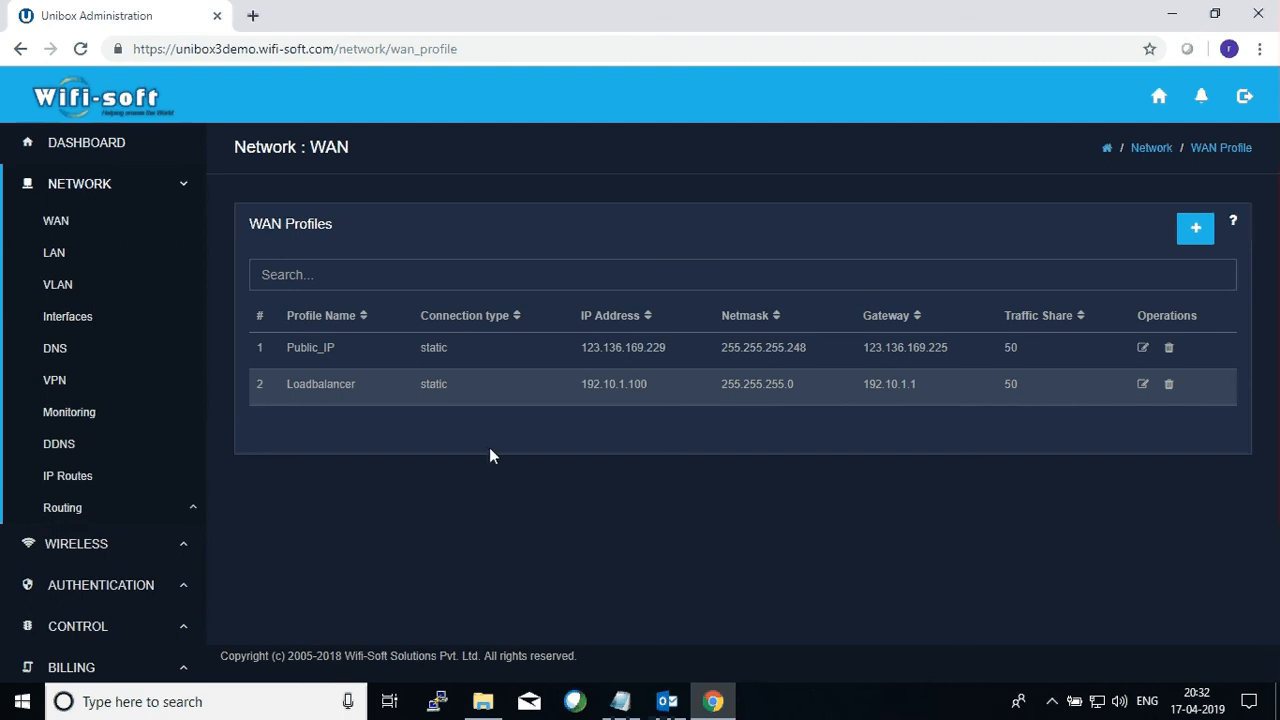
pyautogui.moveTo(378, 457)
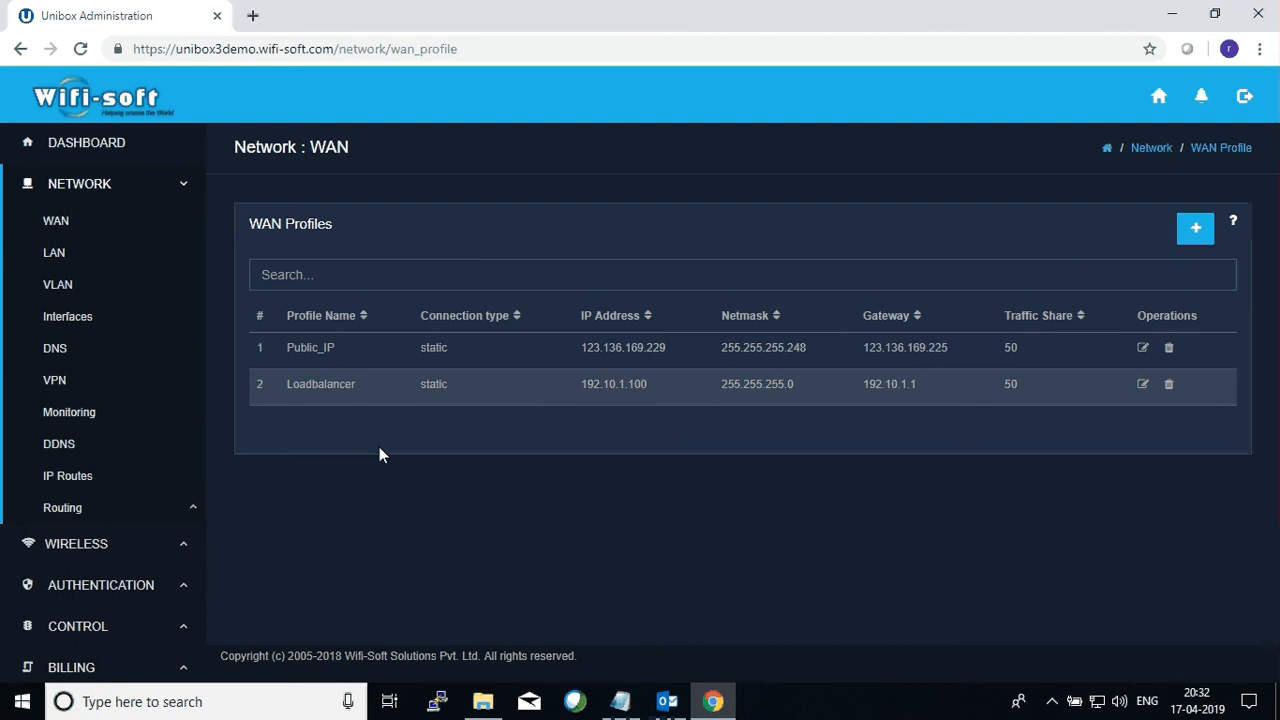
pyautogui.moveTo(631, 437)
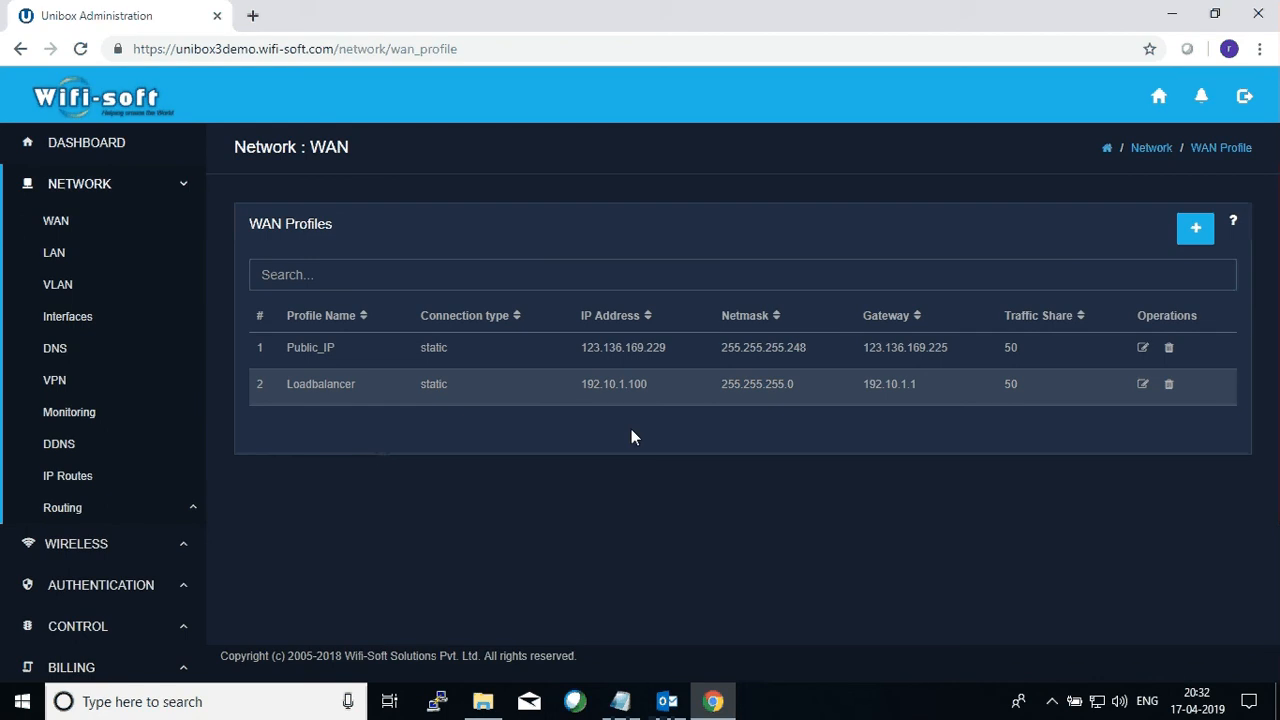
pyautogui.moveTo(745, 400)
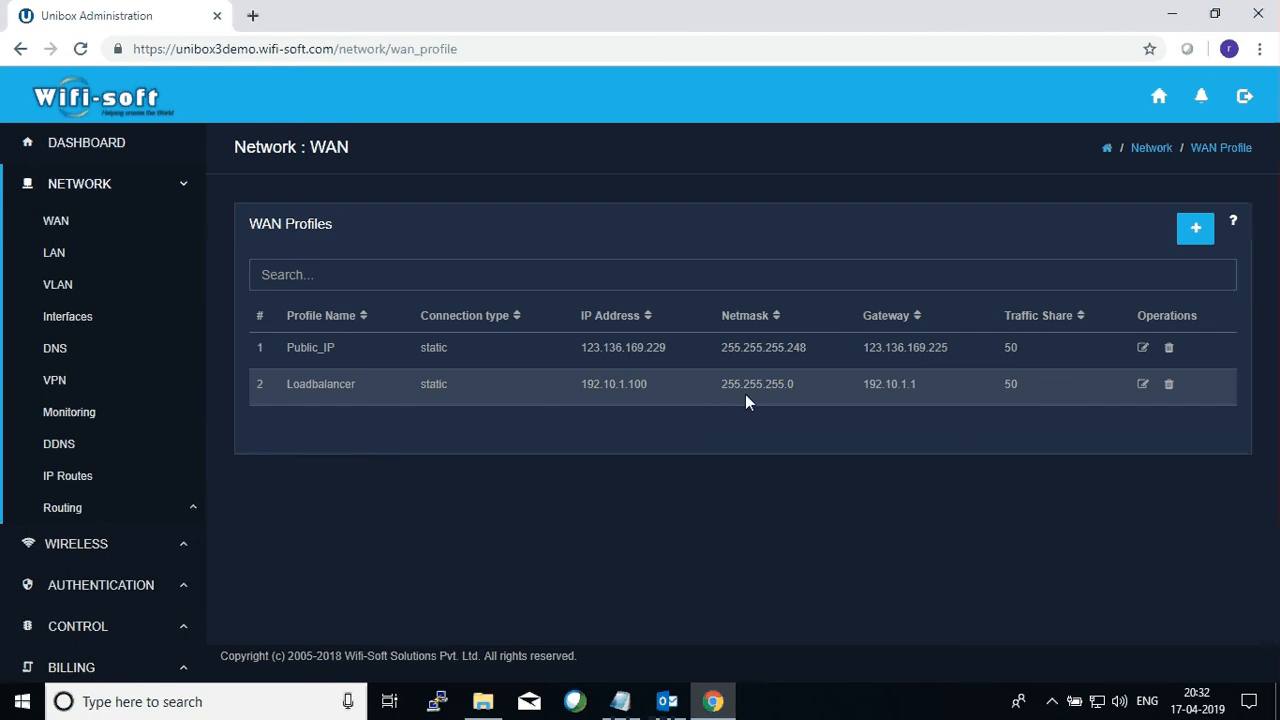
pyautogui.moveTo(866, 388)
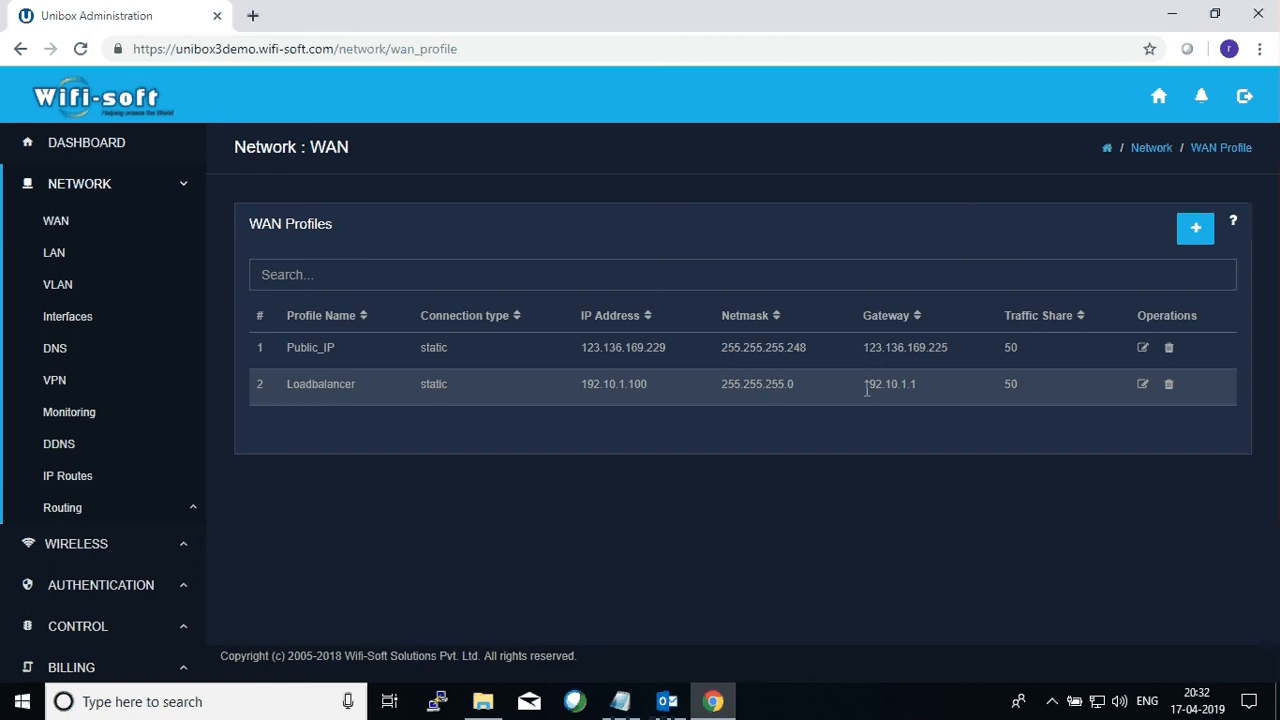
pyautogui.moveTo(788, 406)
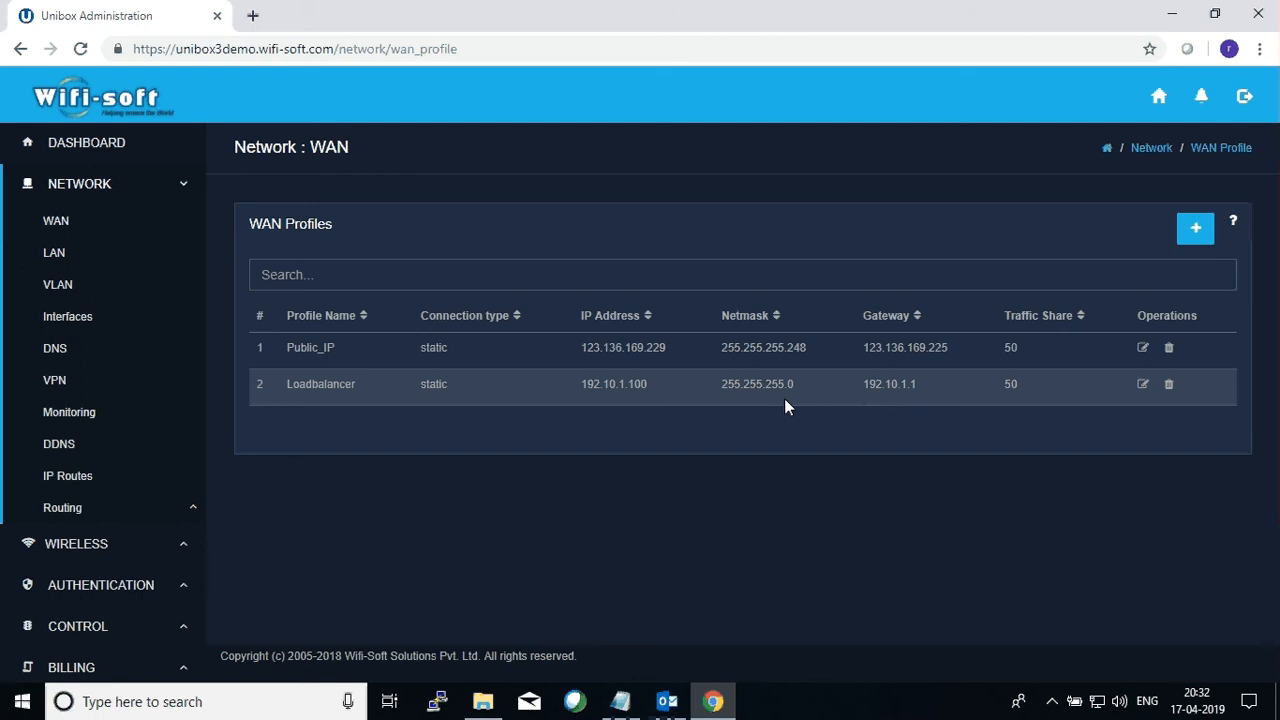
pyautogui.moveTo(780, 414)
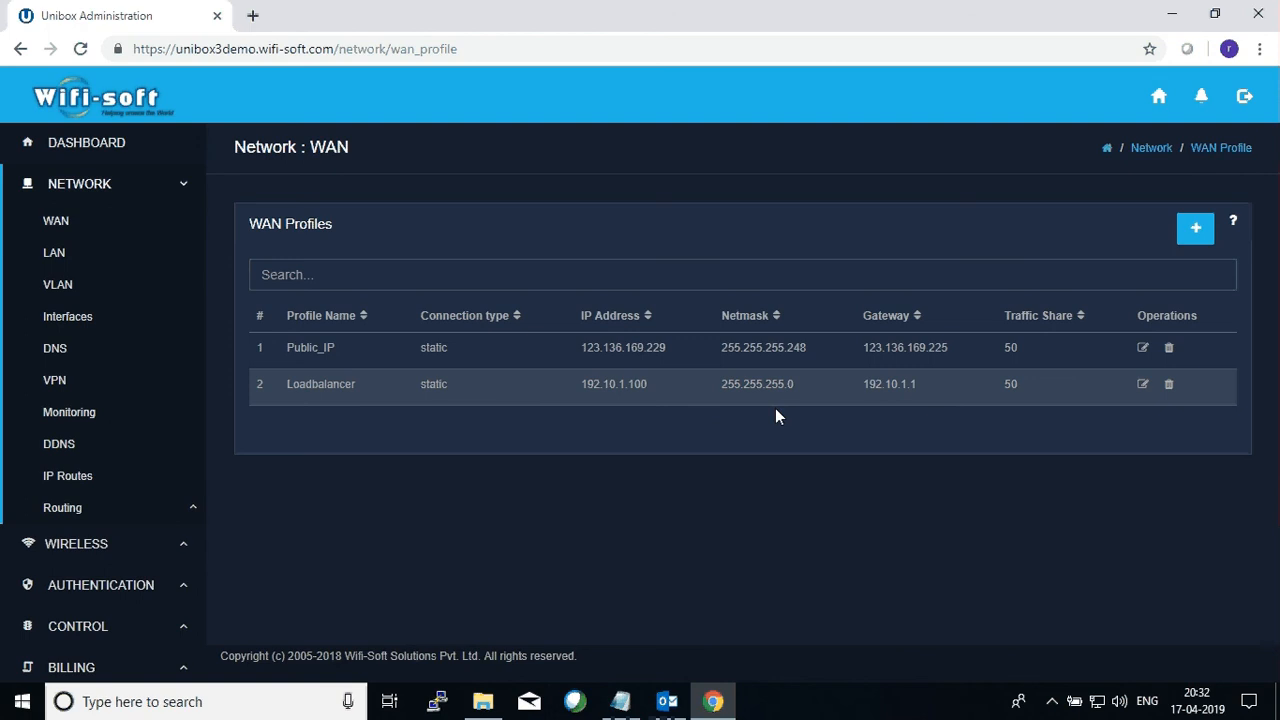
pyautogui.moveTo(841, 422)
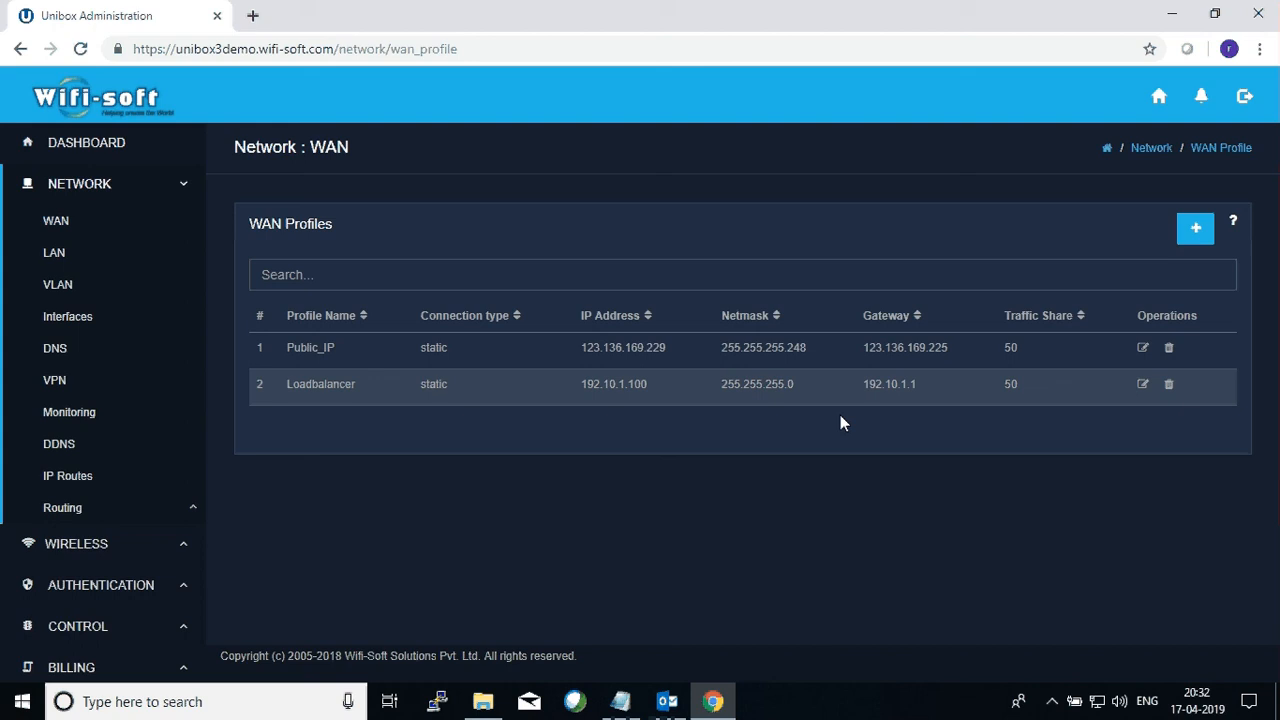
pyautogui.moveTo(957, 406)
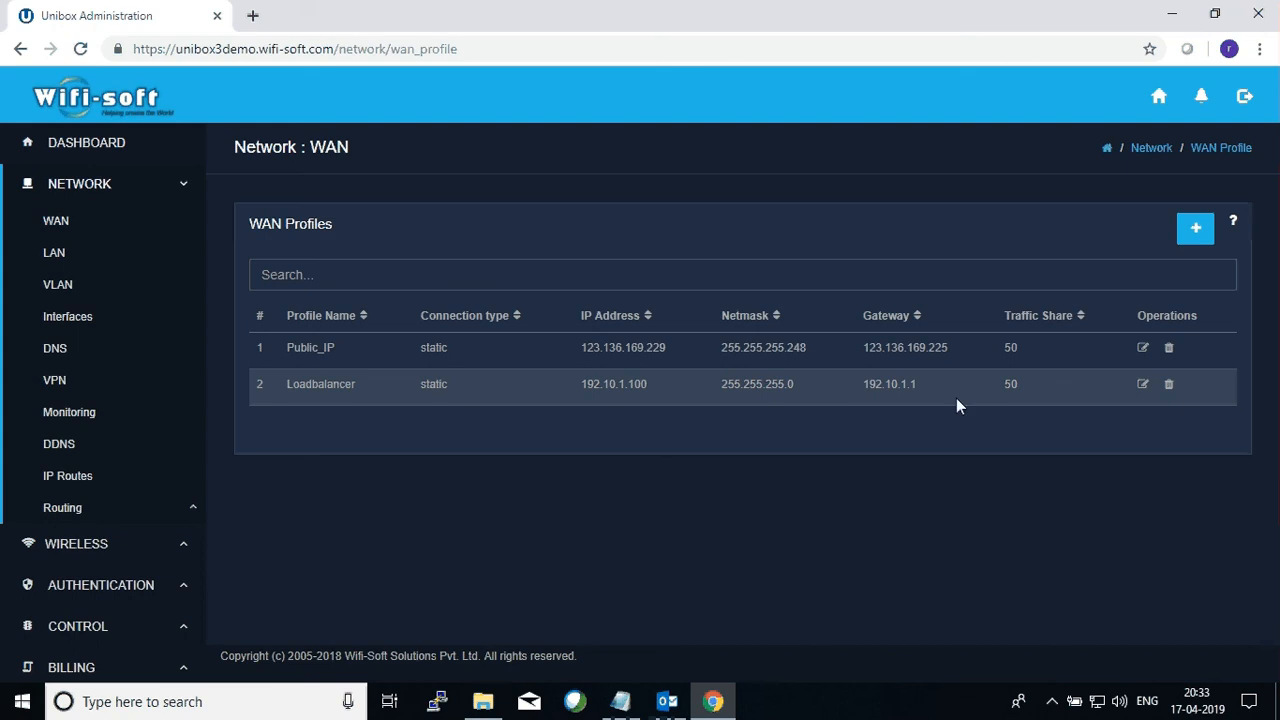
pyautogui.moveTo(965, 461)
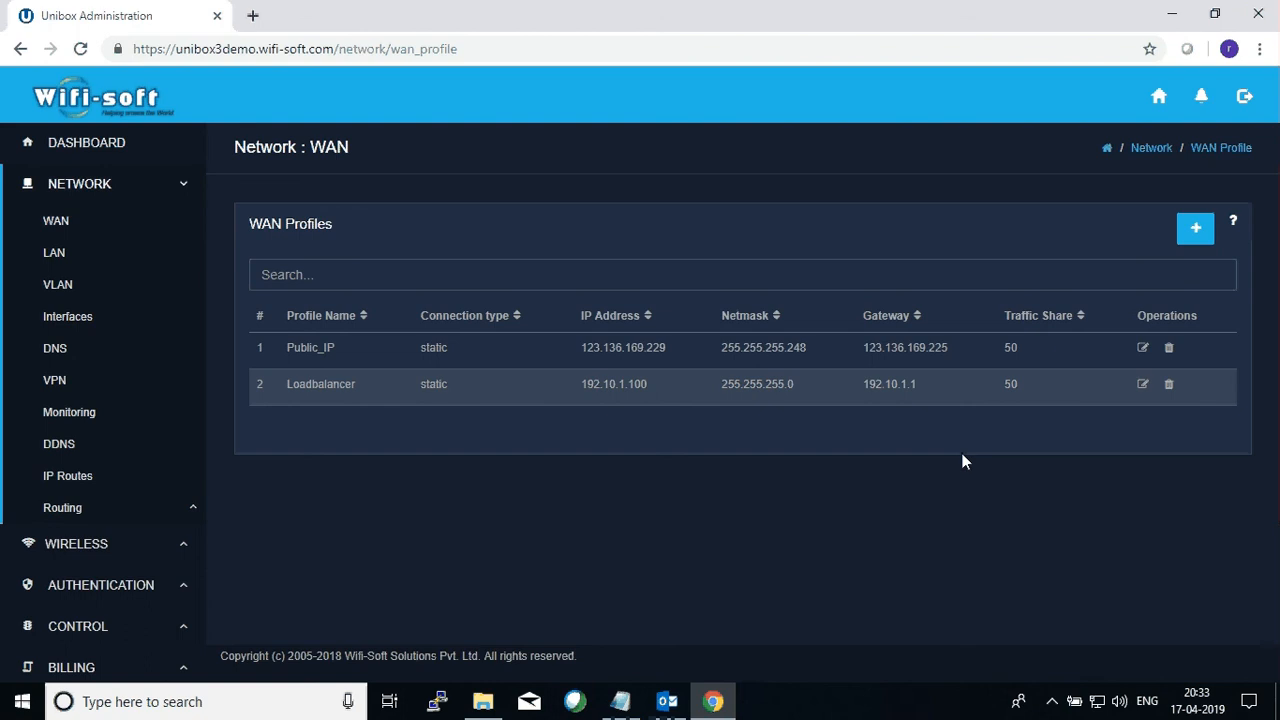
pyautogui.moveTo(995, 397)
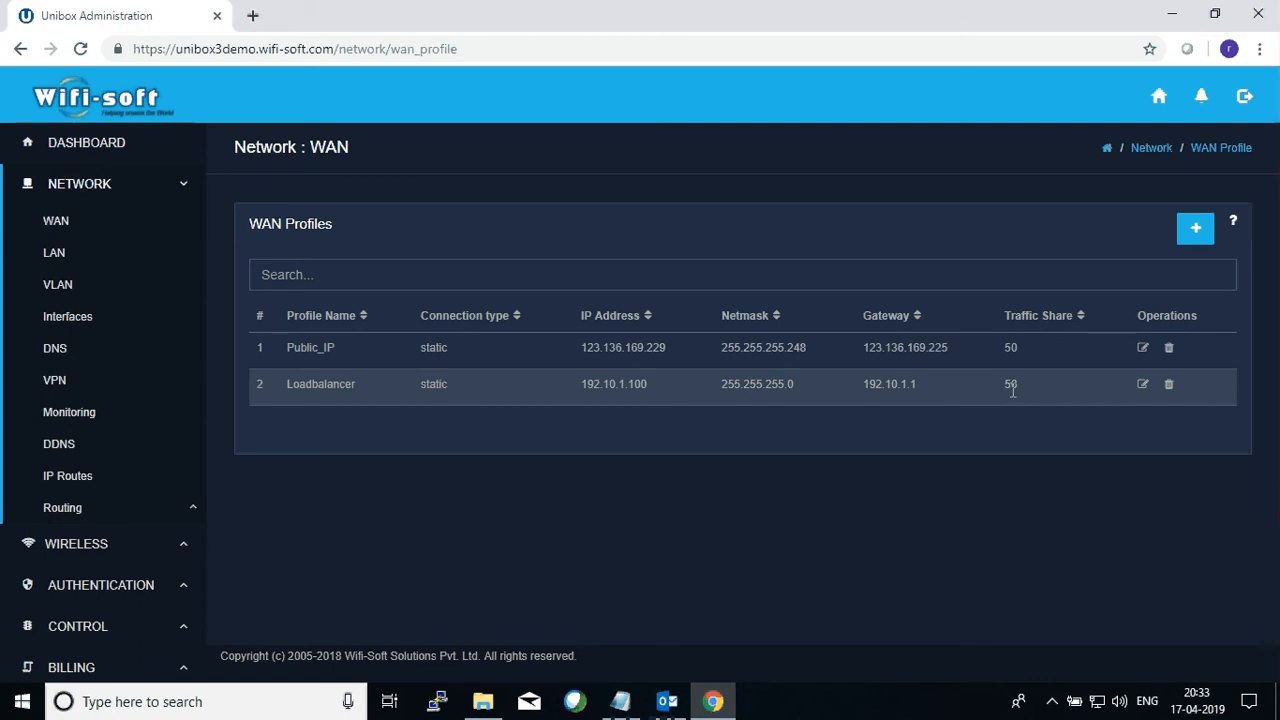
pyautogui.moveTo(995, 408)
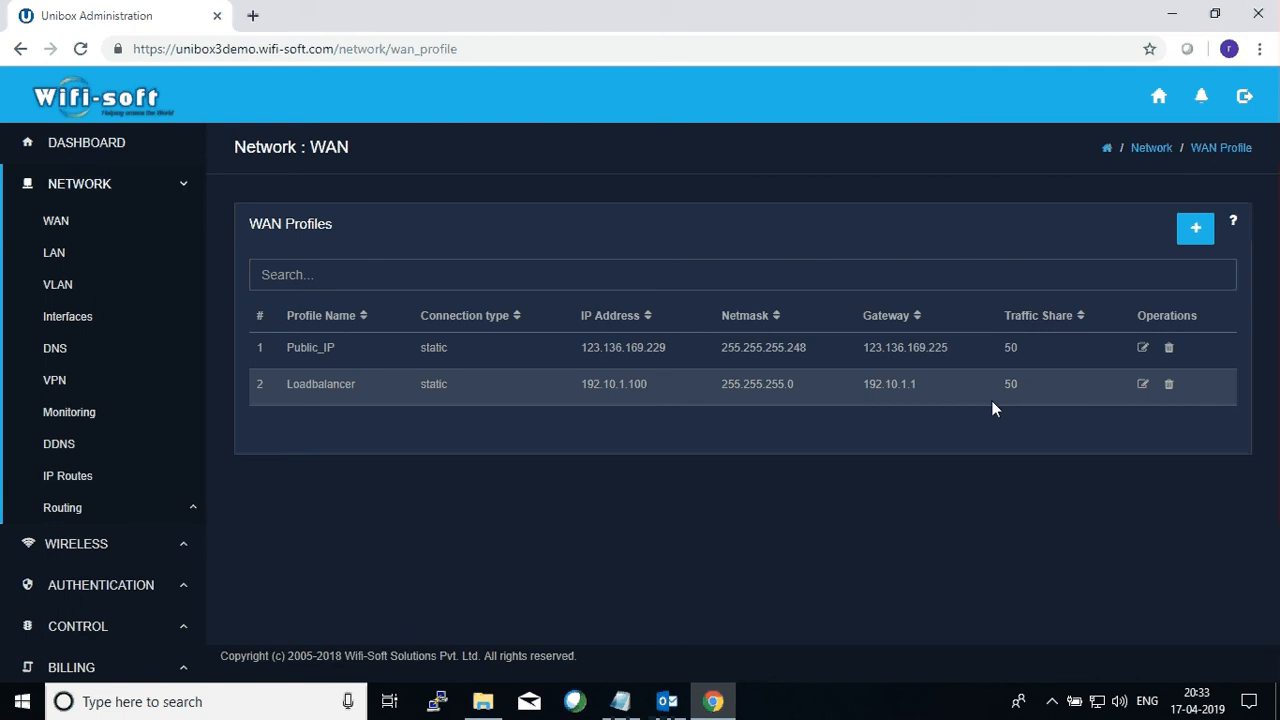
pyautogui.moveTo(1165, 347)
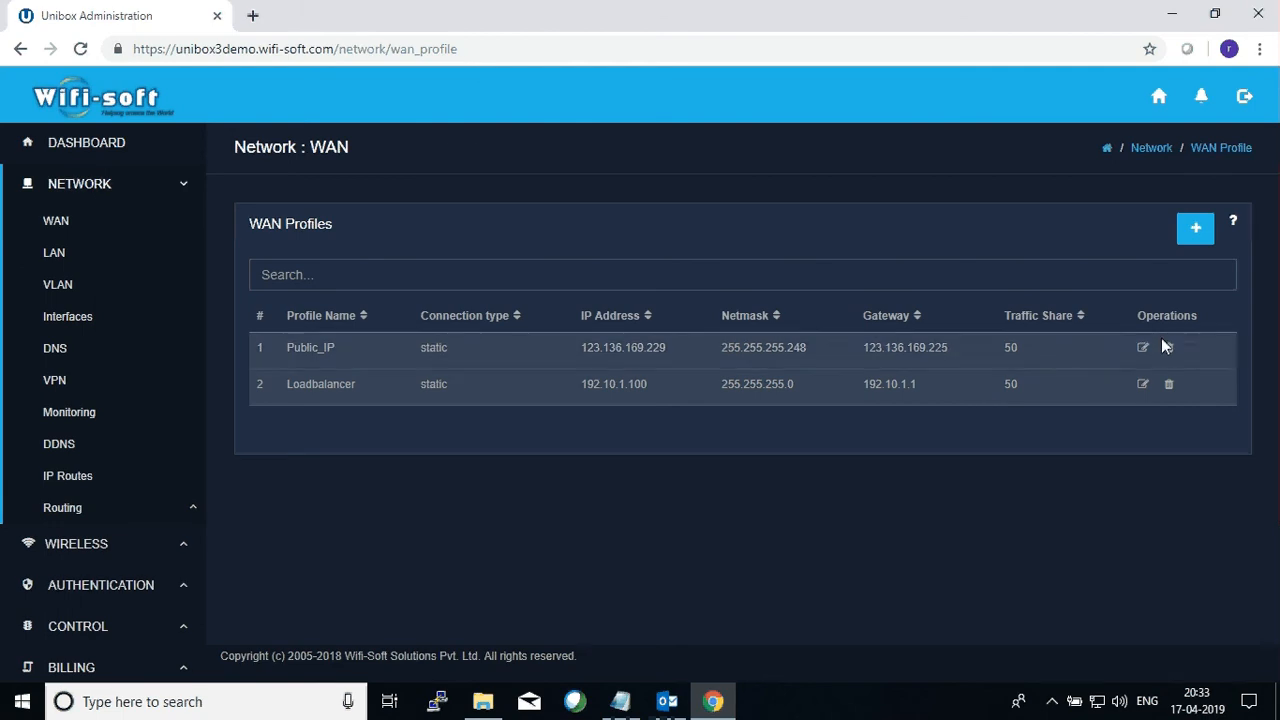
pyautogui.moveTo(1195, 228)
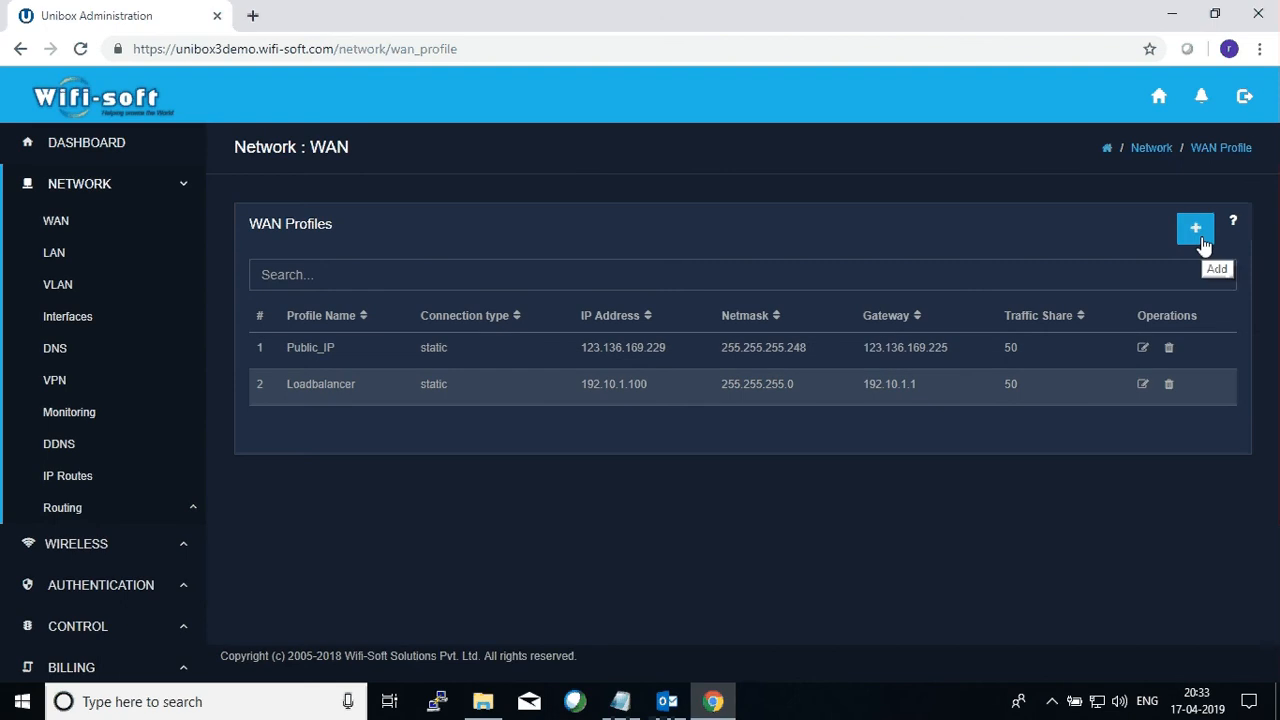
# Add a new WAN profile and enter the name NewProfile.
pyautogui.click(1195, 228)
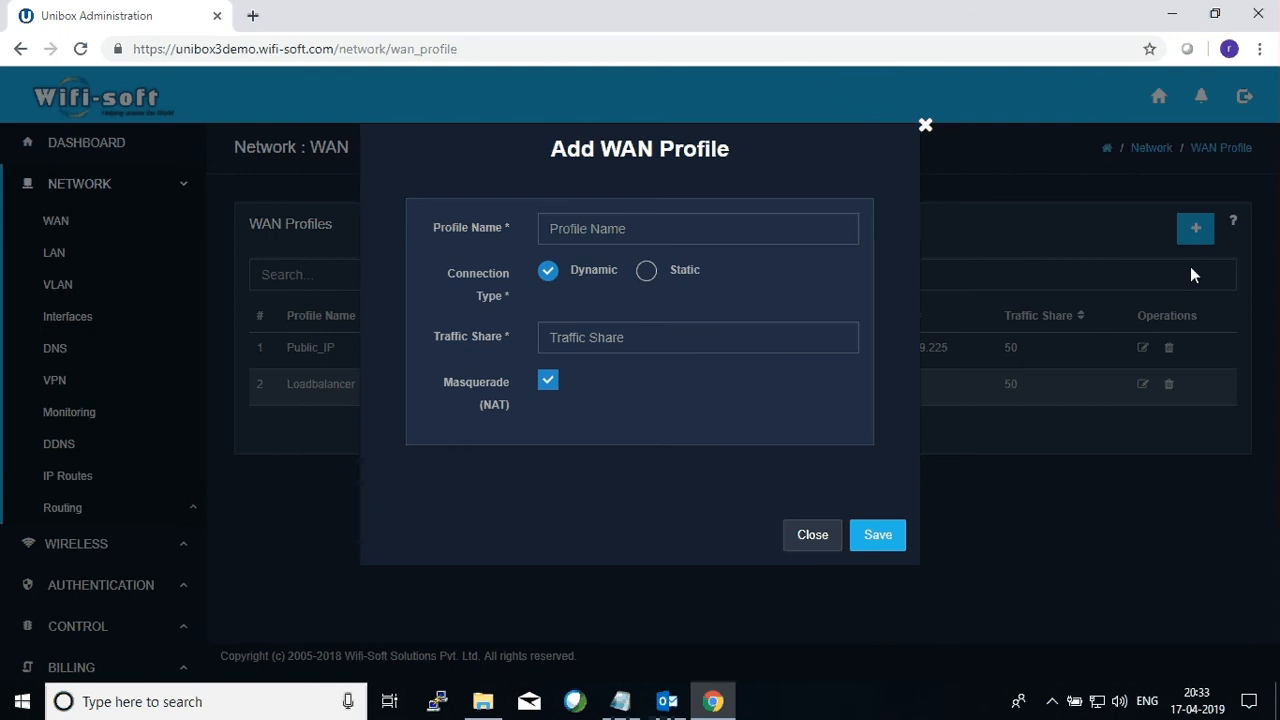
pyautogui.moveTo(716, 297)
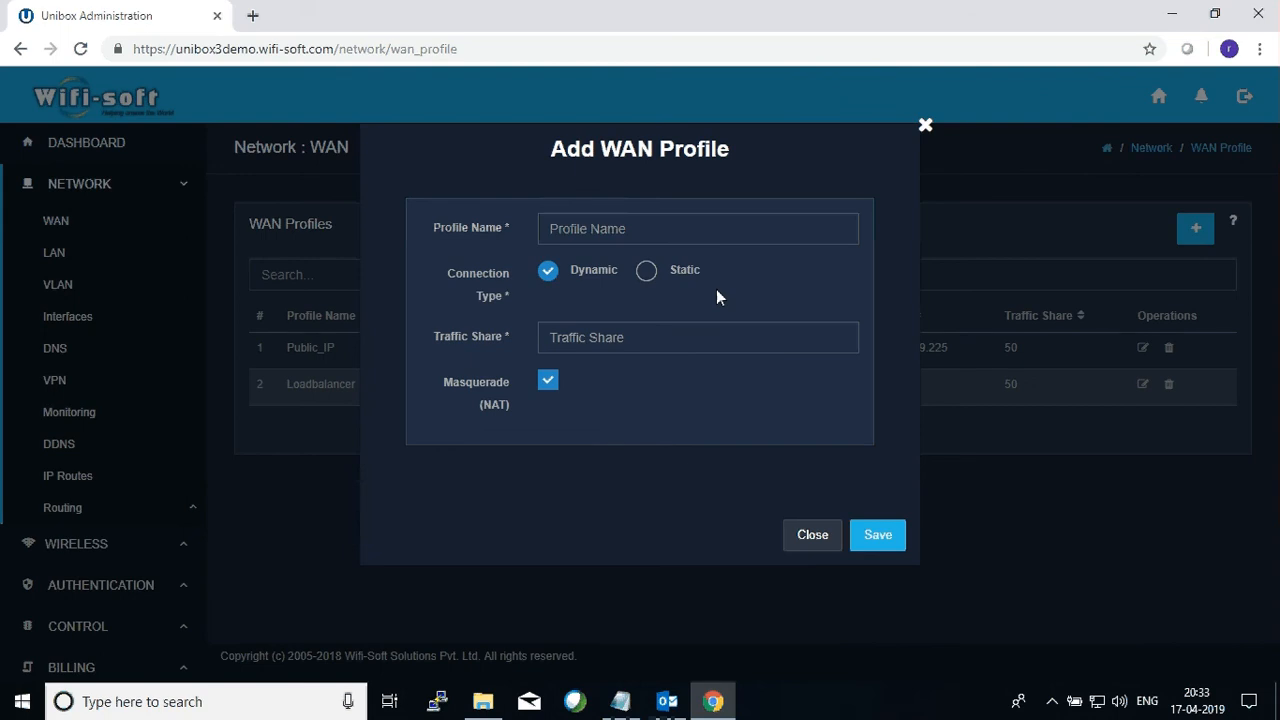
pyautogui.write('NewProfile')
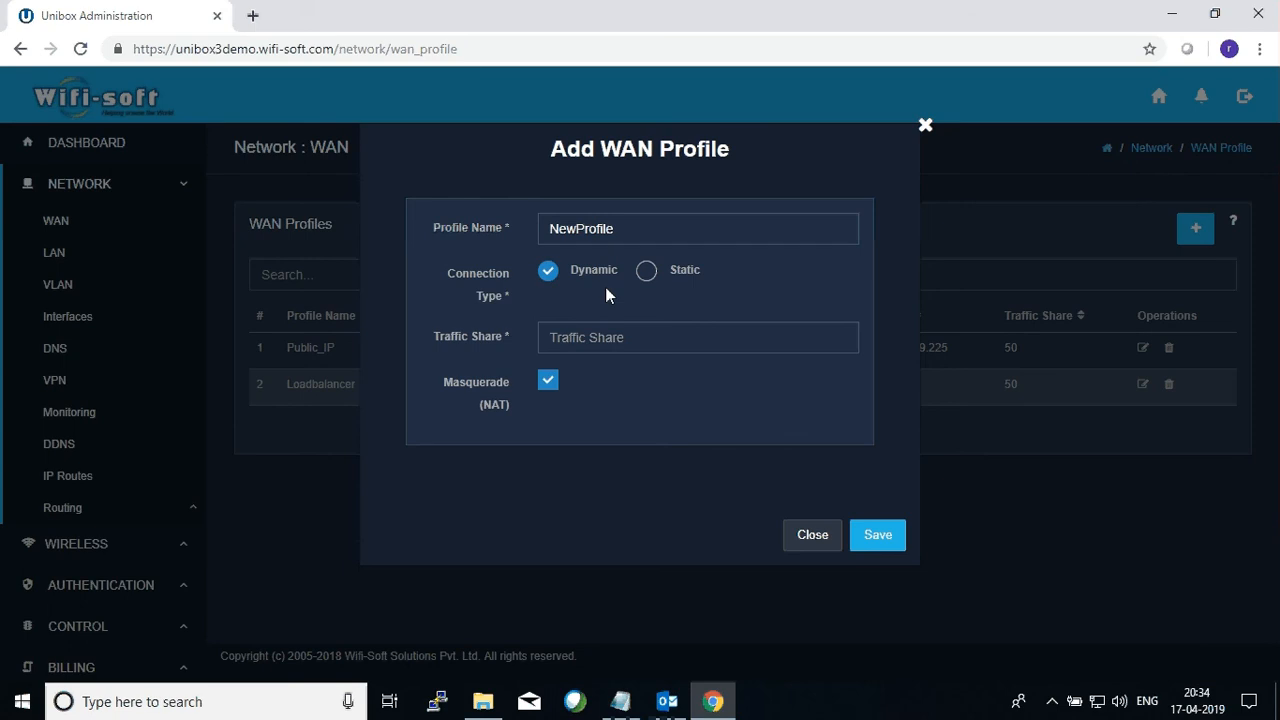
pyautogui.moveTo(568, 293)
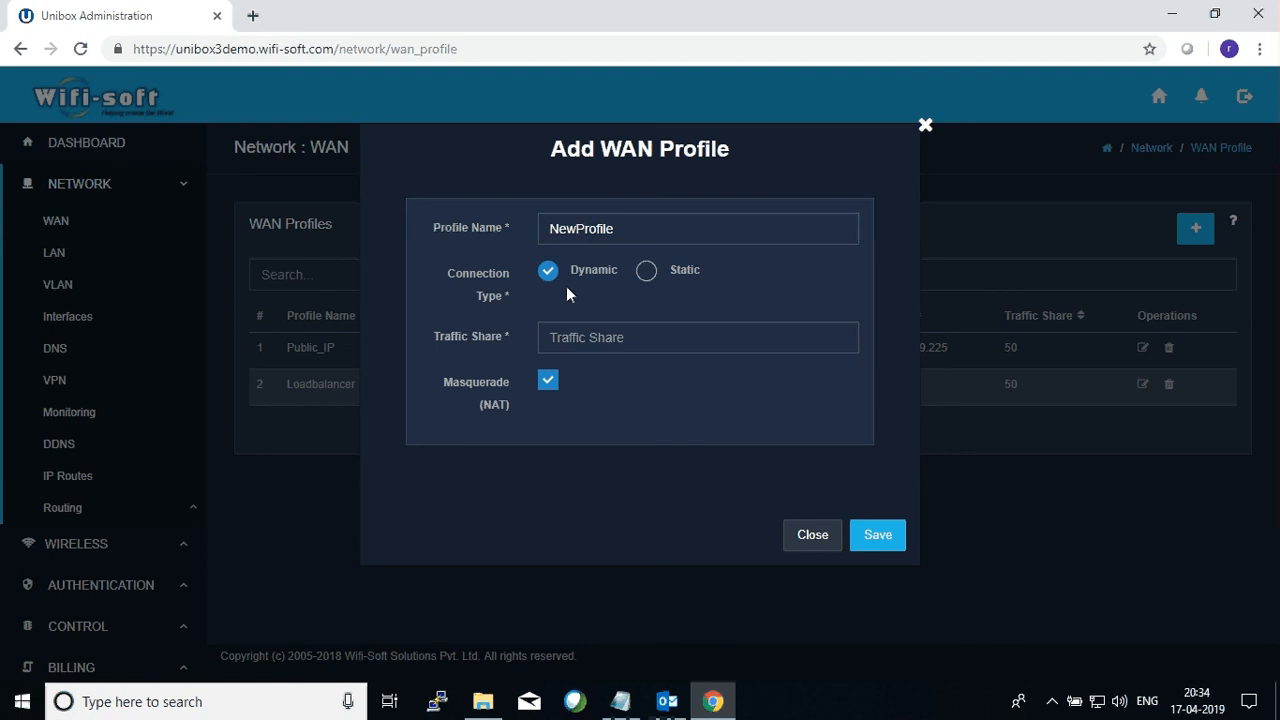
pyautogui.moveTo(567, 287)
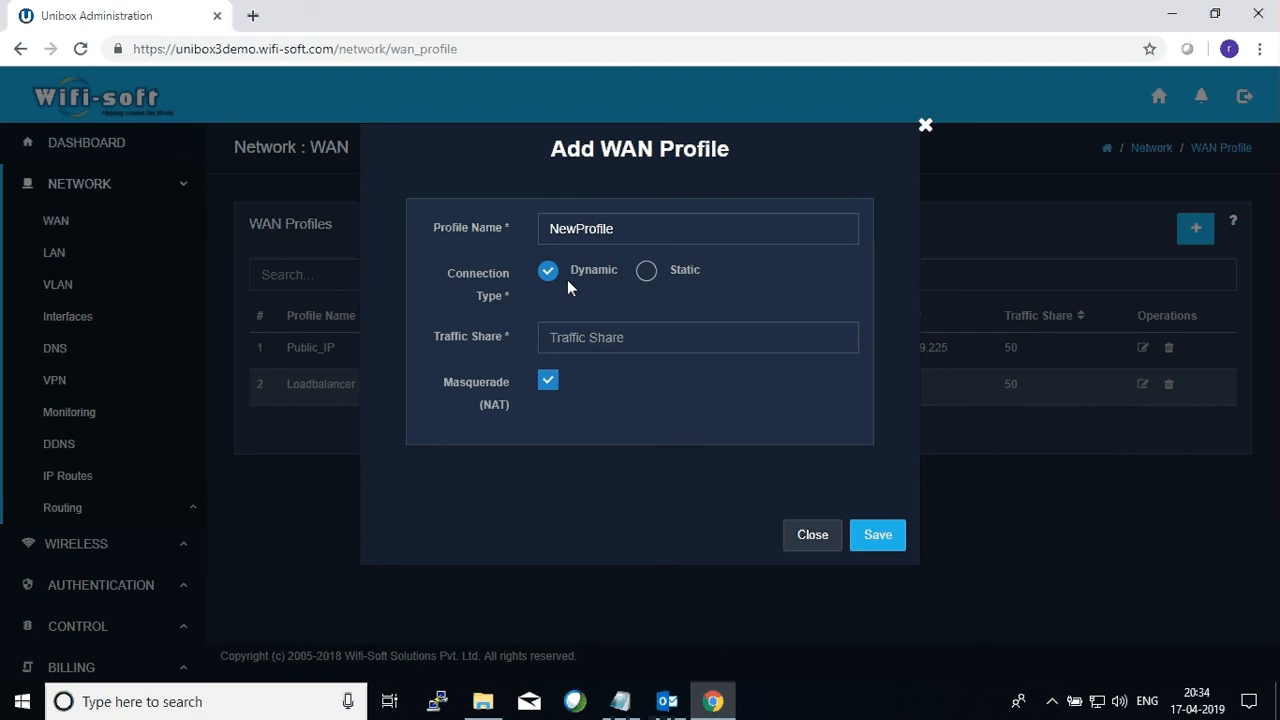
pyautogui.moveTo(595, 288)
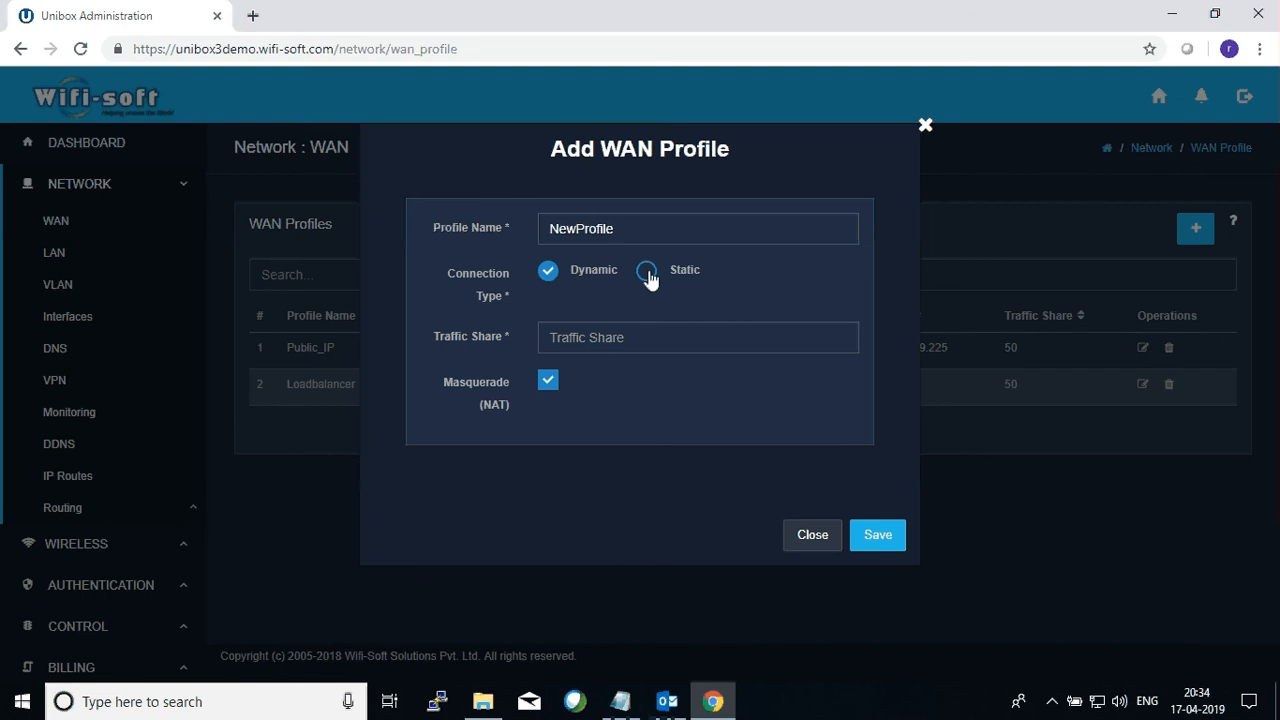
# Make NewProfile static: IP 101.78.138.54, netmask 255.255.255.248, gateway 101.78.138.1, traffic share 75.
pyautogui.click(647, 270)
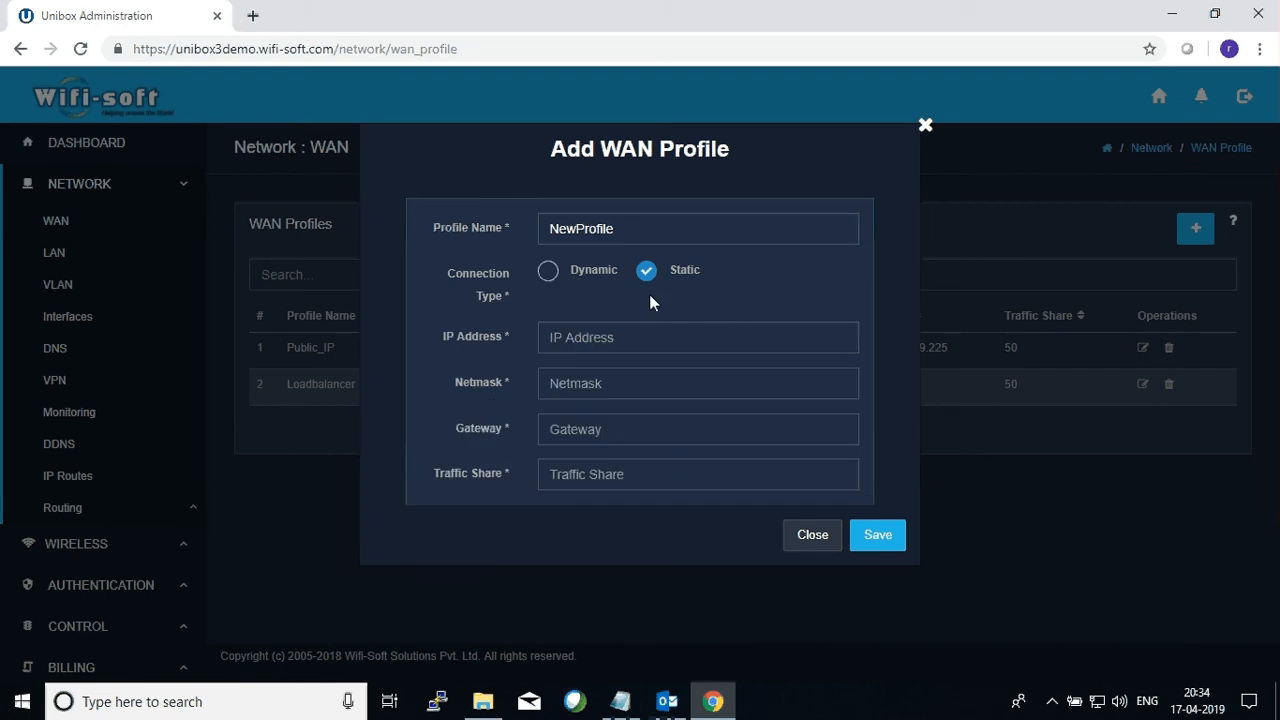
pyautogui.click(697, 337)
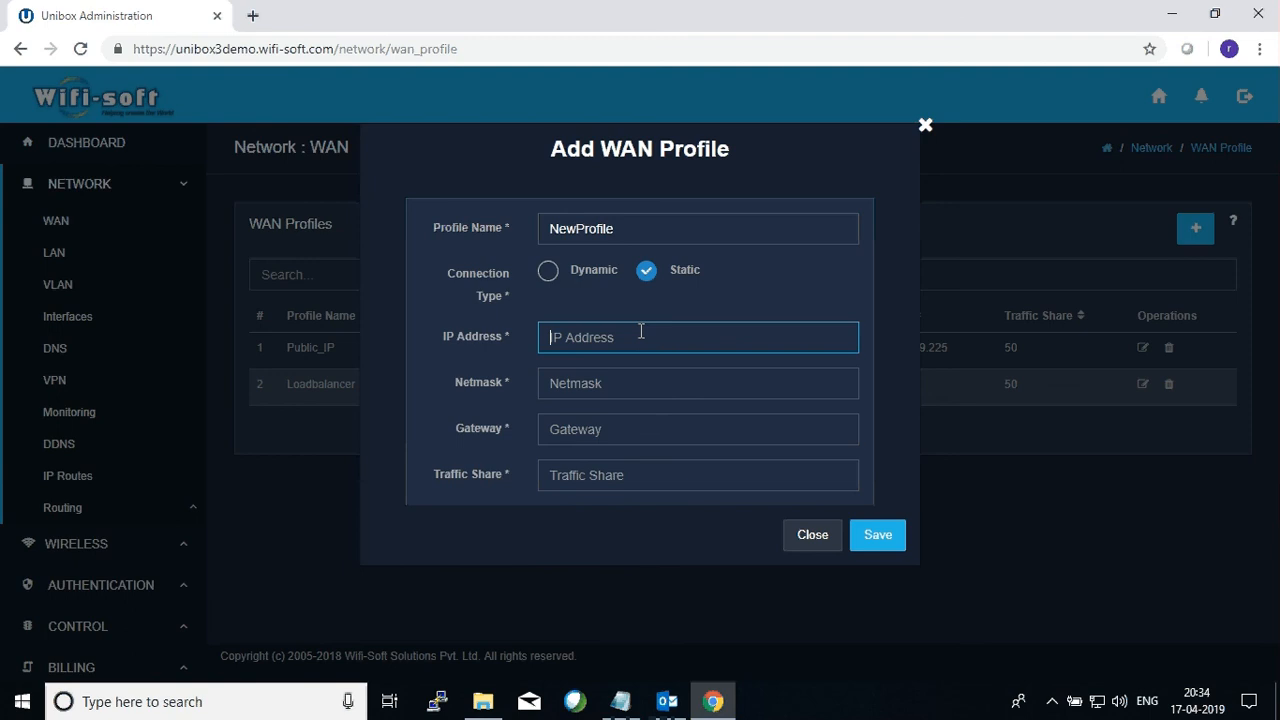
pyautogui.moveTo(687, 323)
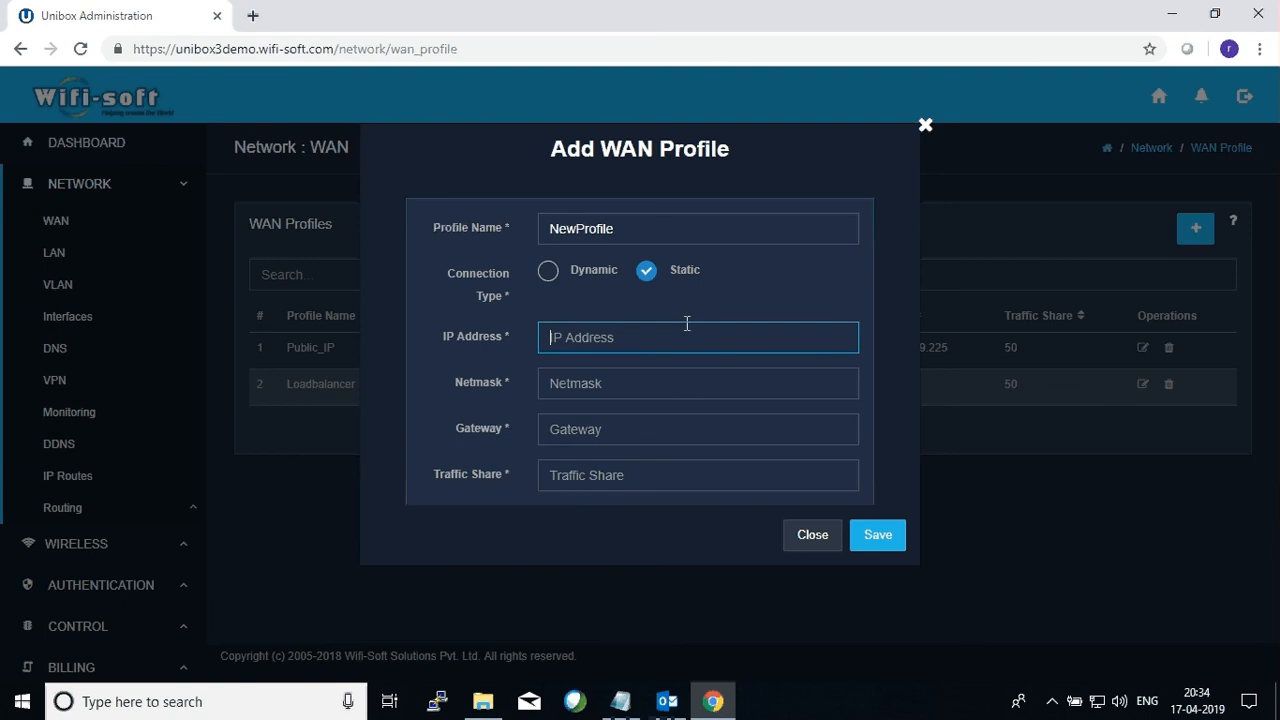
pyautogui.write('1')
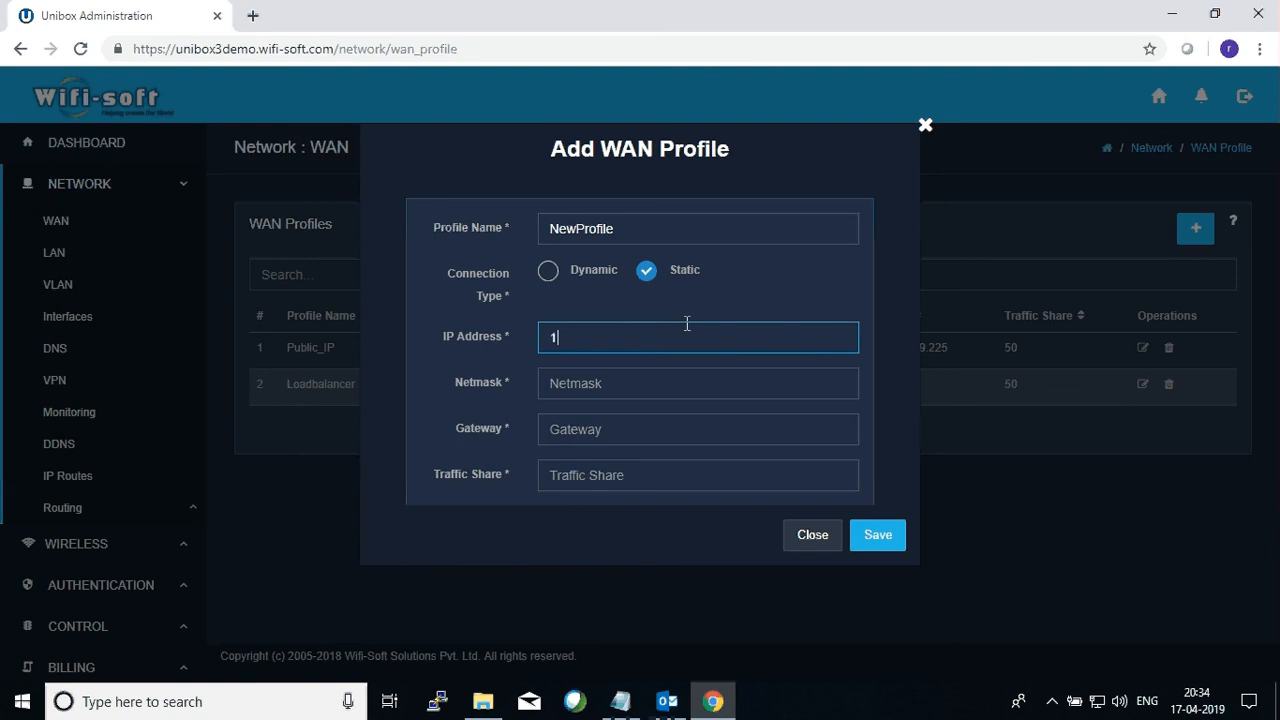
pyautogui.press('Backspace')
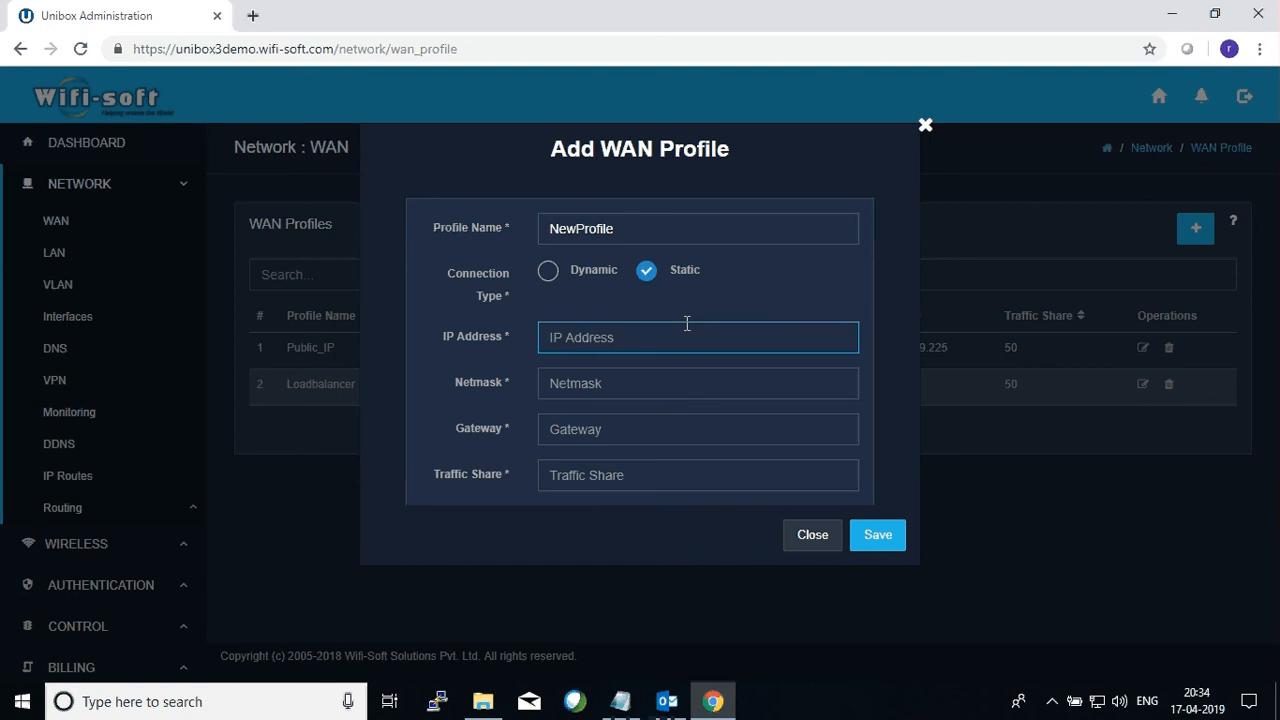
pyautogui.write('101.78.138.')
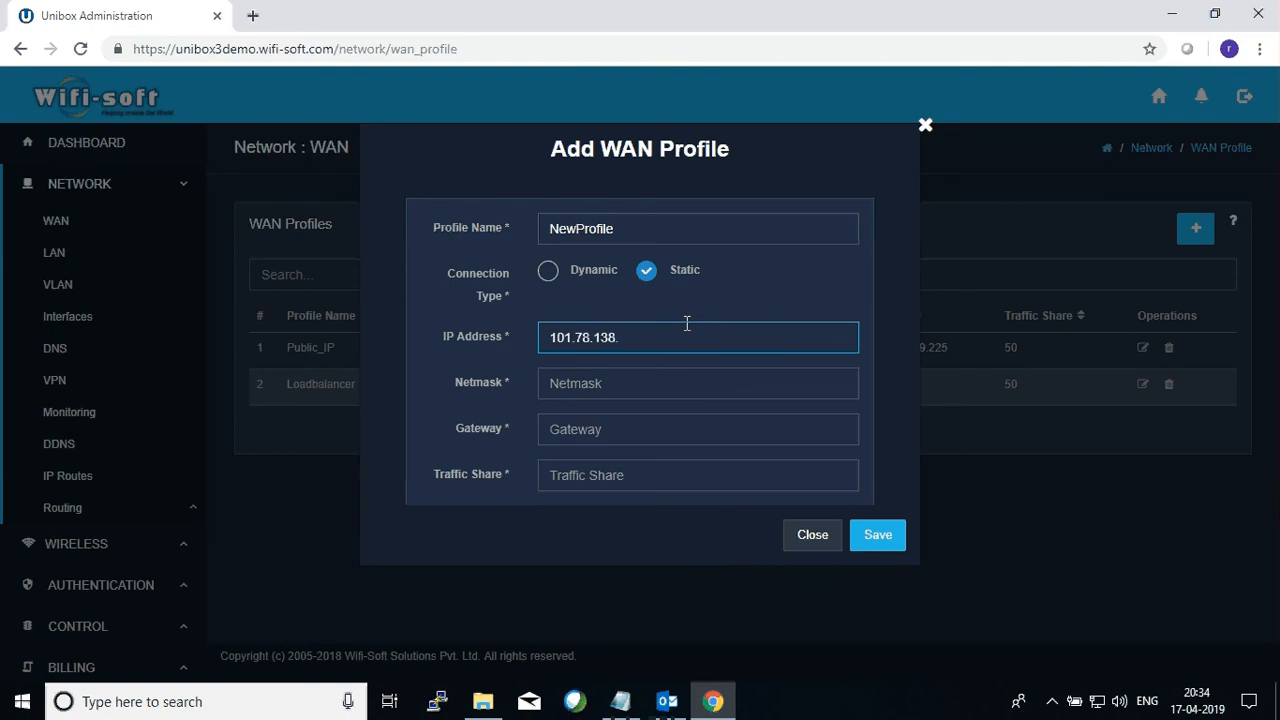
pyautogui.write('54')
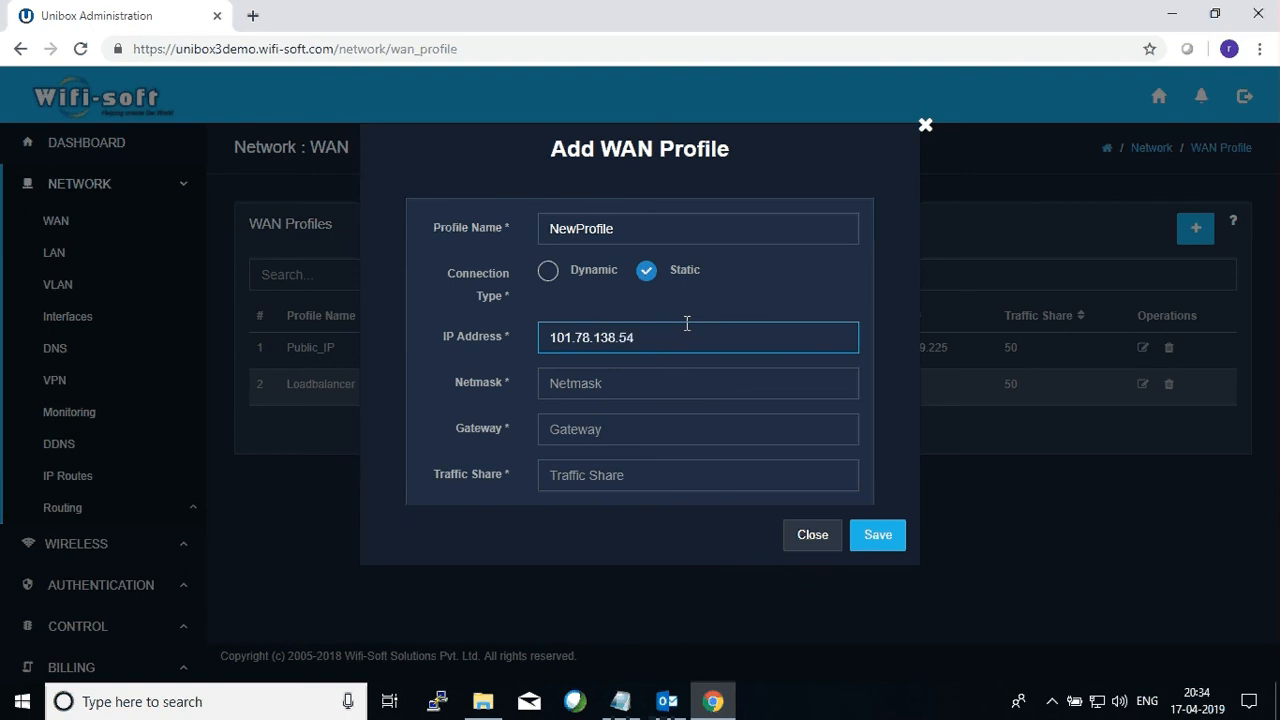
pyautogui.write('2')
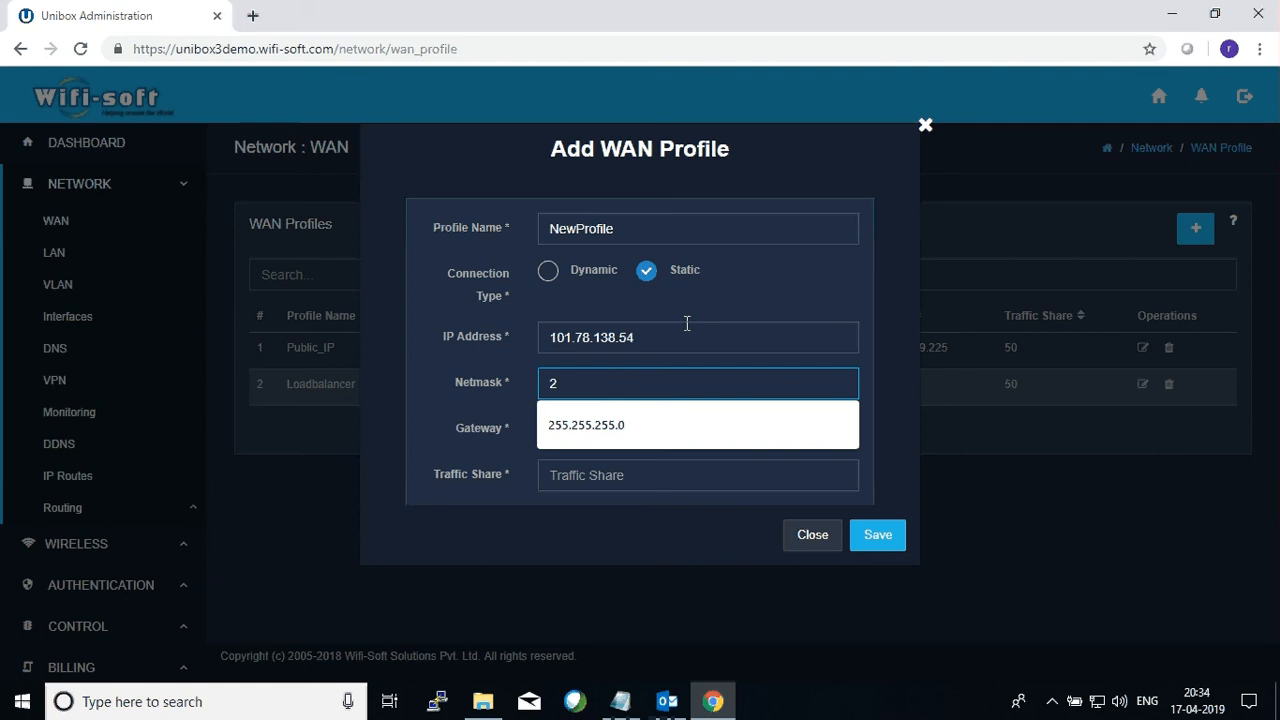
pyautogui.write('55.255.255.248')
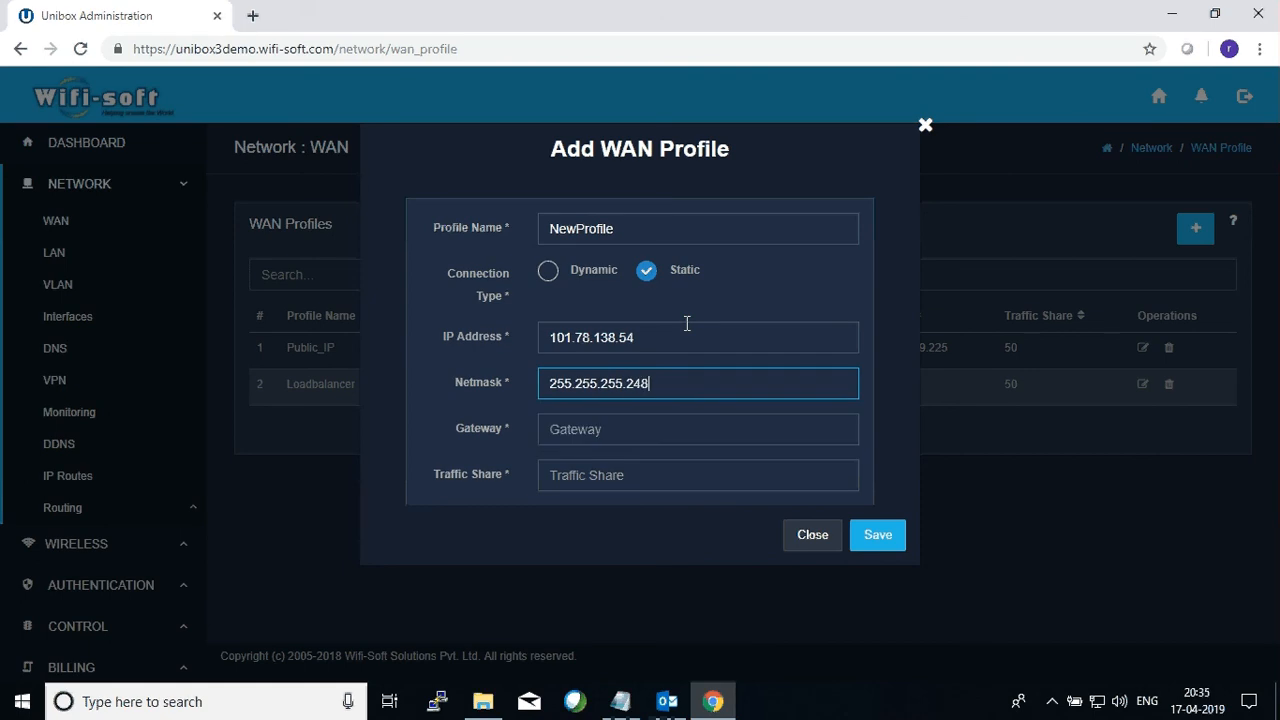
pyautogui.write('101.78.138.1')
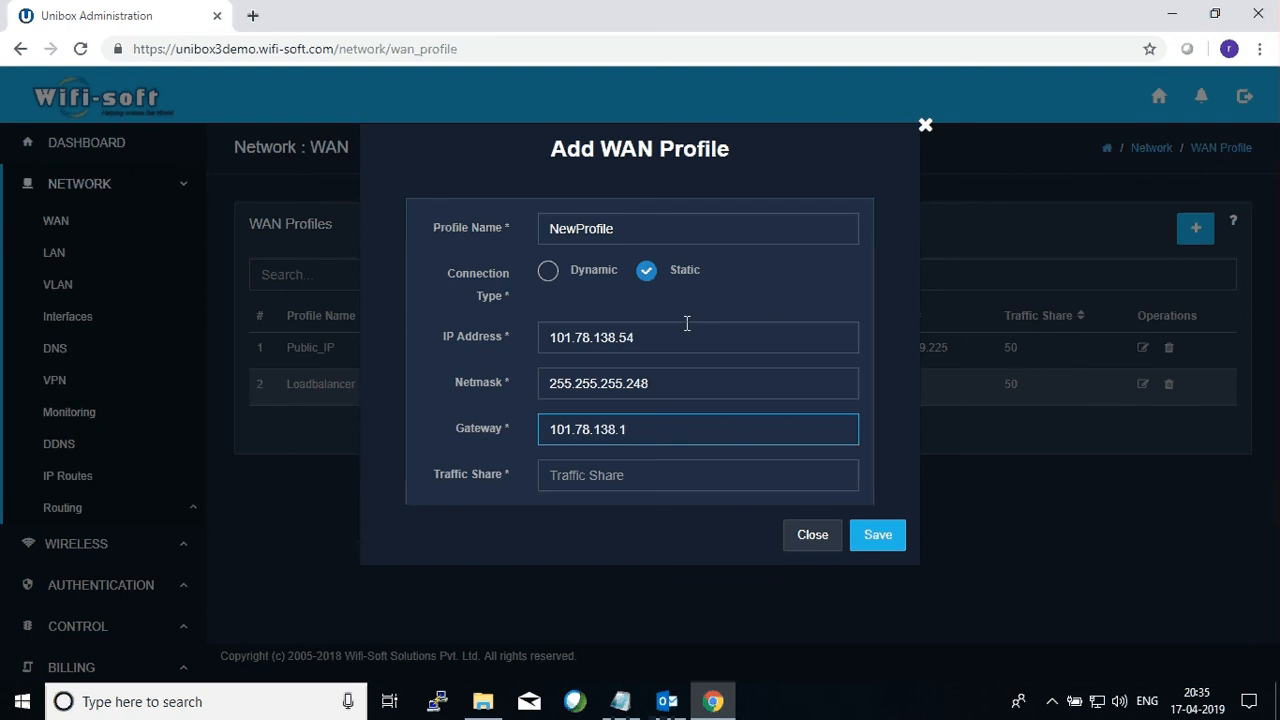
pyautogui.moveTo(694, 444)
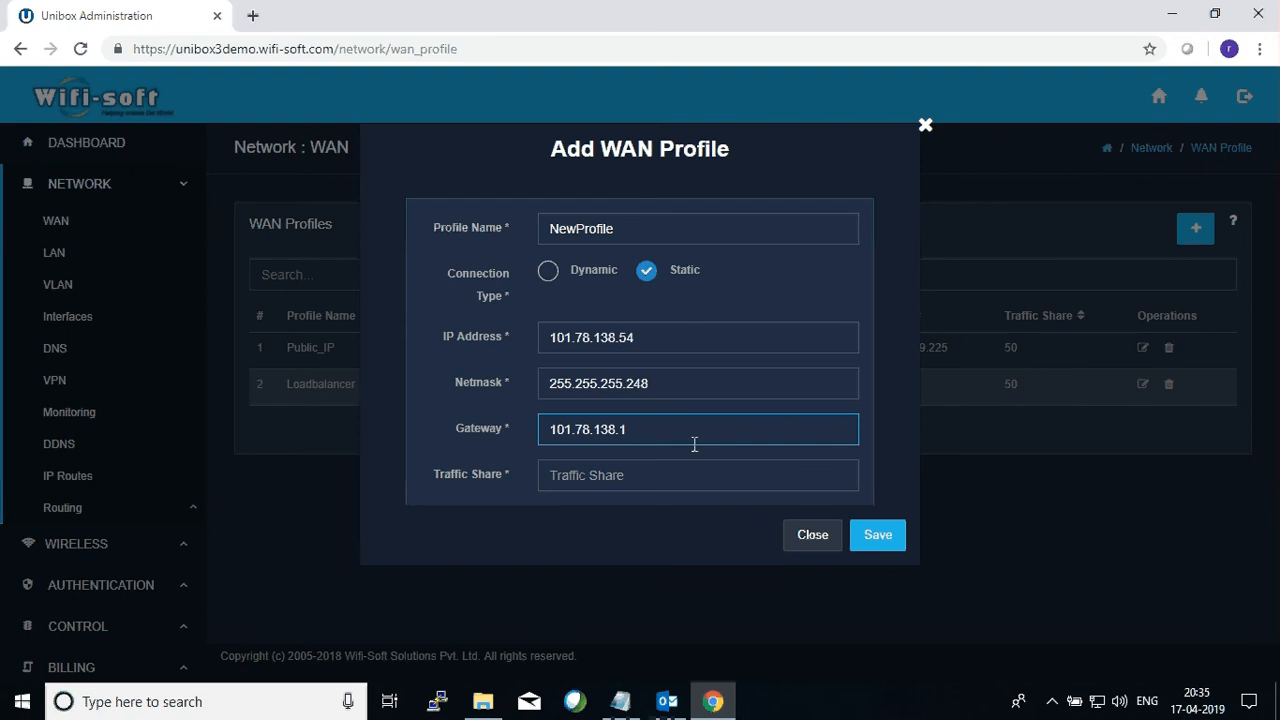
pyautogui.write('7')
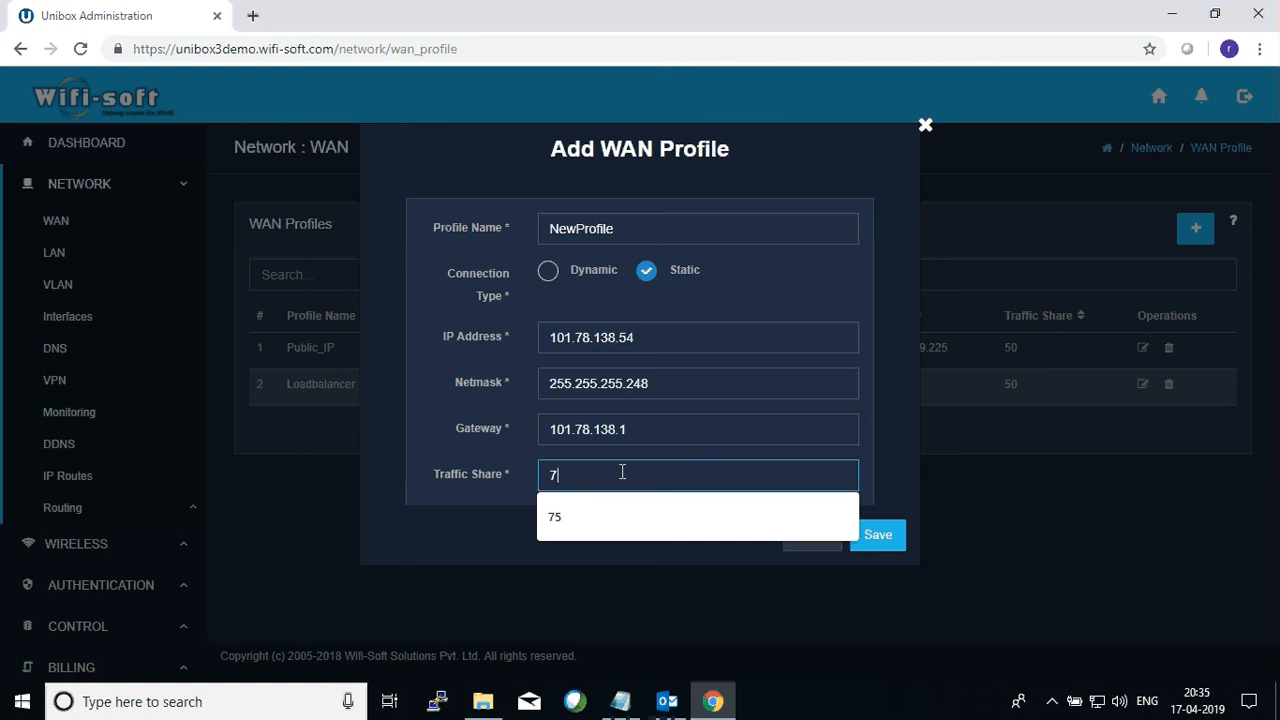
pyautogui.click(554, 516)
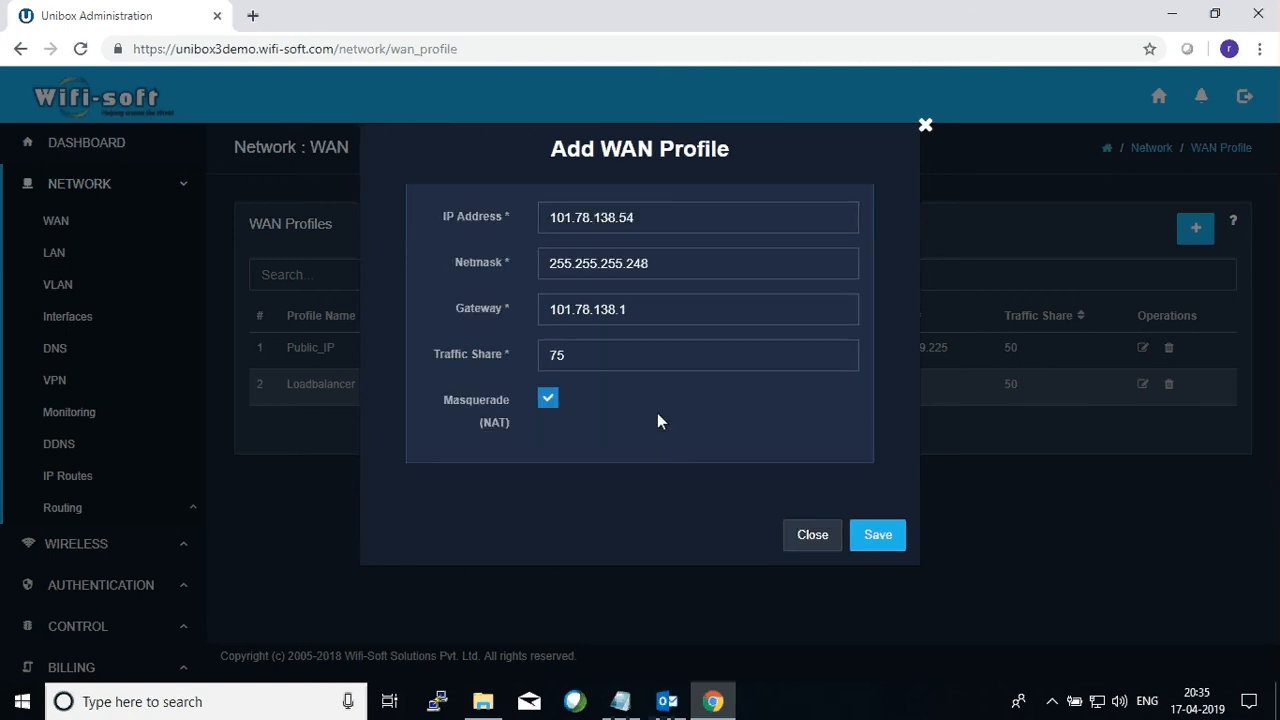
pyautogui.moveTo(522, 445)
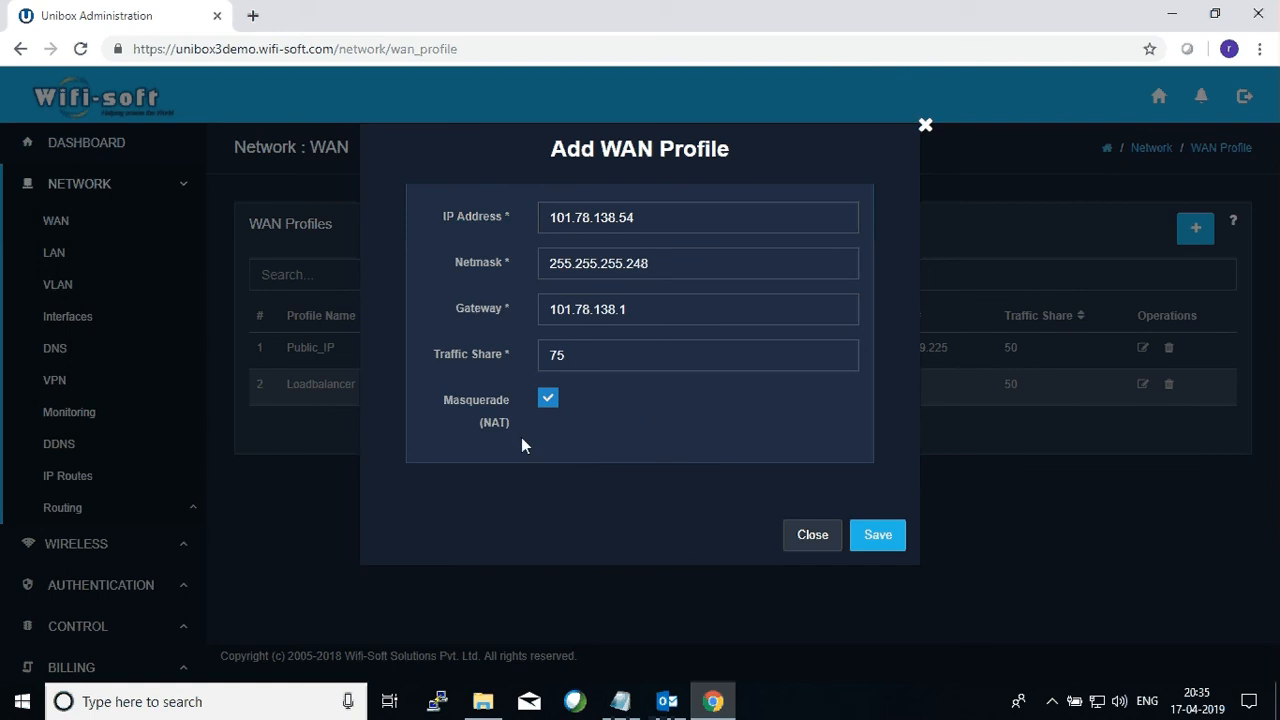
pyautogui.moveTo(576, 503)
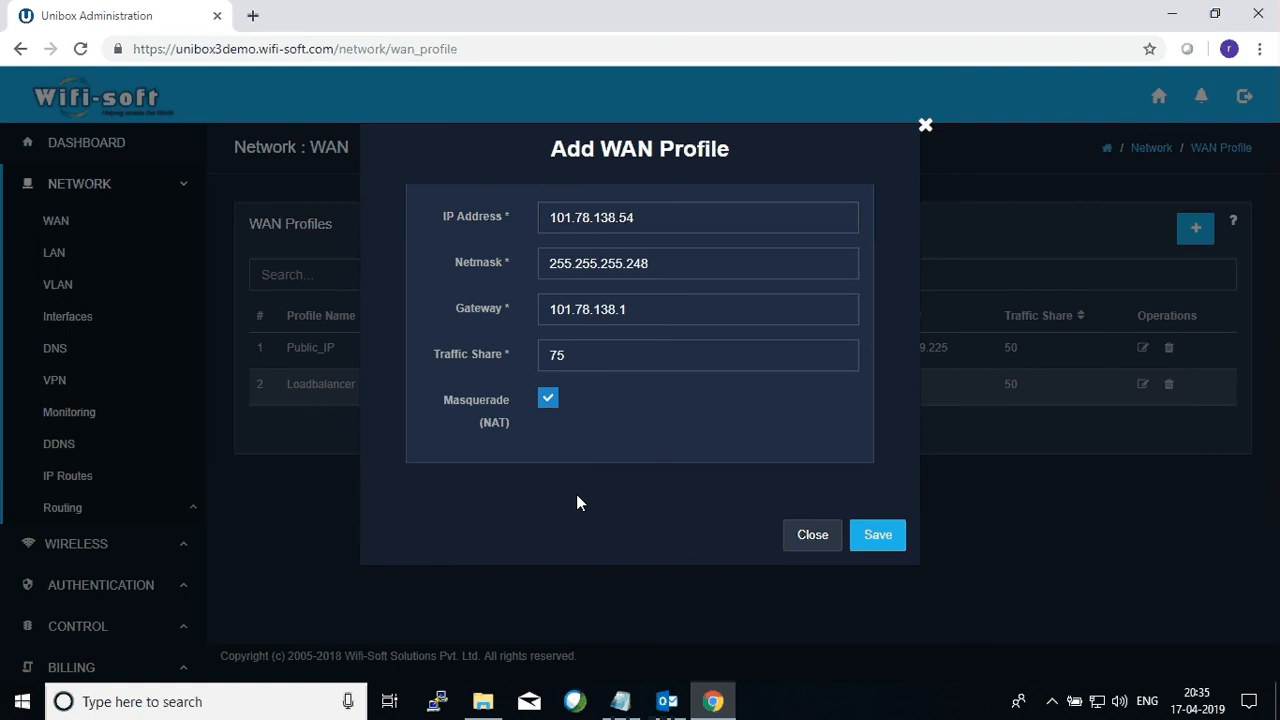
pyautogui.moveTo(578, 498)
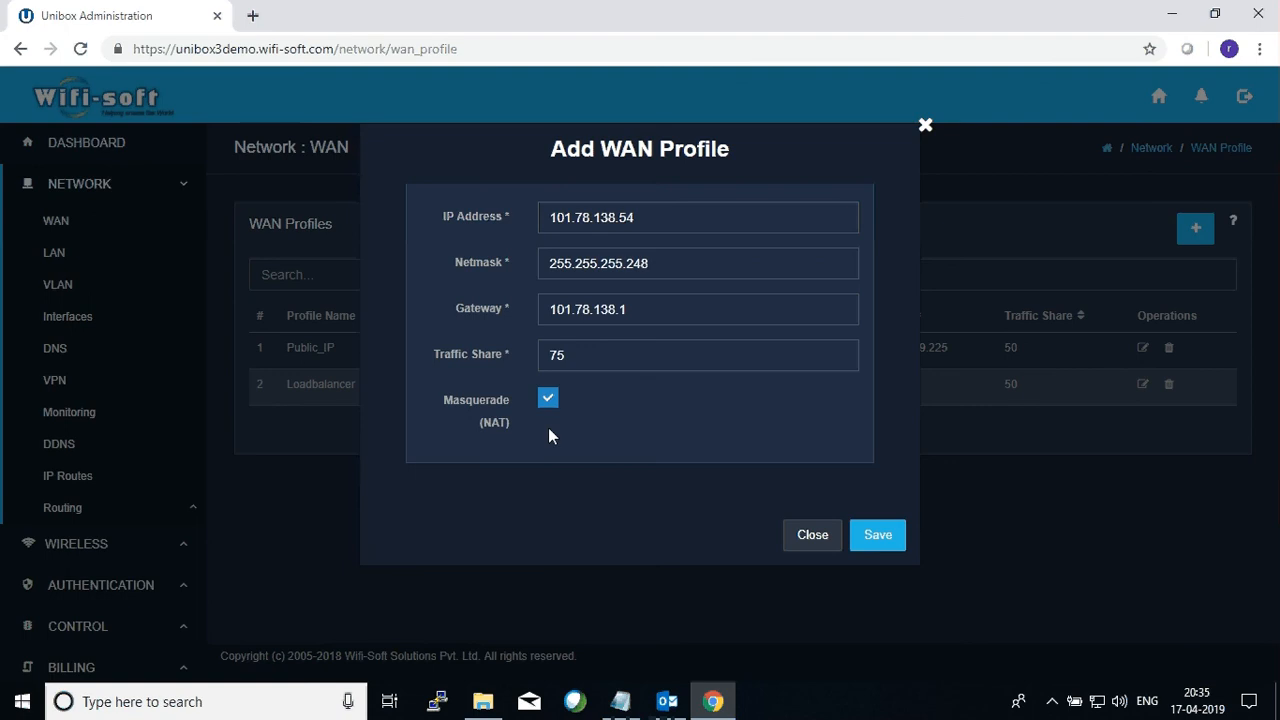
pyautogui.moveTo(558, 452)
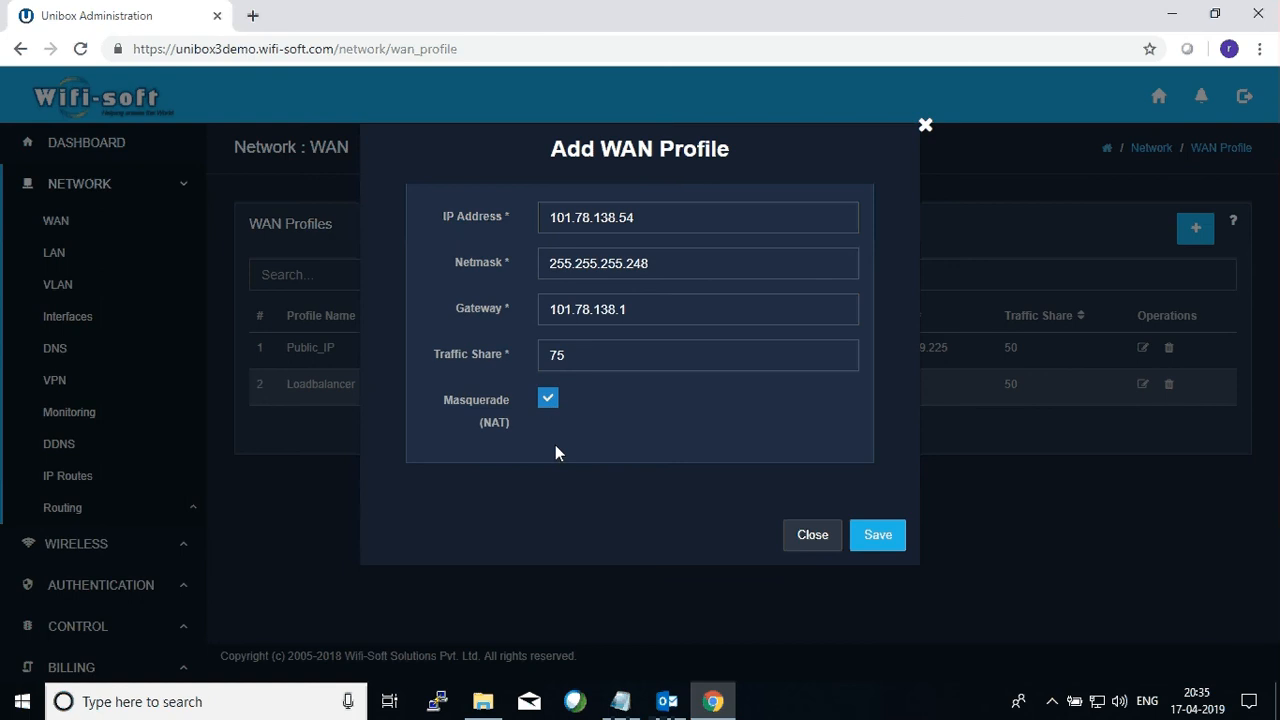
pyautogui.moveTo(565, 457)
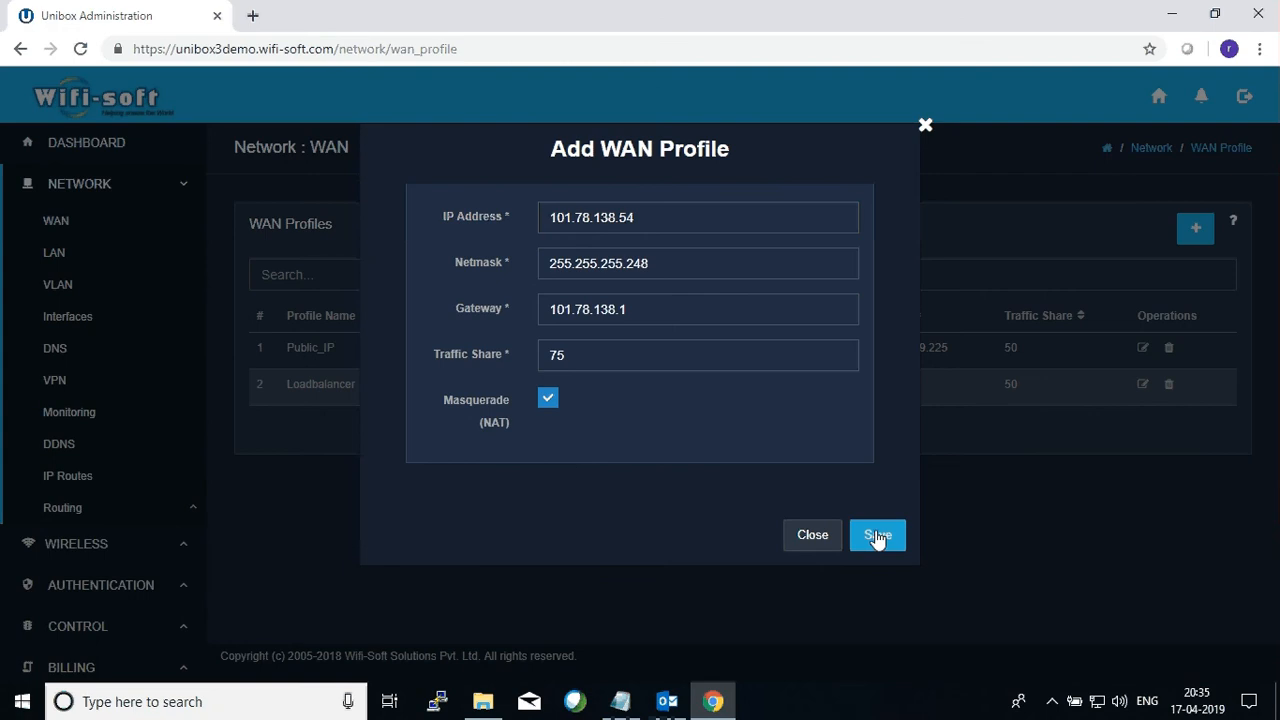
# Attempt to save NewProfile, then start correcting the gateway to 101.78.138.10.
pyautogui.click(876, 535)
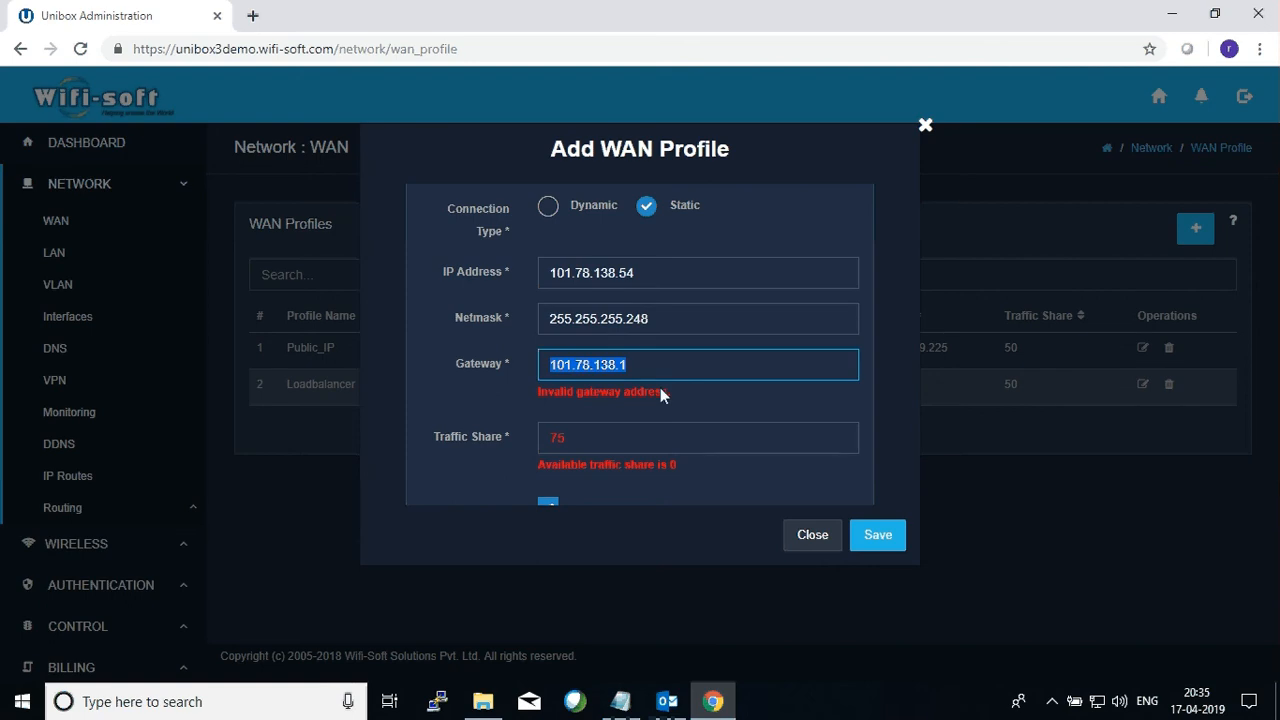
pyautogui.press('Backspace')
pyautogui.write('0')
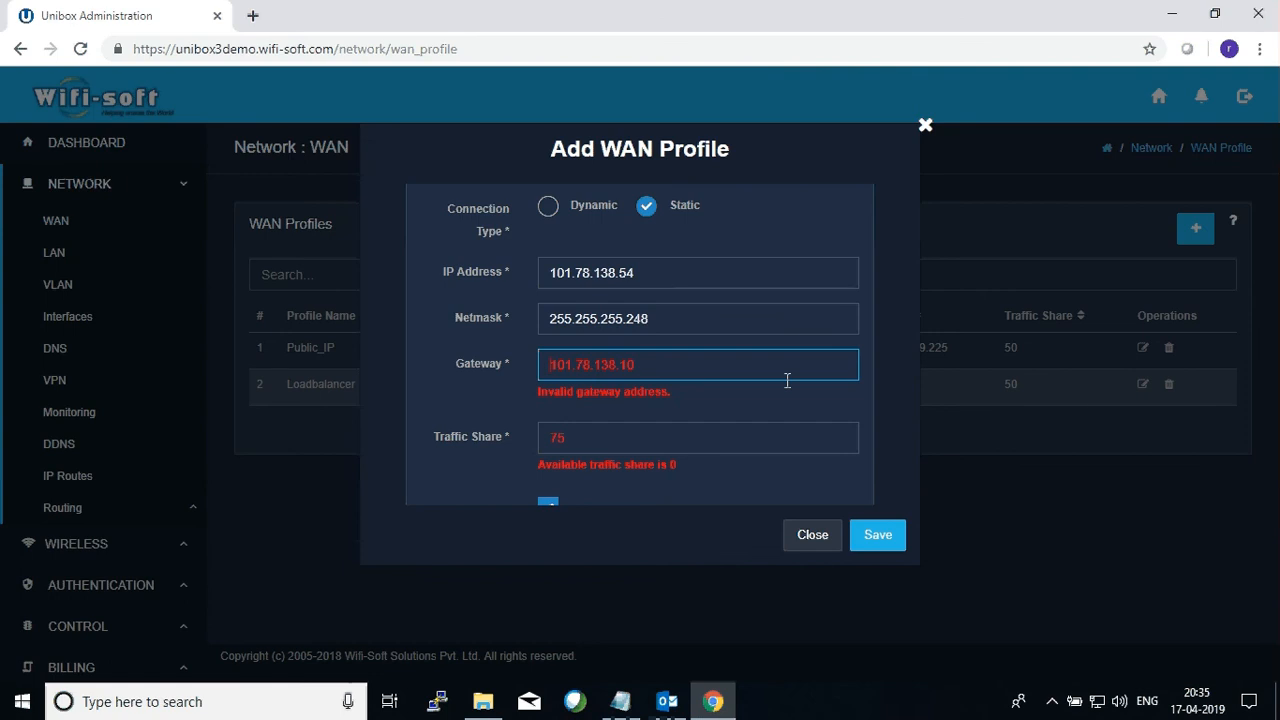
pyautogui.moveTo(735, 425)
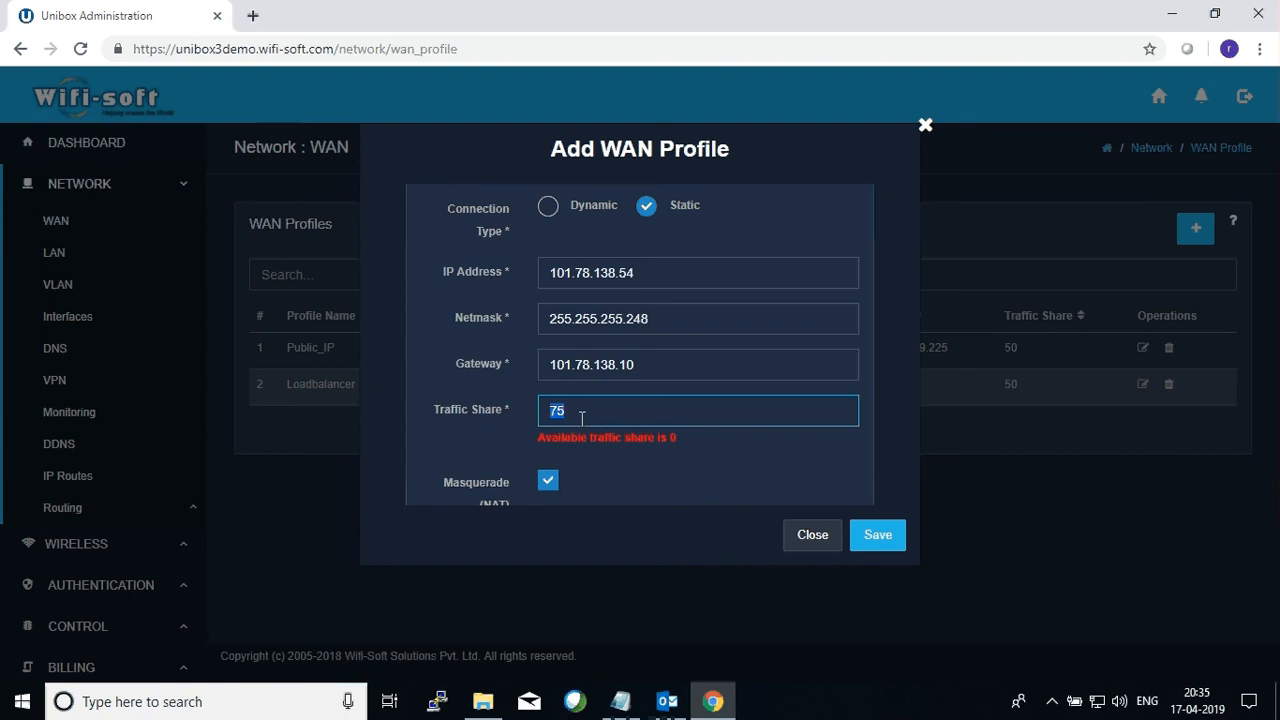
pyautogui.moveTo(750, 515)
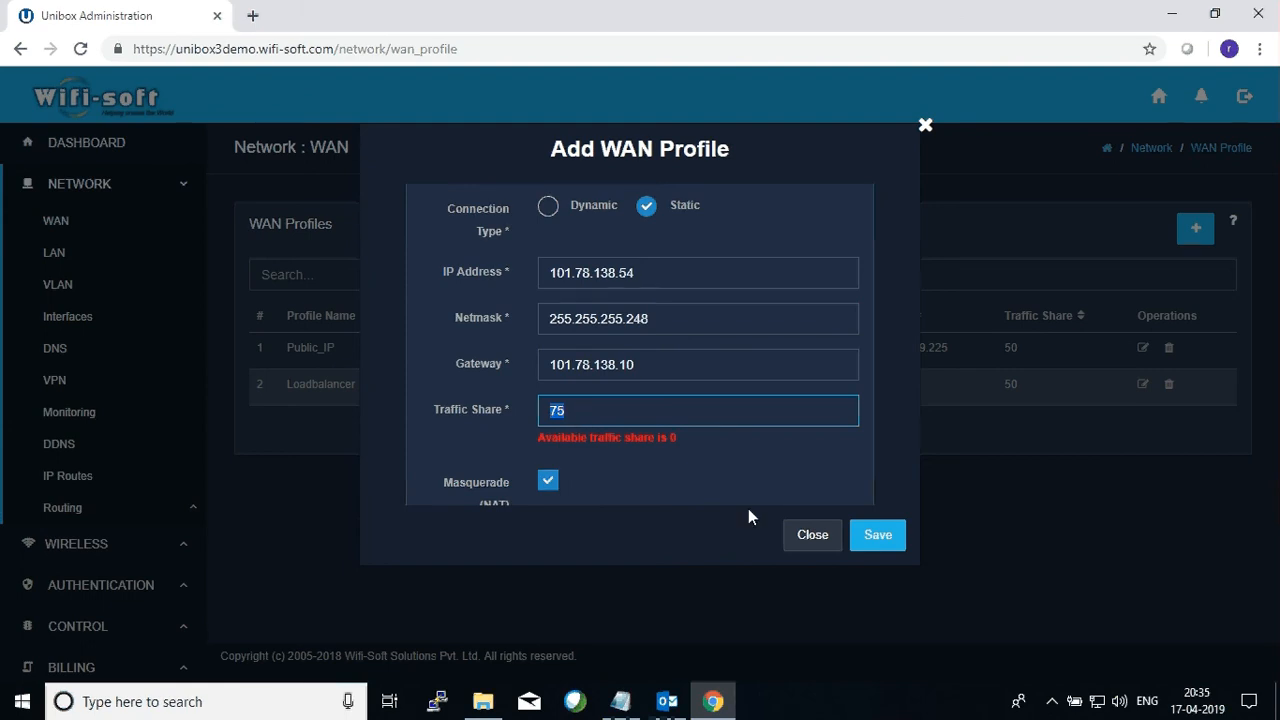
pyautogui.moveTo(812, 534)
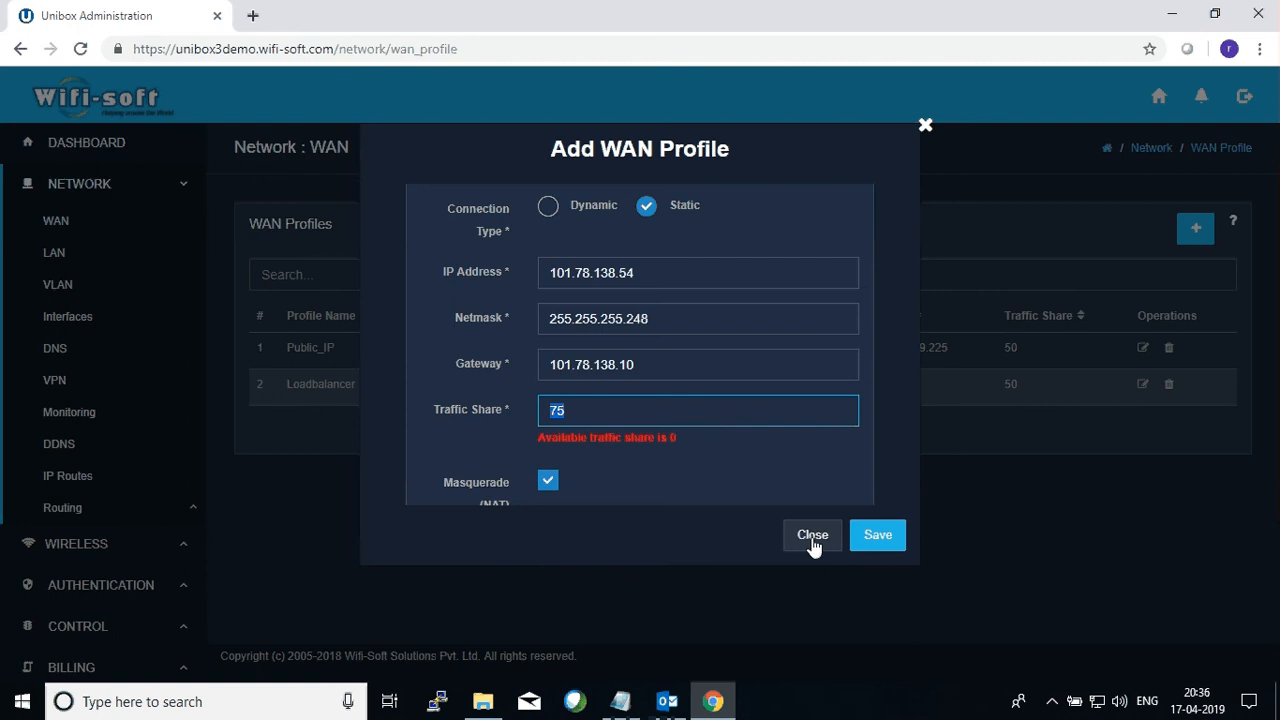
# Discard NewProfile and save the Loadbalancer profile with traffic share 25.
pyautogui.click(812, 534)
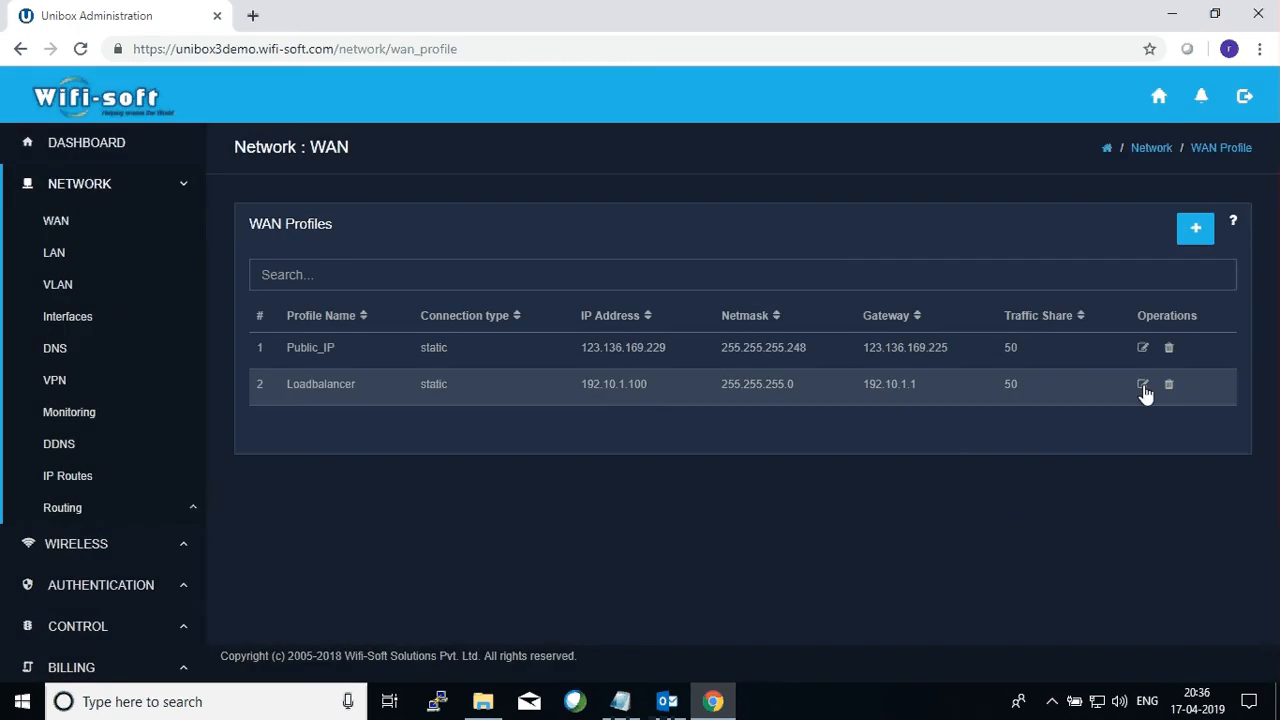
pyautogui.click(1143, 384)
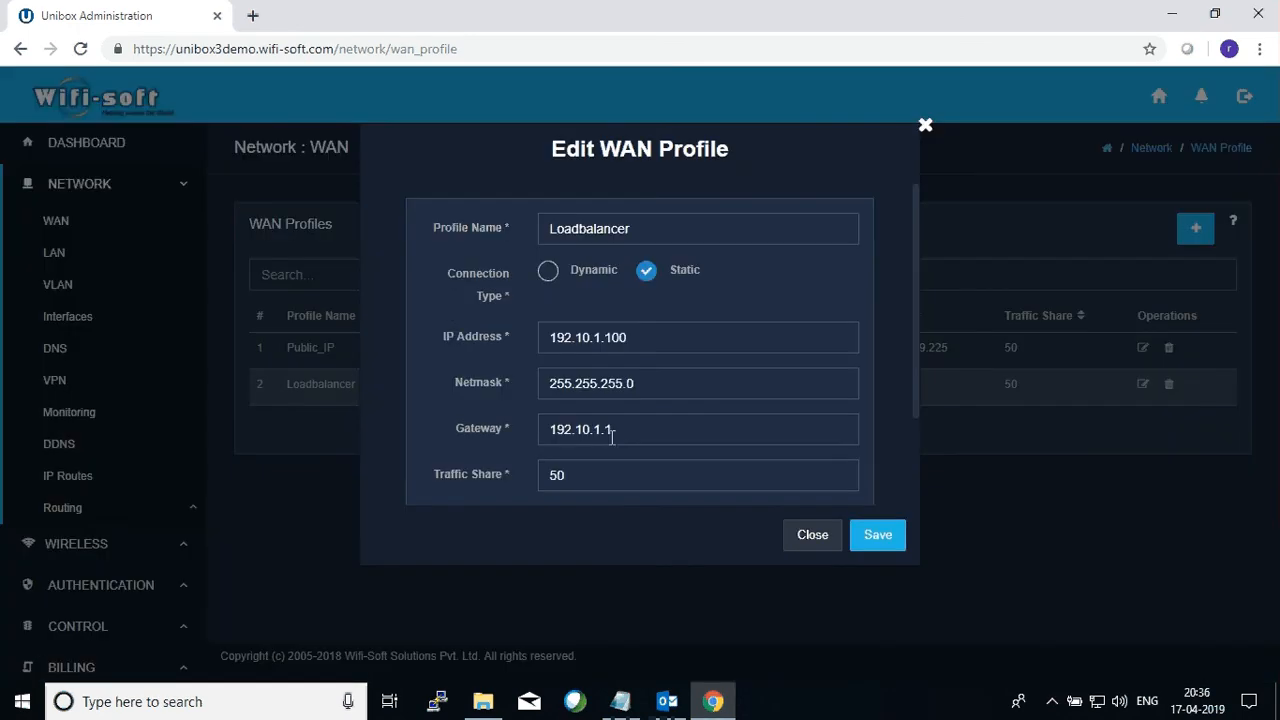
pyautogui.write('25')
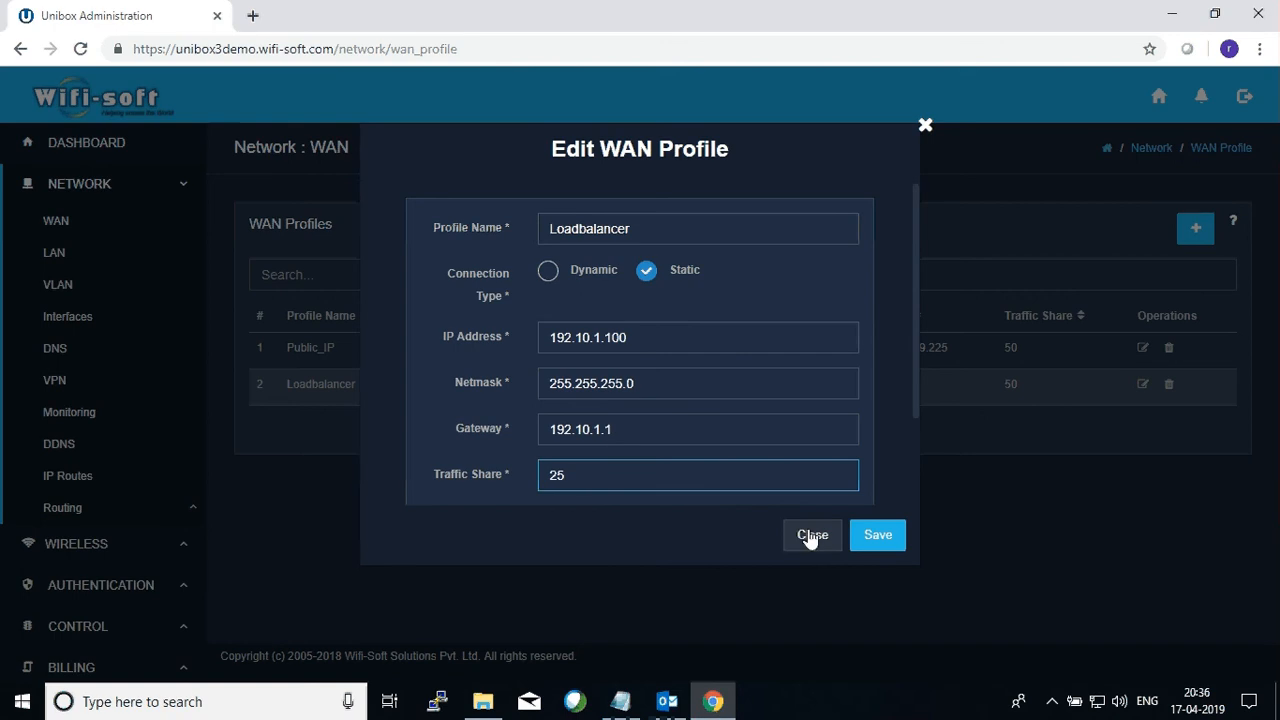
pyautogui.click(877, 534)
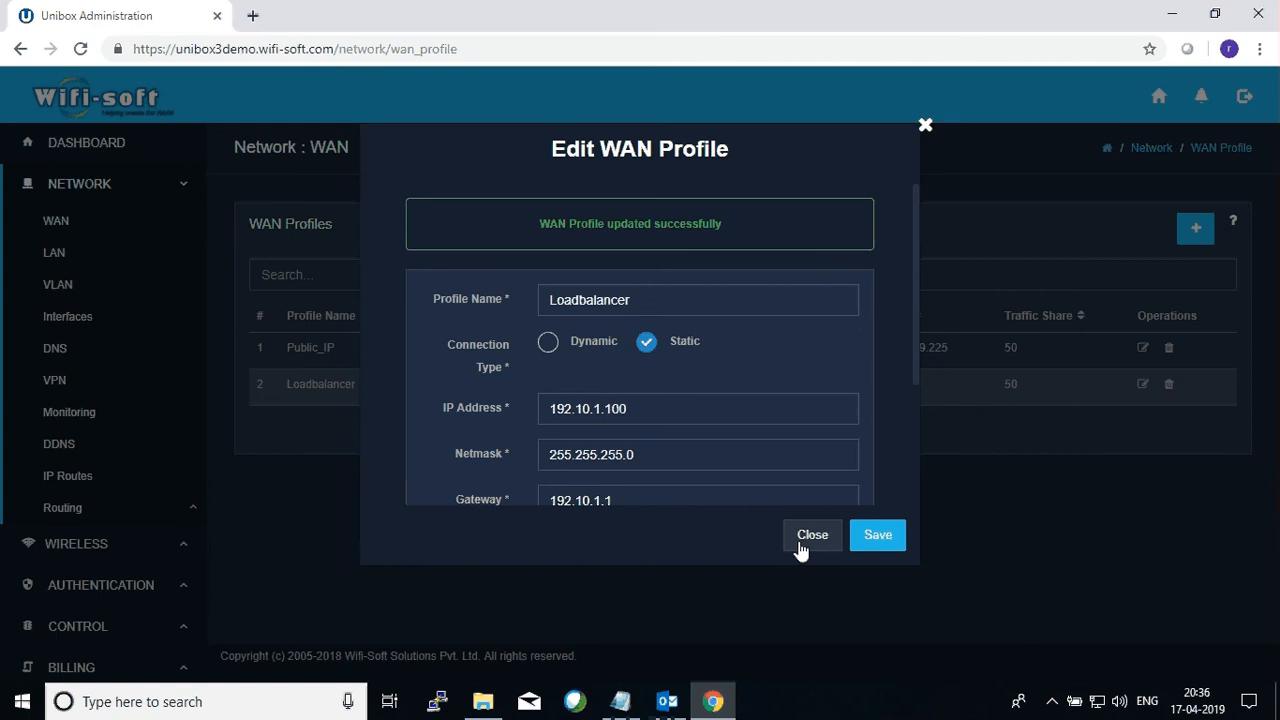
pyautogui.click(812, 534)
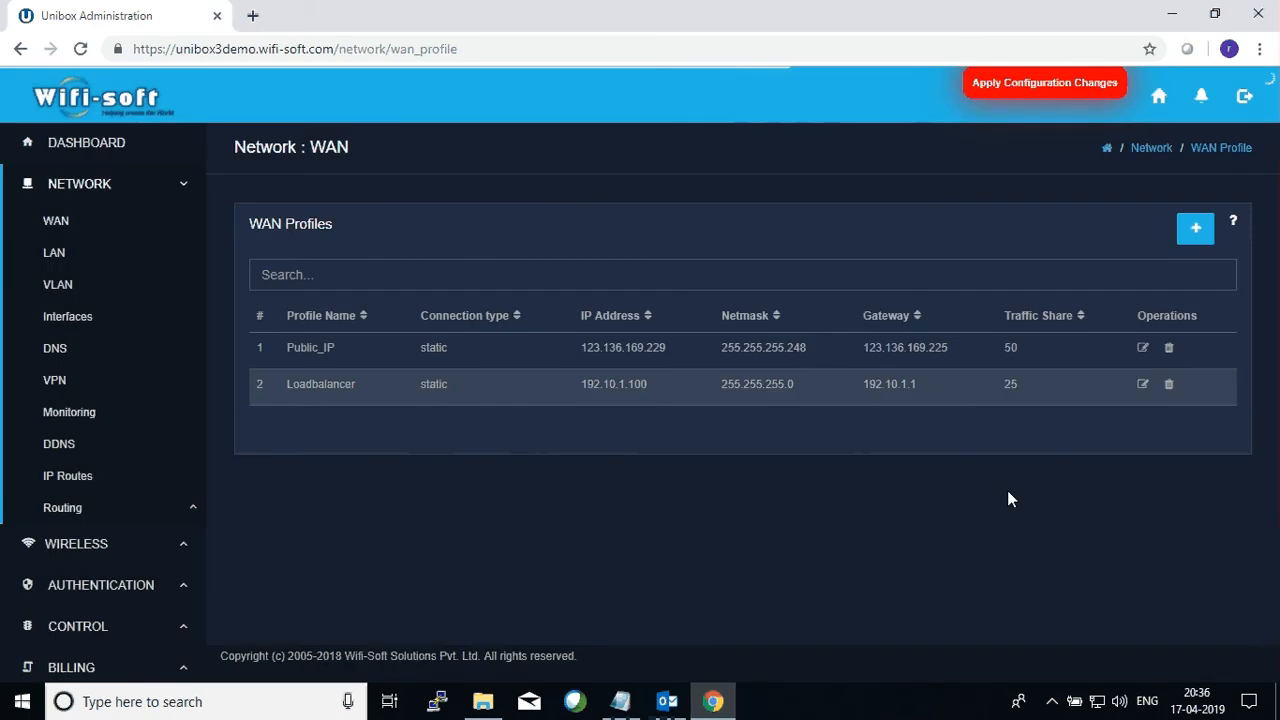
# Save static profile NewProfile: IP 78.134.162.10, netmask 255.255.255.0, gateway 78.134.162.1, share 25.
pyautogui.click(1195, 228)
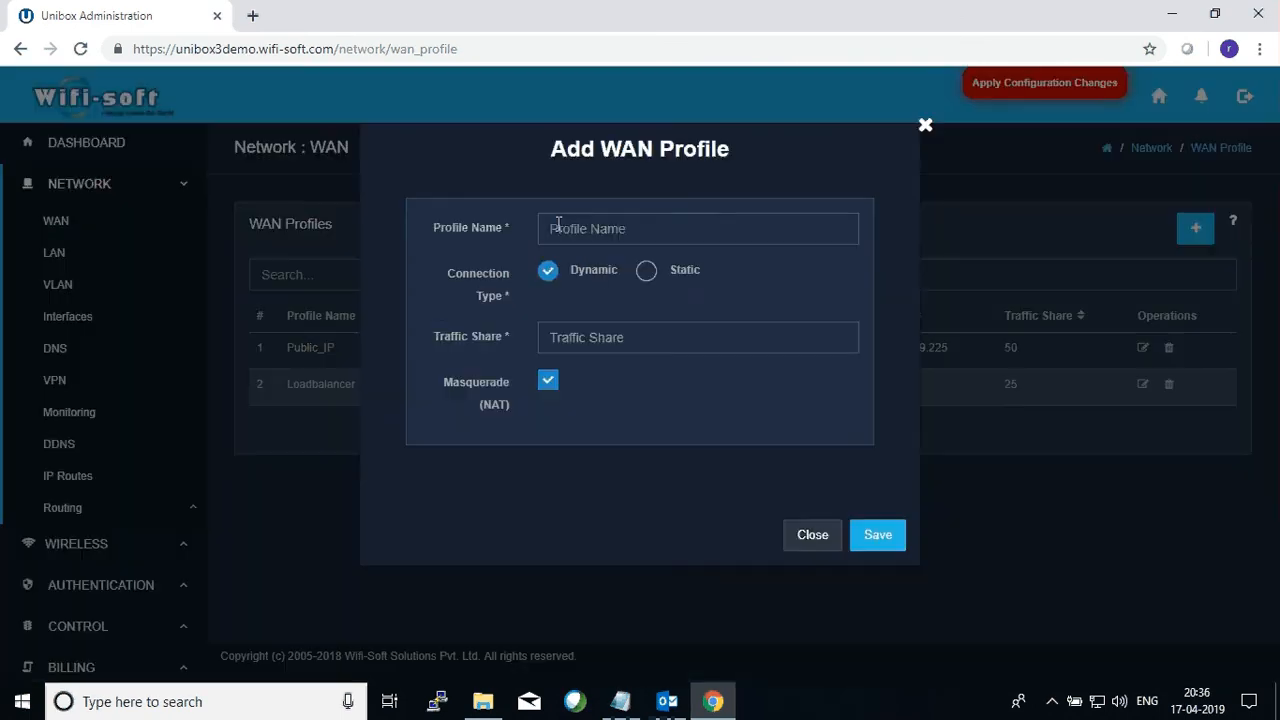
pyautogui.write('NewProfile')
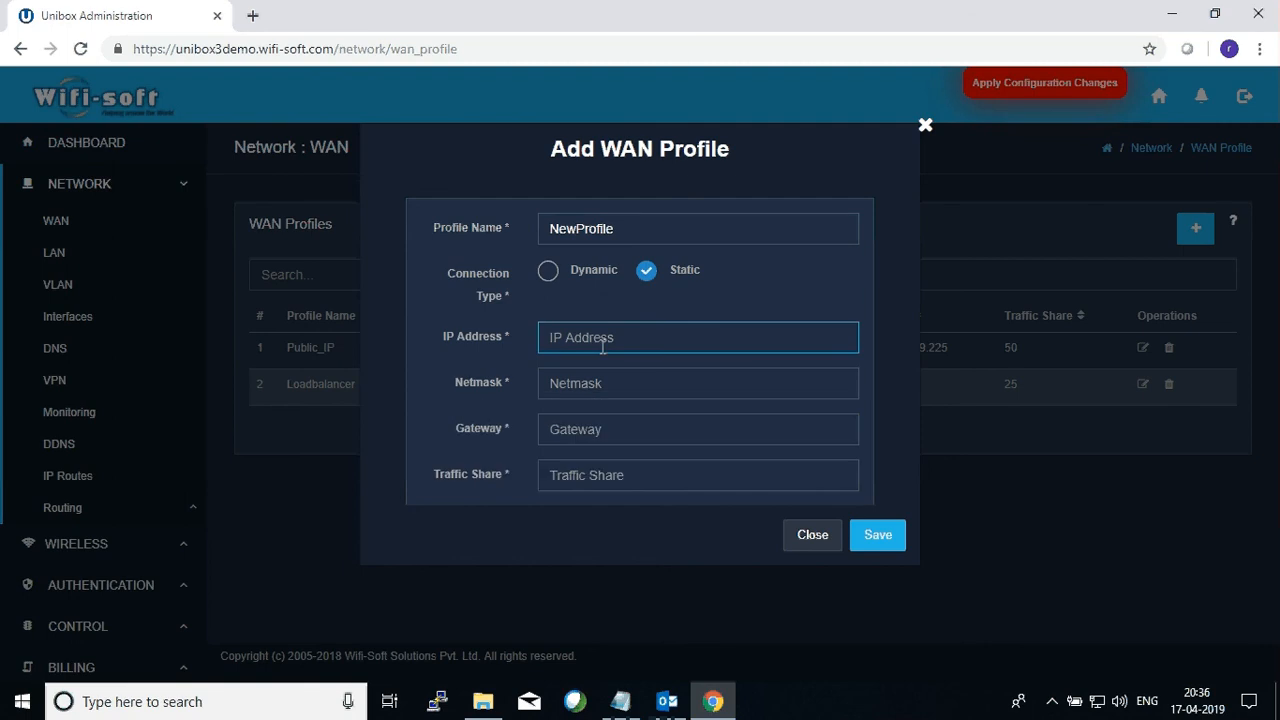
pyautogui.write('78.134.')
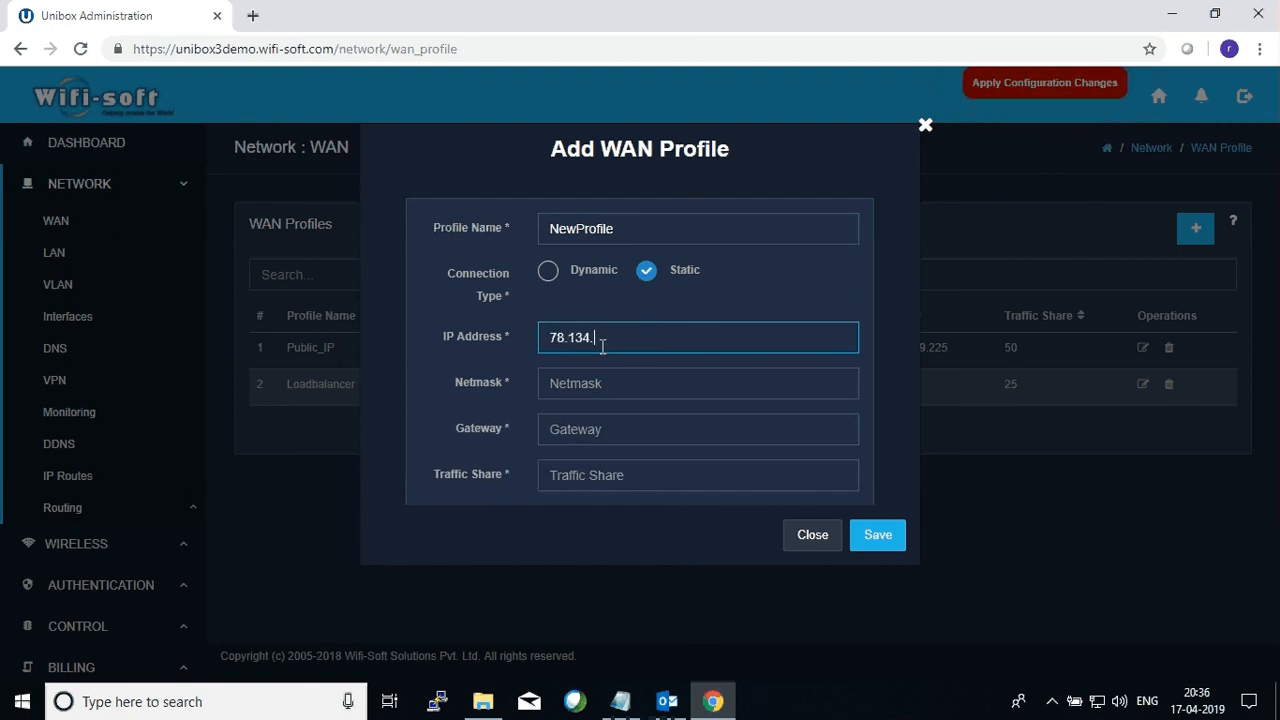
pyautogui.write('78')
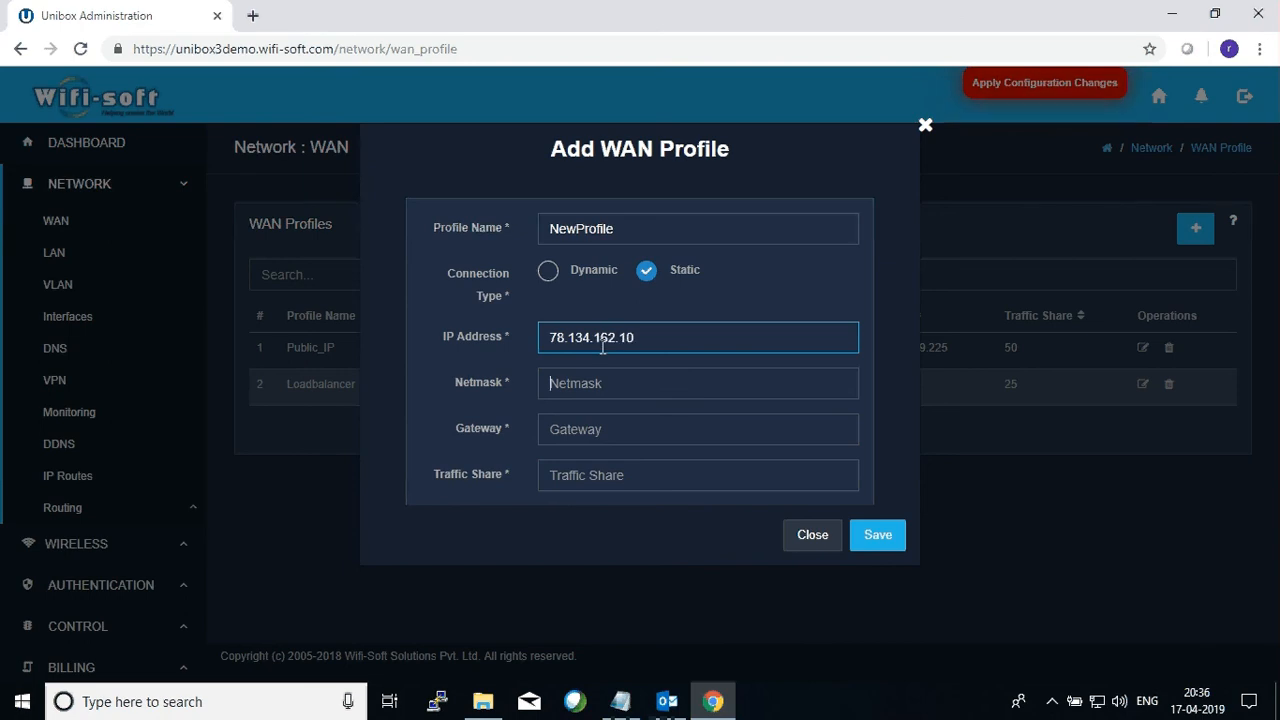
pyautogui.write('255.255.255.')
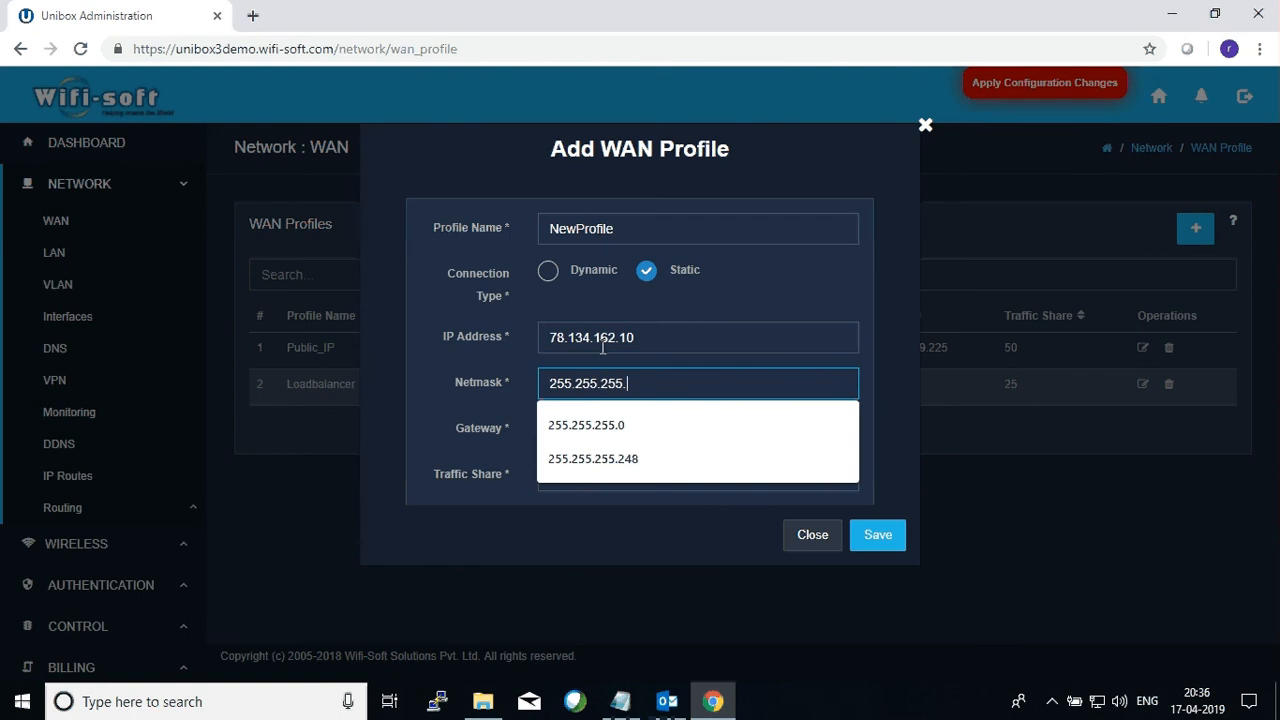
pyautogui.click(586, 424)
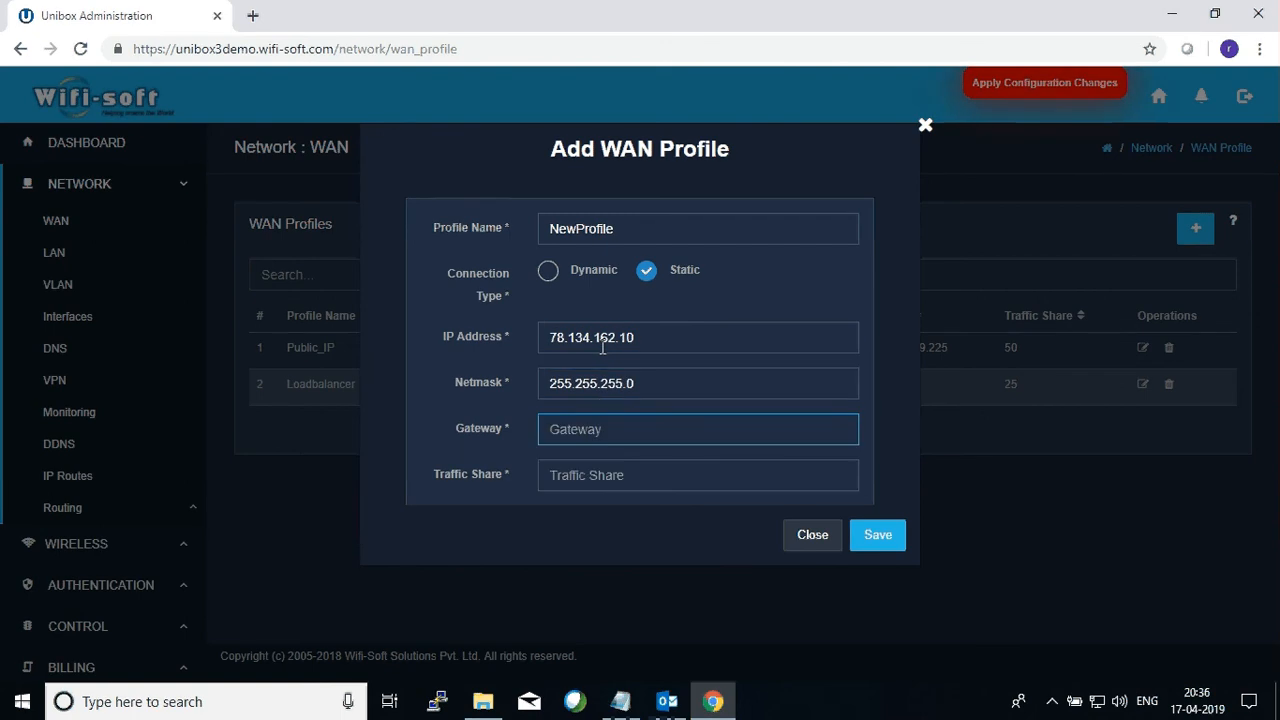
pyautogui.write('78.134.')
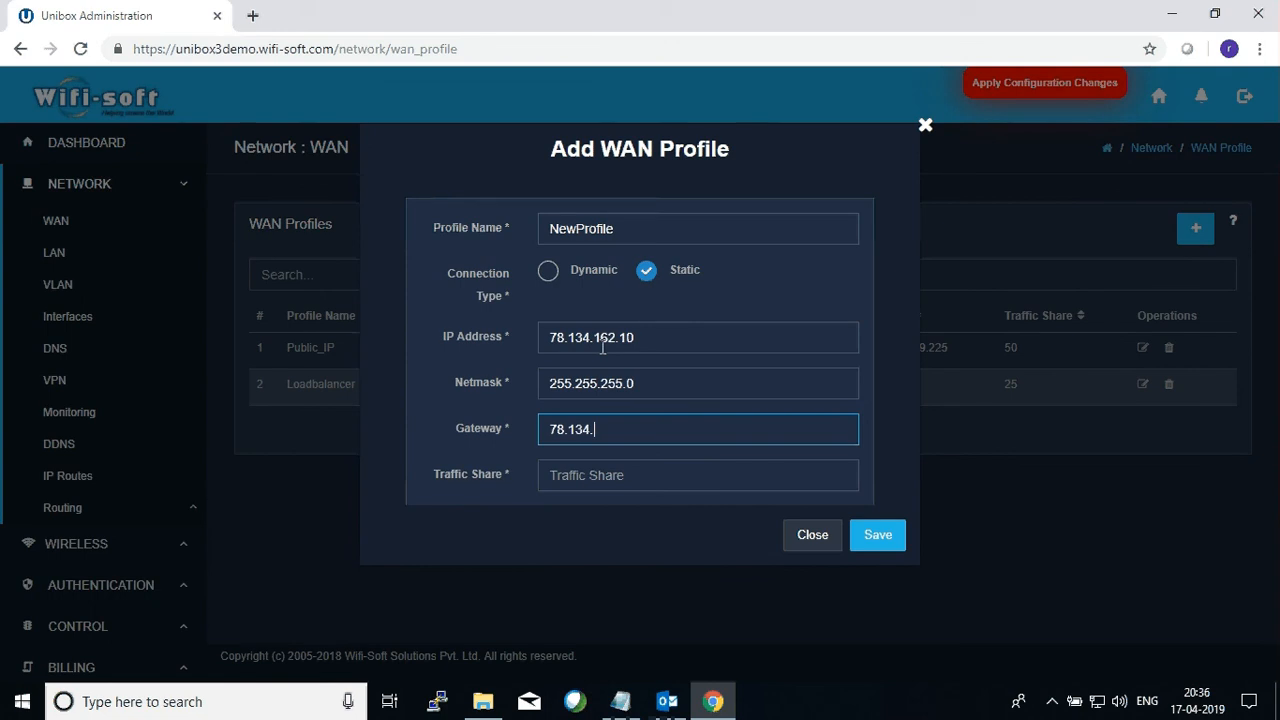
pyautogui.write('162.1')
pyautogui.click(698, 475)
pyautogui.write('25')
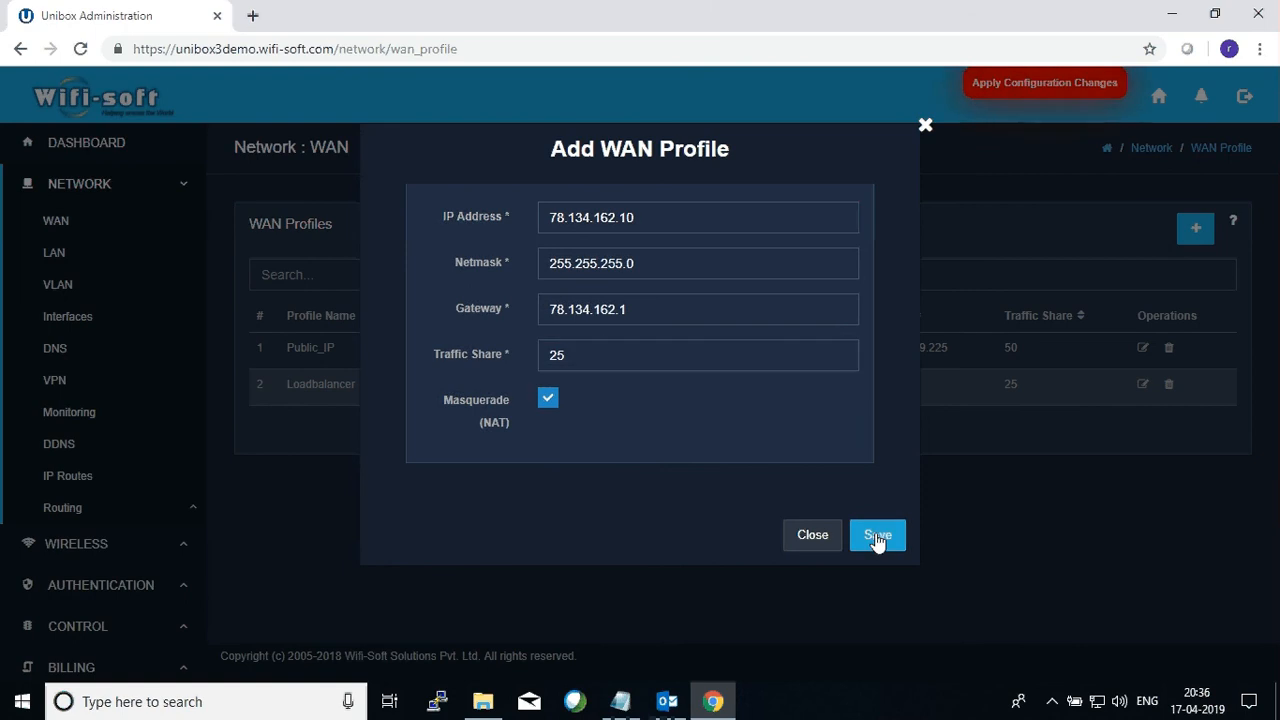
pyautogui.click(877, 535)
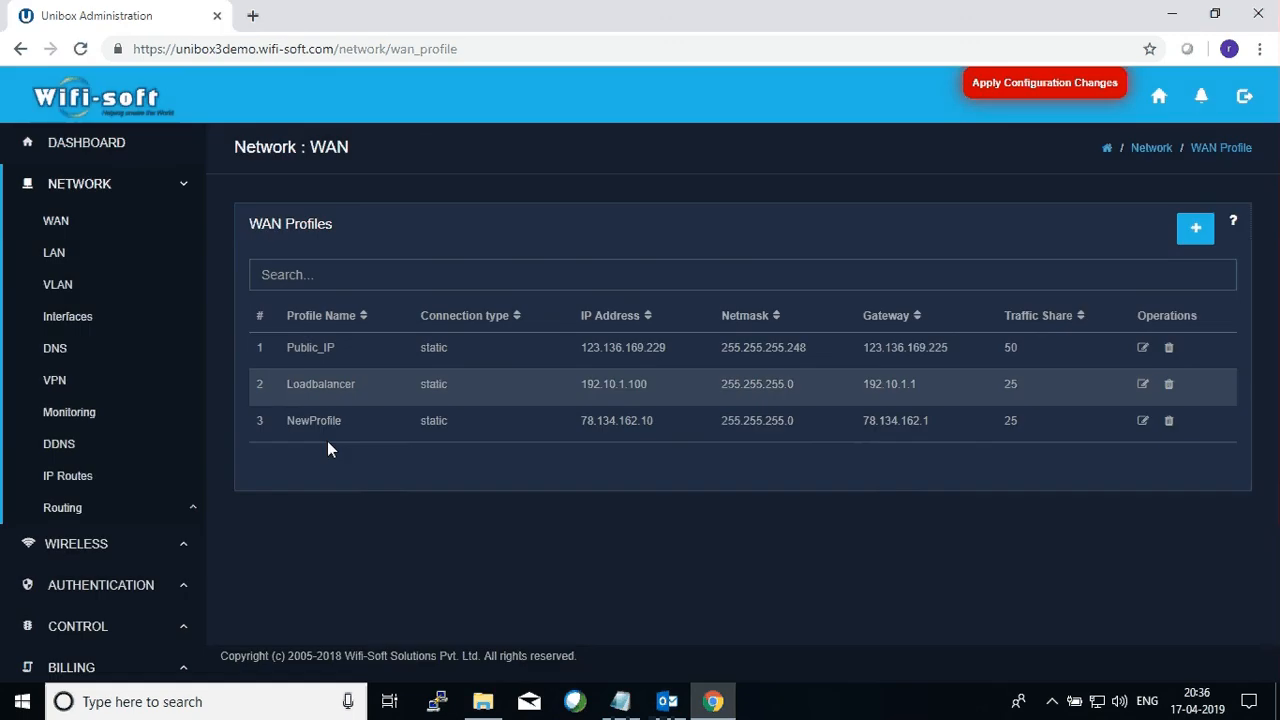
pyautogui.moveTo(743, 485)
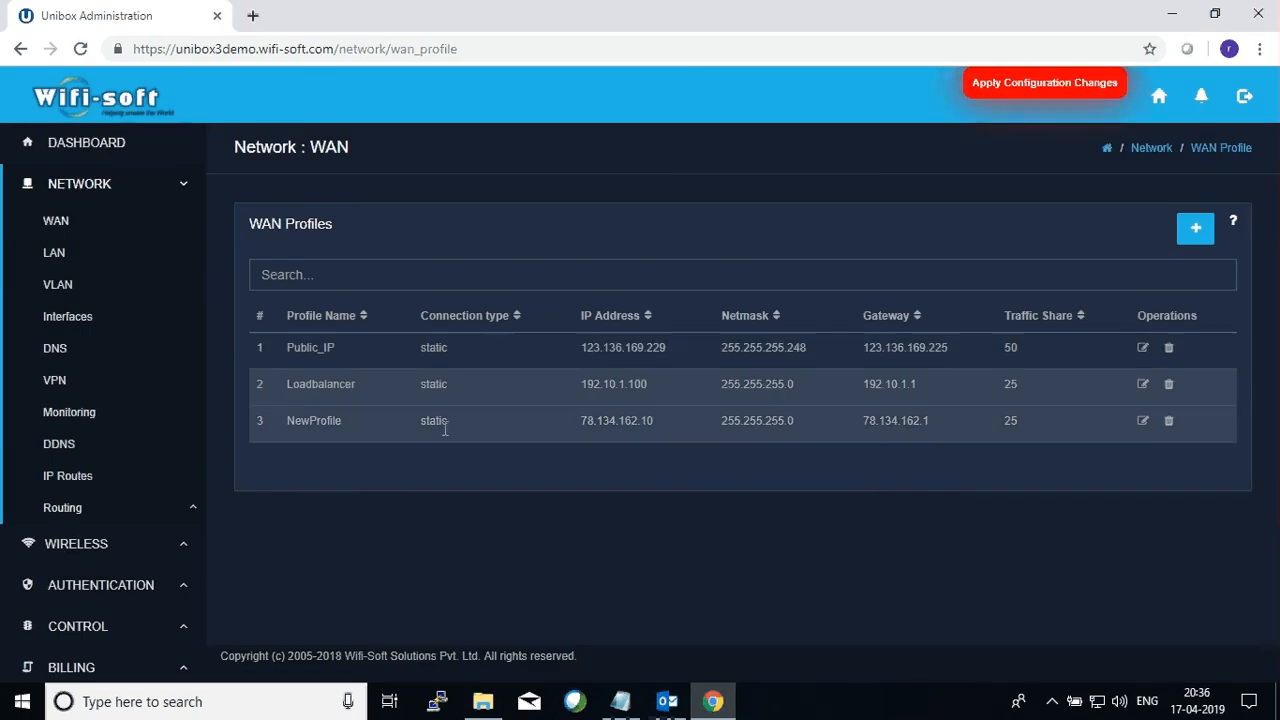
pyautogui.moveTo(360, 432)
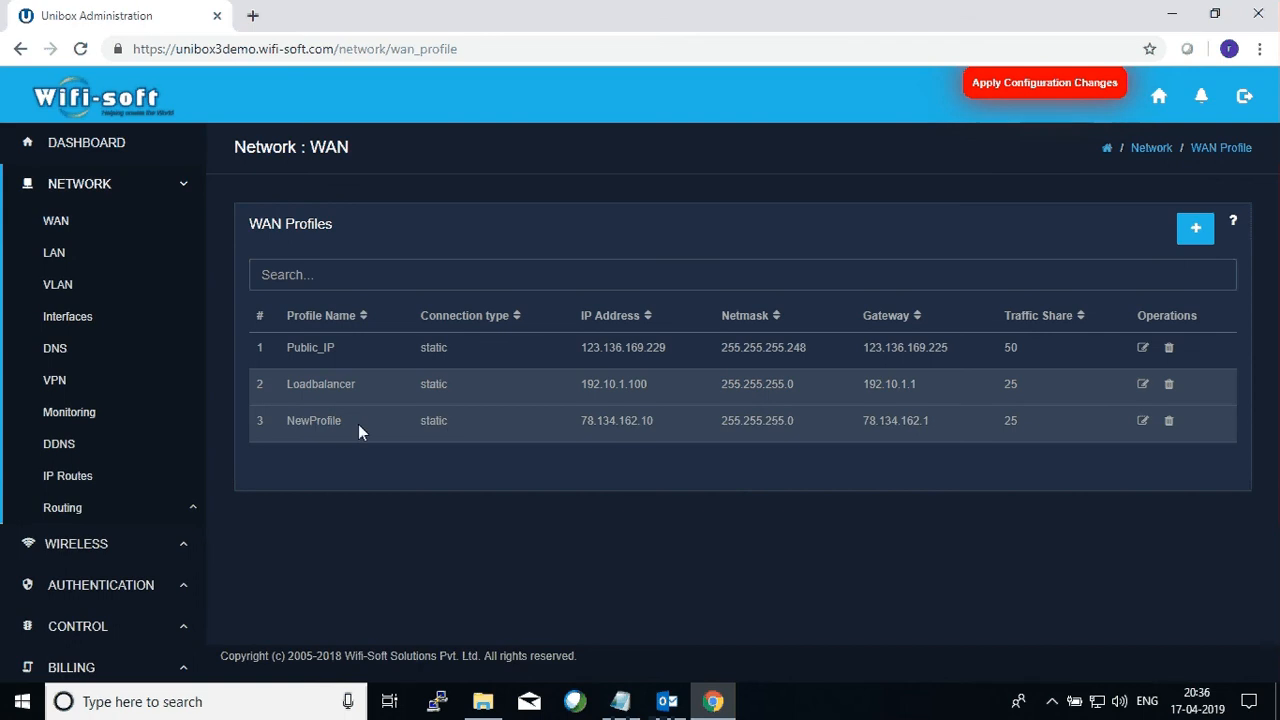
pyautogui.moveTo(67, 316)
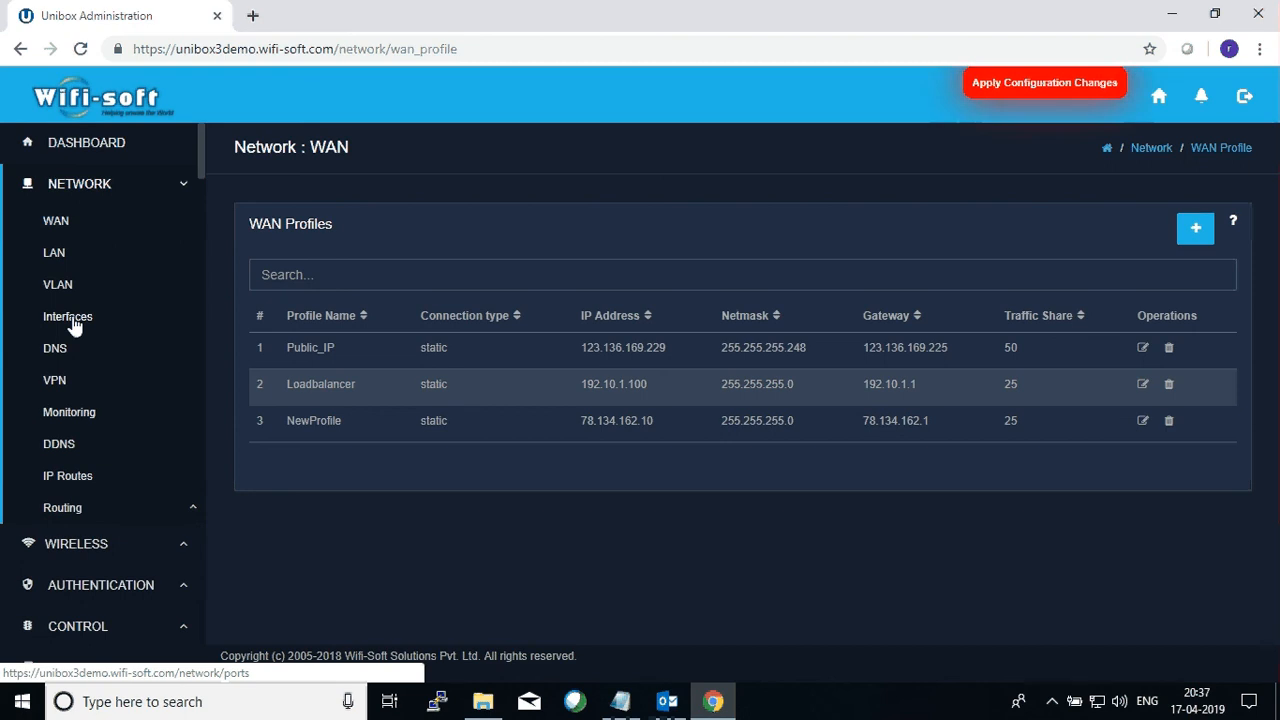
# Open the Network > Interfaces page.
pyautogui.click(67, 316)
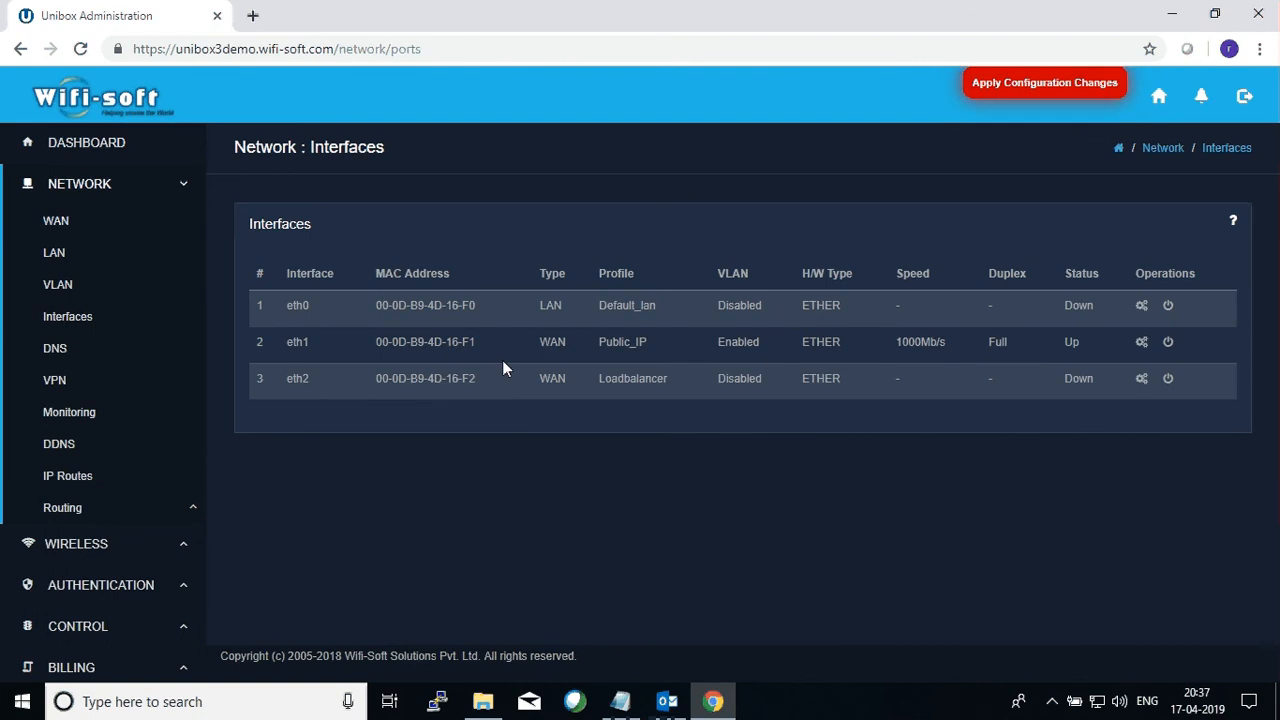
pyautogui.moveTo(435, 378)
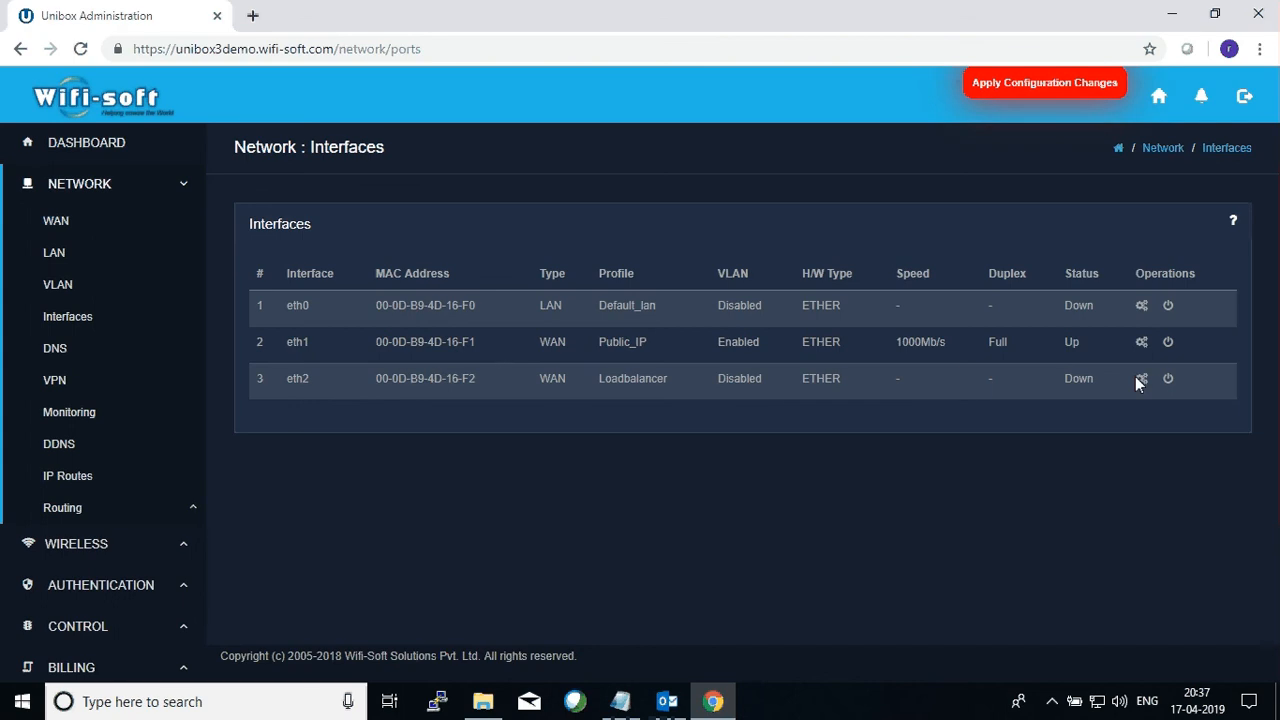
pyautogui.moveTo(1141, 378)
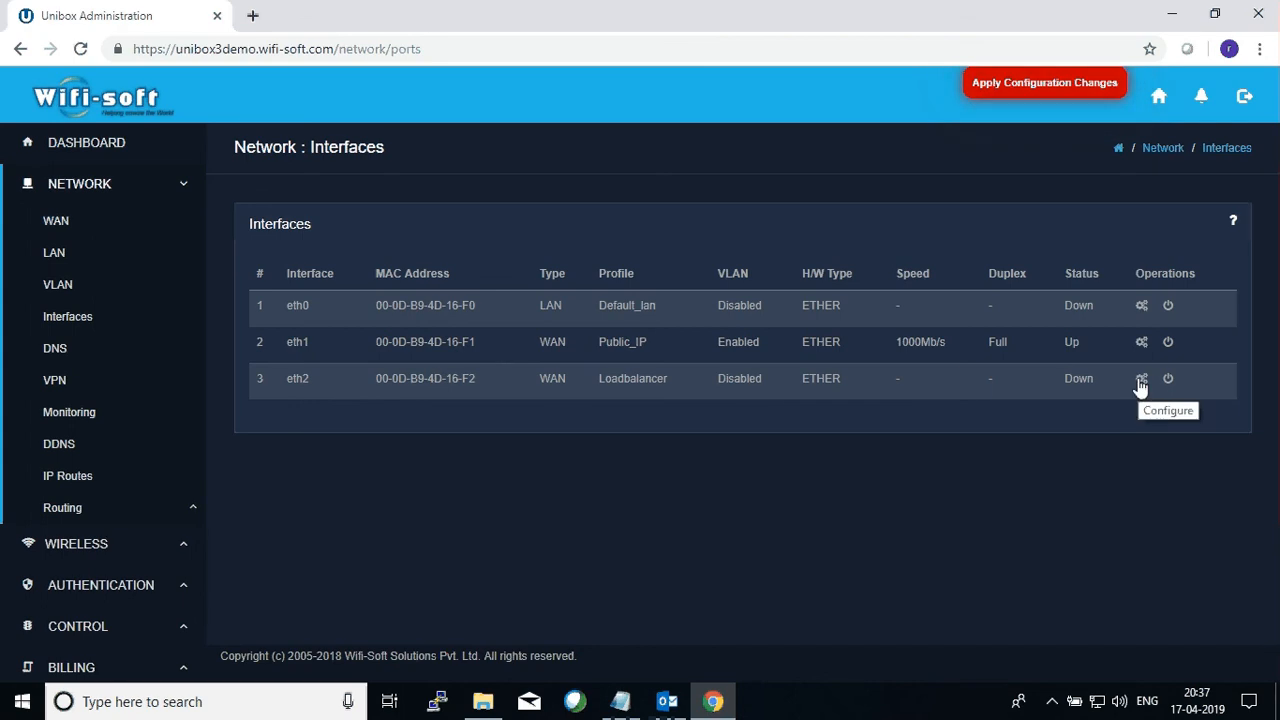
pyautogui.click(1141, 378)
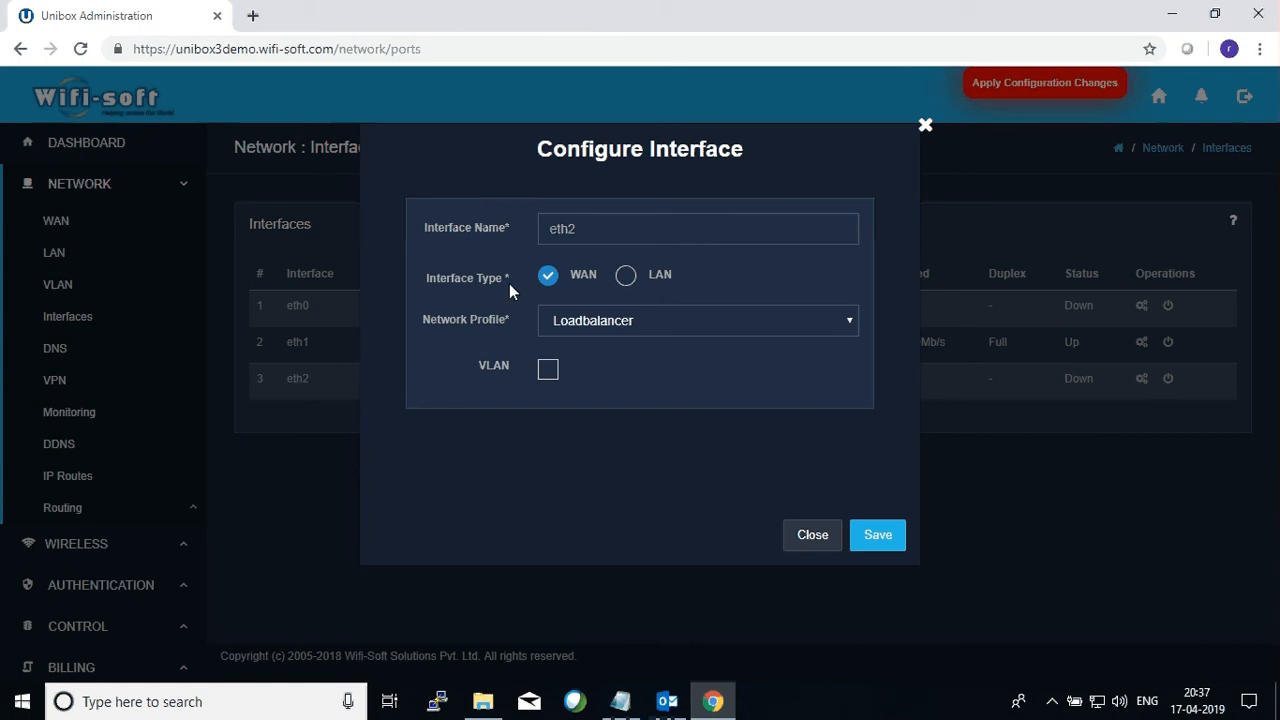
pyautogui.moveTo(583, 295)
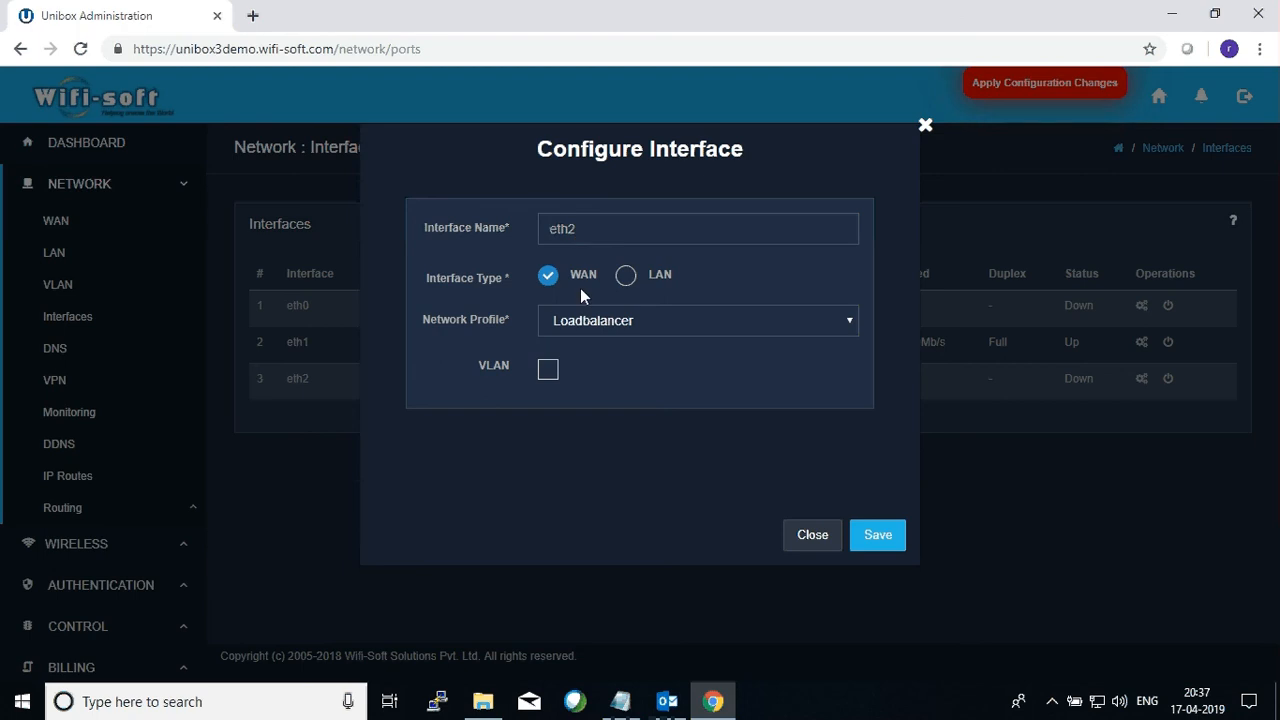
pyautogui.moveTo(580, 330)
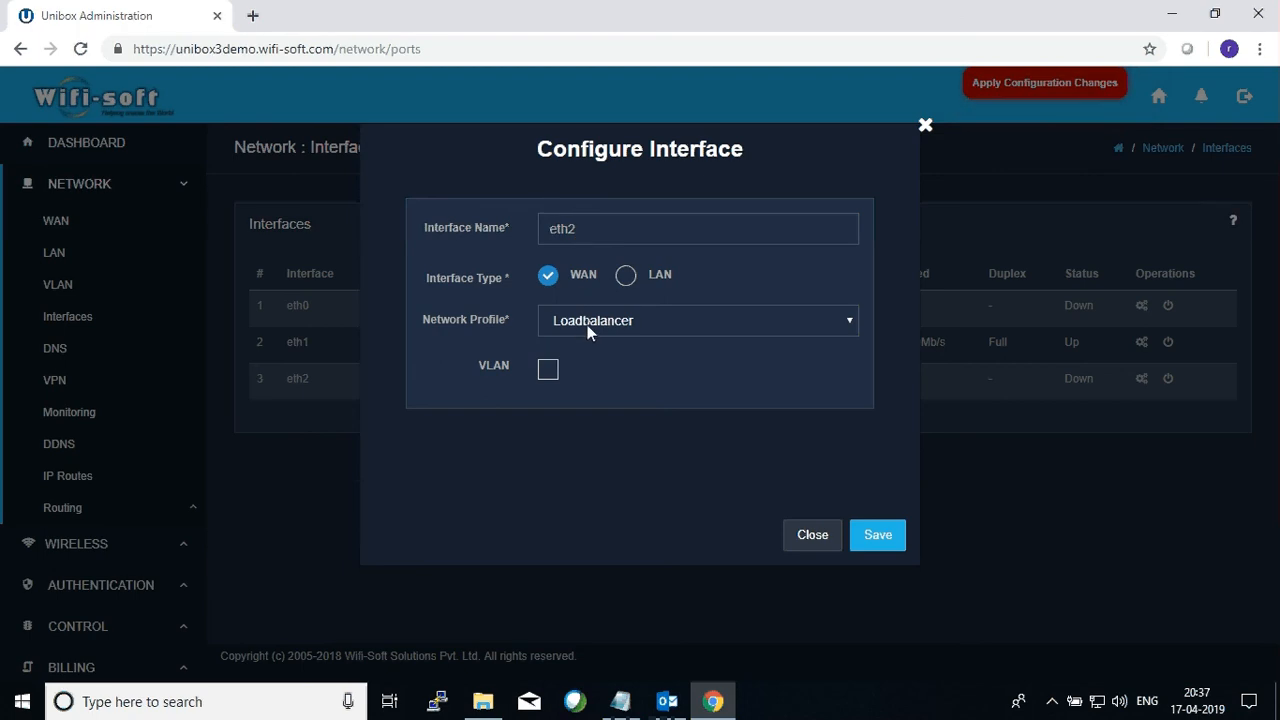
pyautogui.moveTo(570, 368)
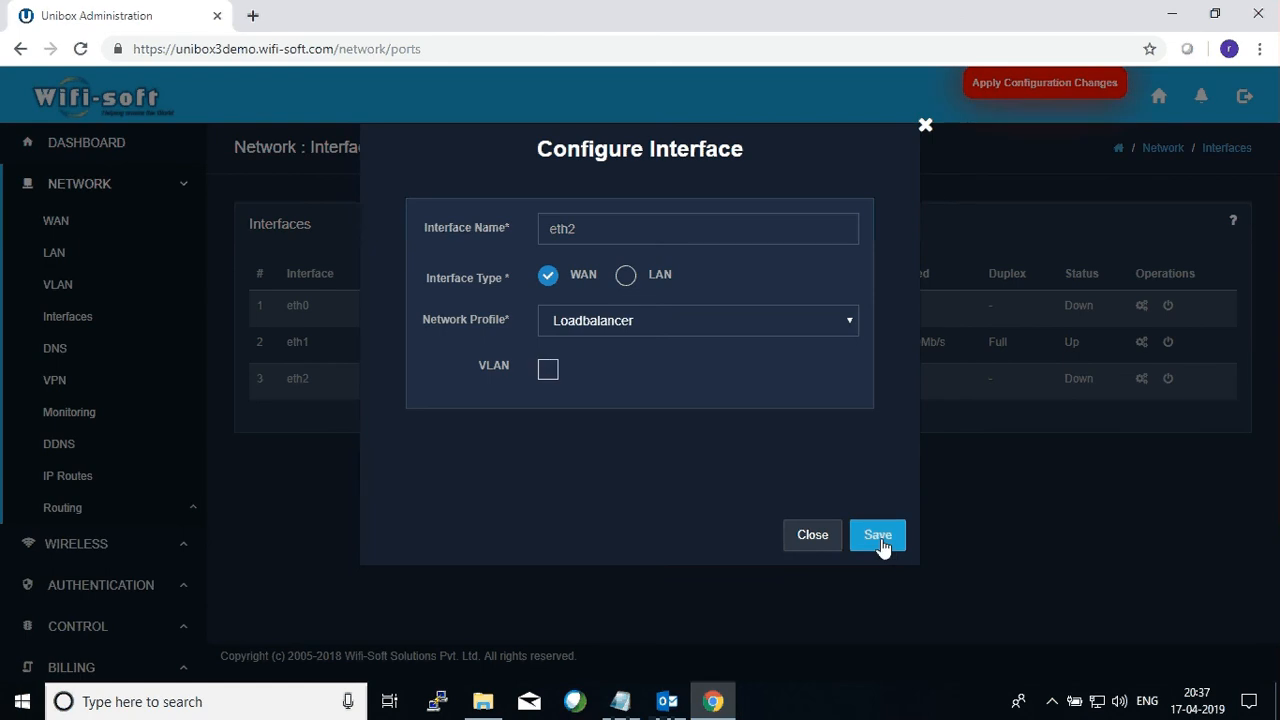
pyautogui.moveTo(613, 264)
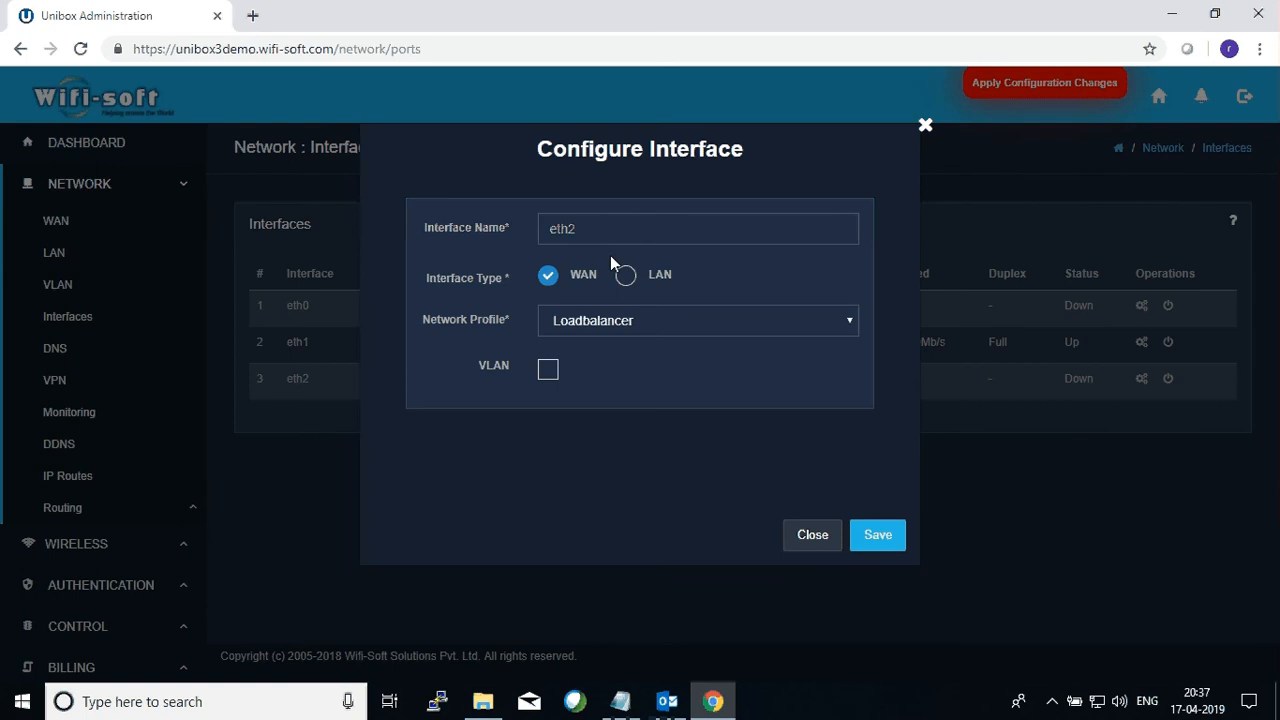
pyautogui.moveTo(586, 285)
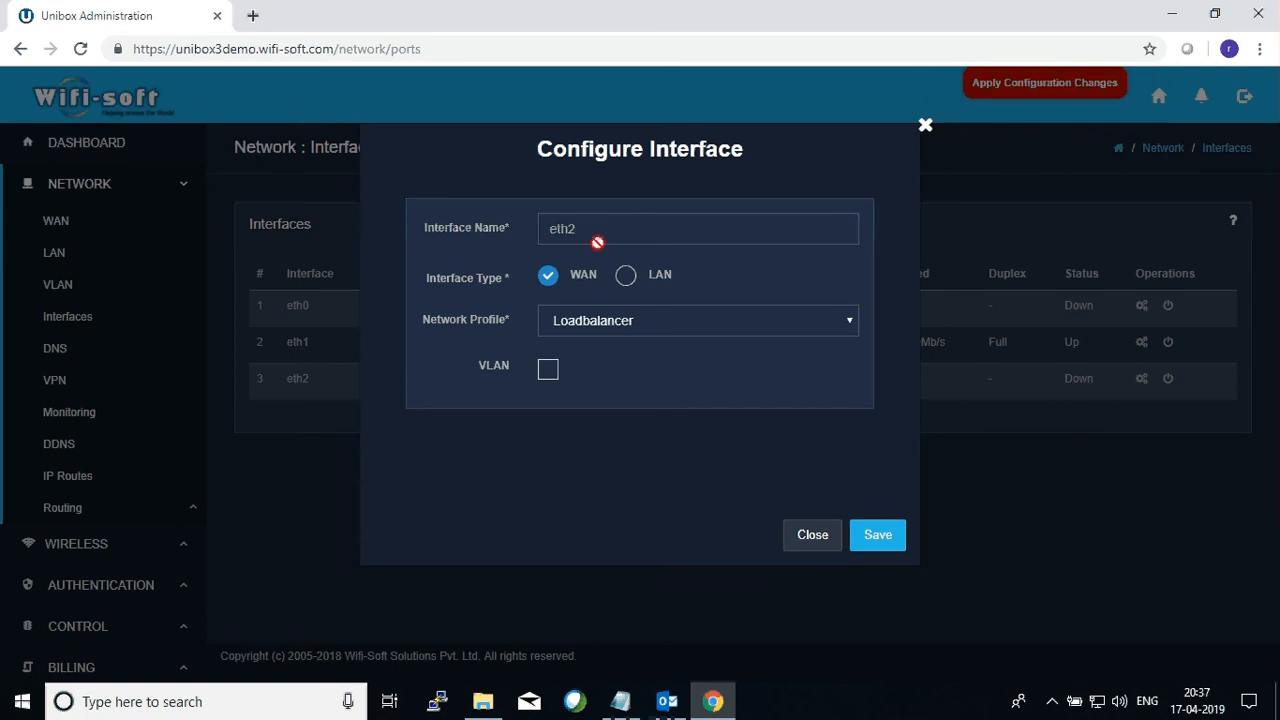
pyautogui.moveTo(812, 535)
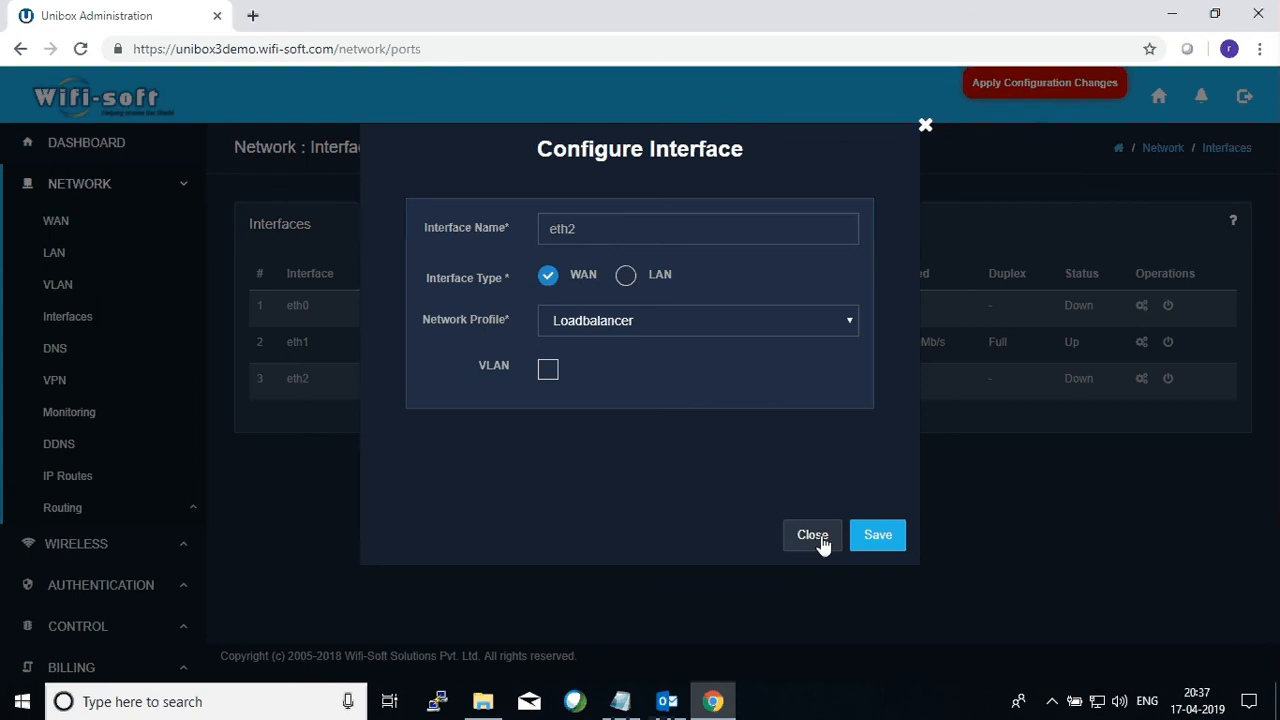
pyautogui.click(811, 534)
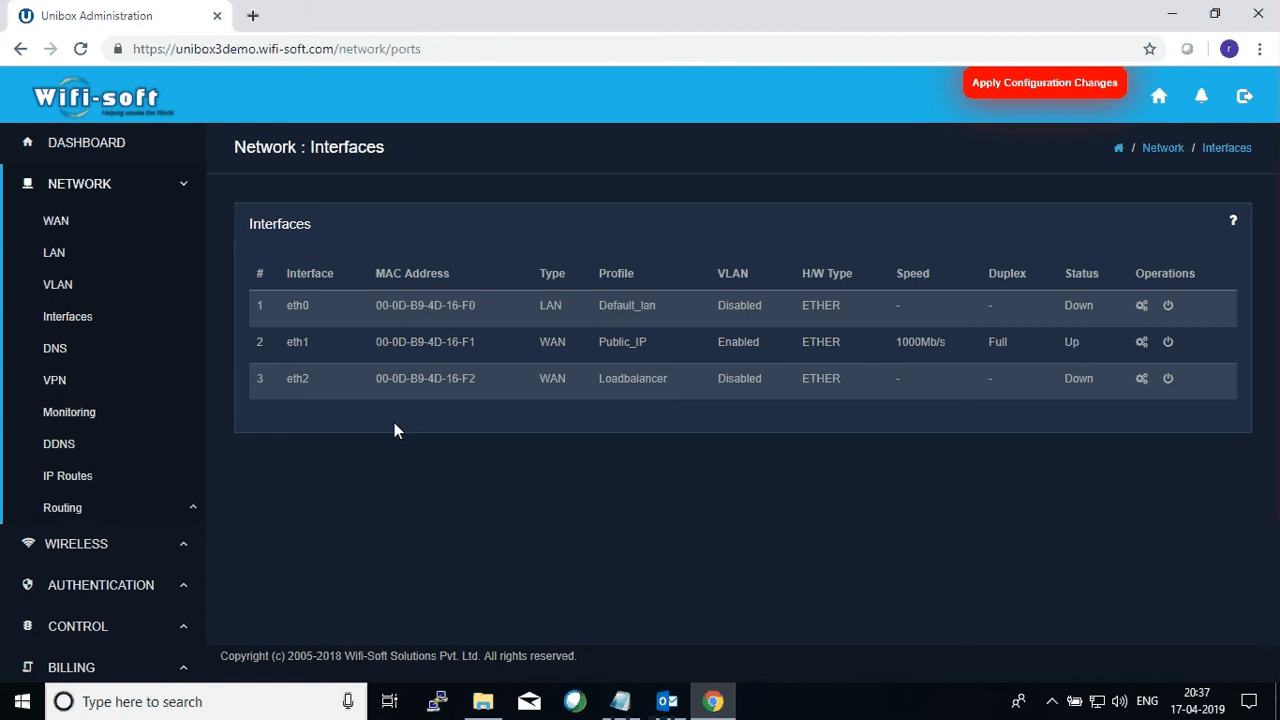
pyautogui.moveTo(1078, 462)
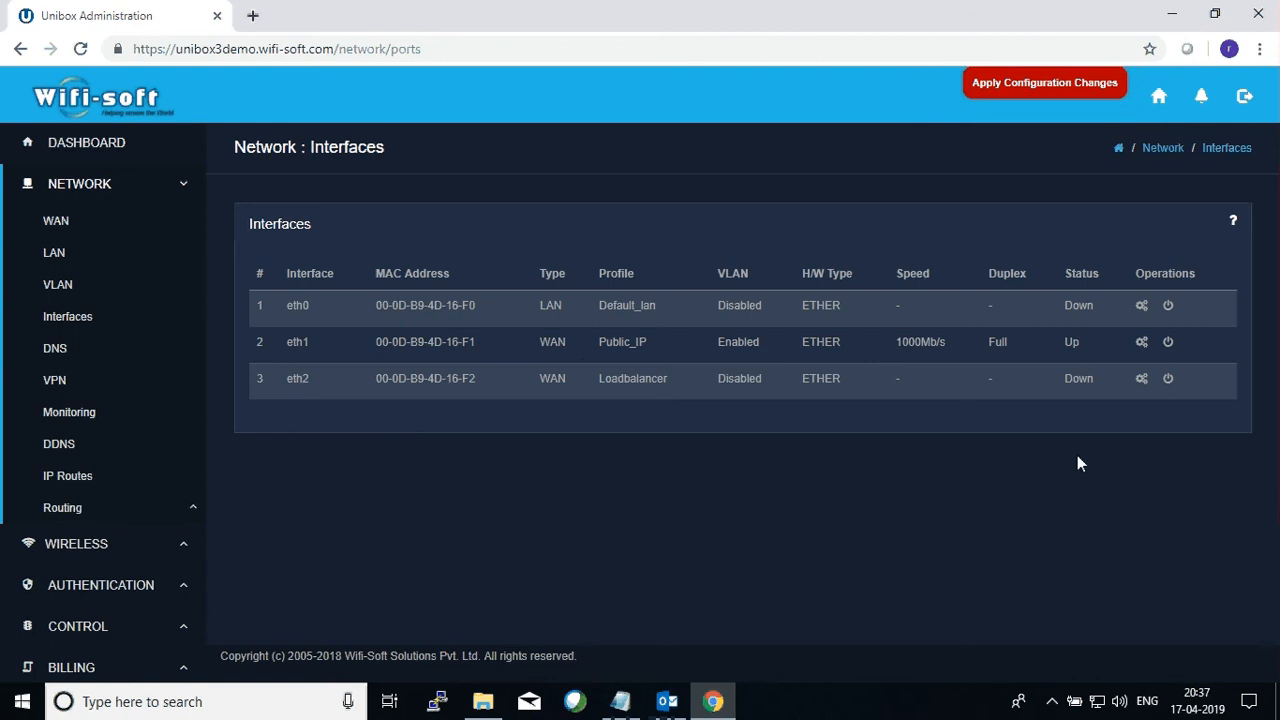
pyautogui.moveTo(1043, 172)
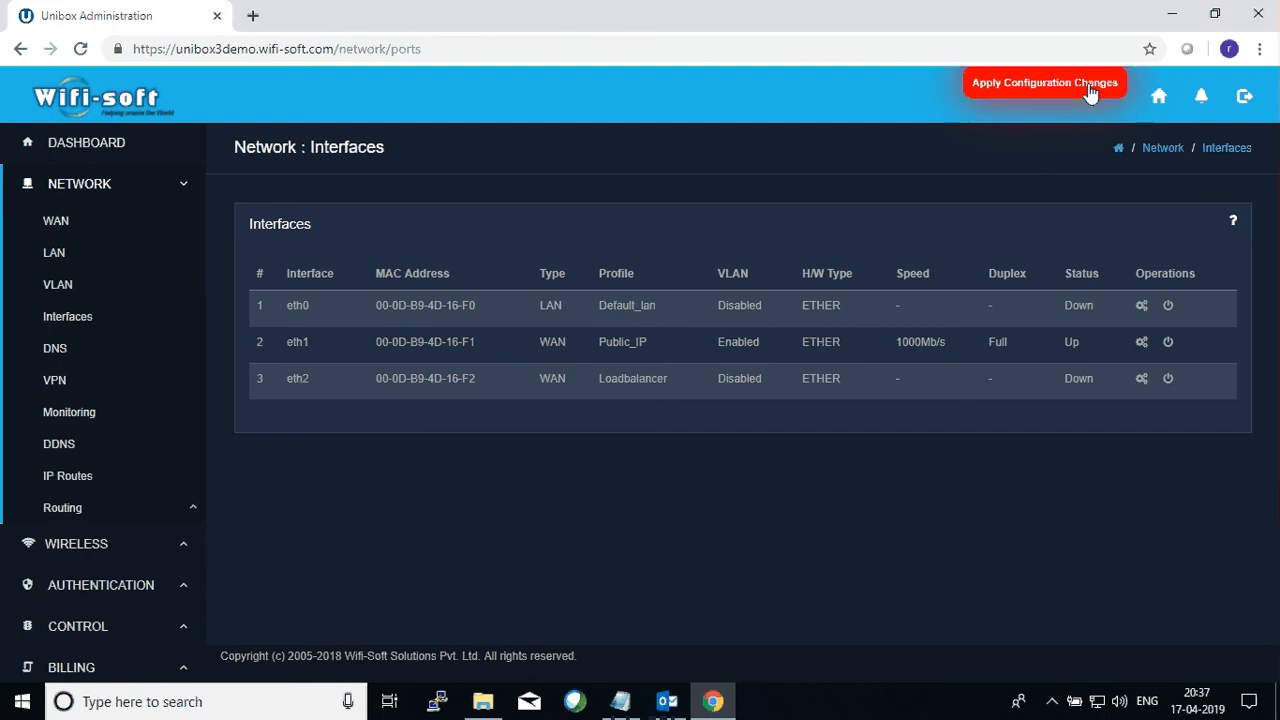
pyautogui.moveTo(1045, 360)
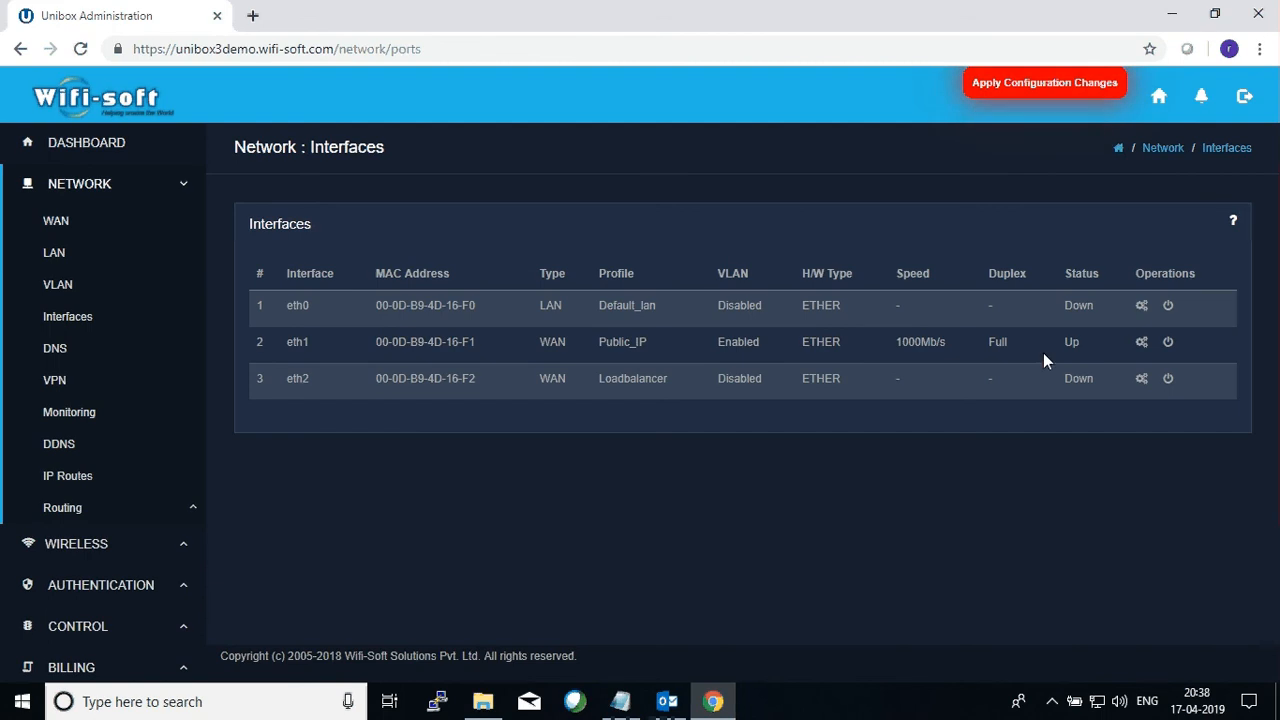
pyautogui.moveTo(697, 483)
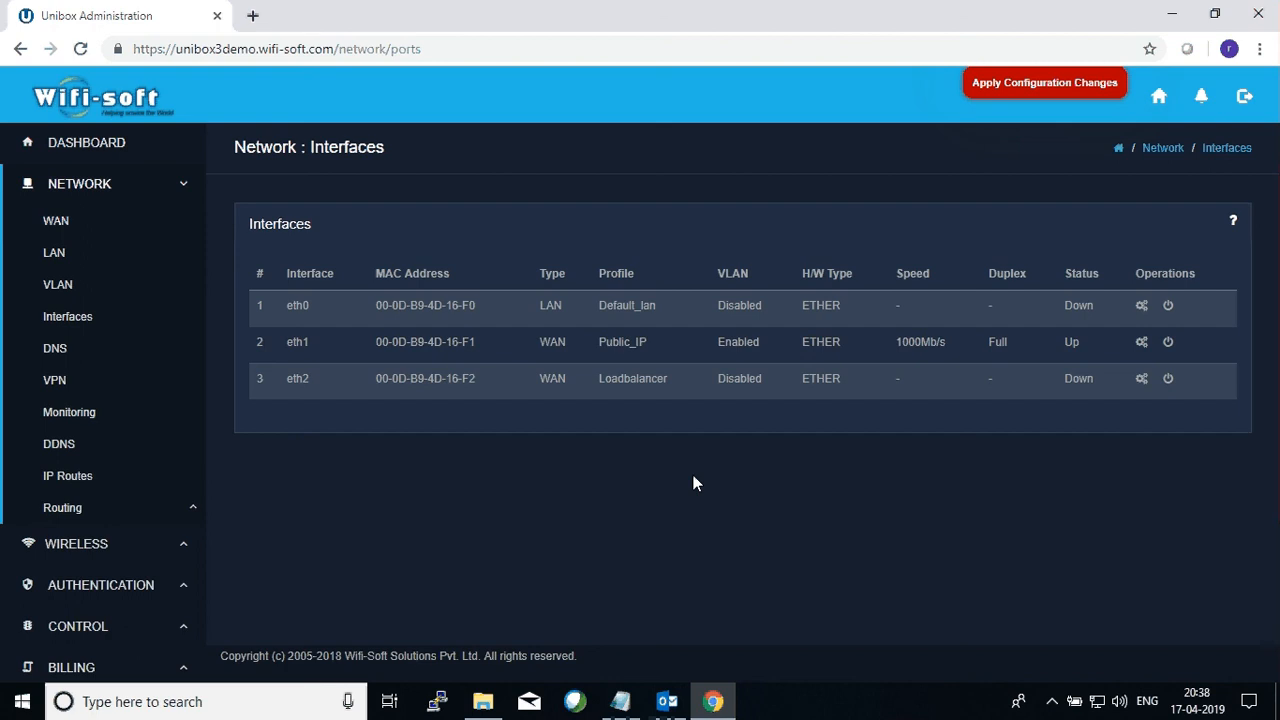
pyautogui.moveTo(840, 520)
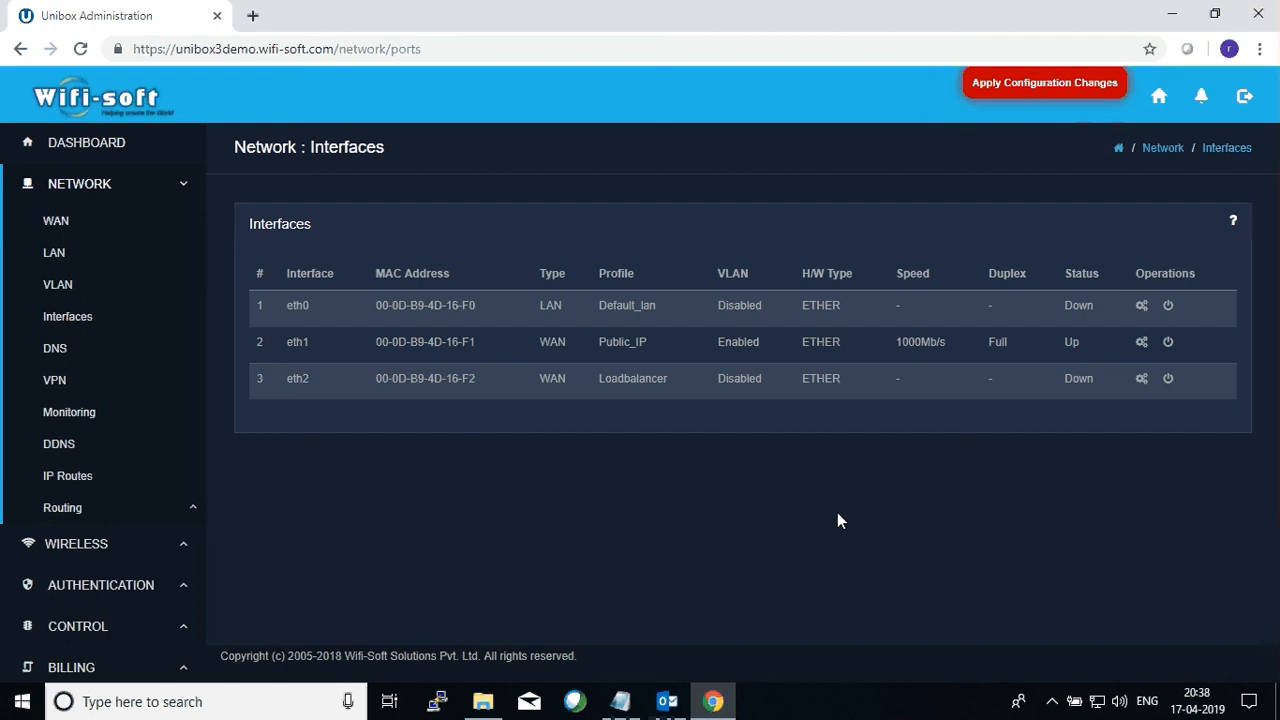
pyautogui.moveTo(679, 505)
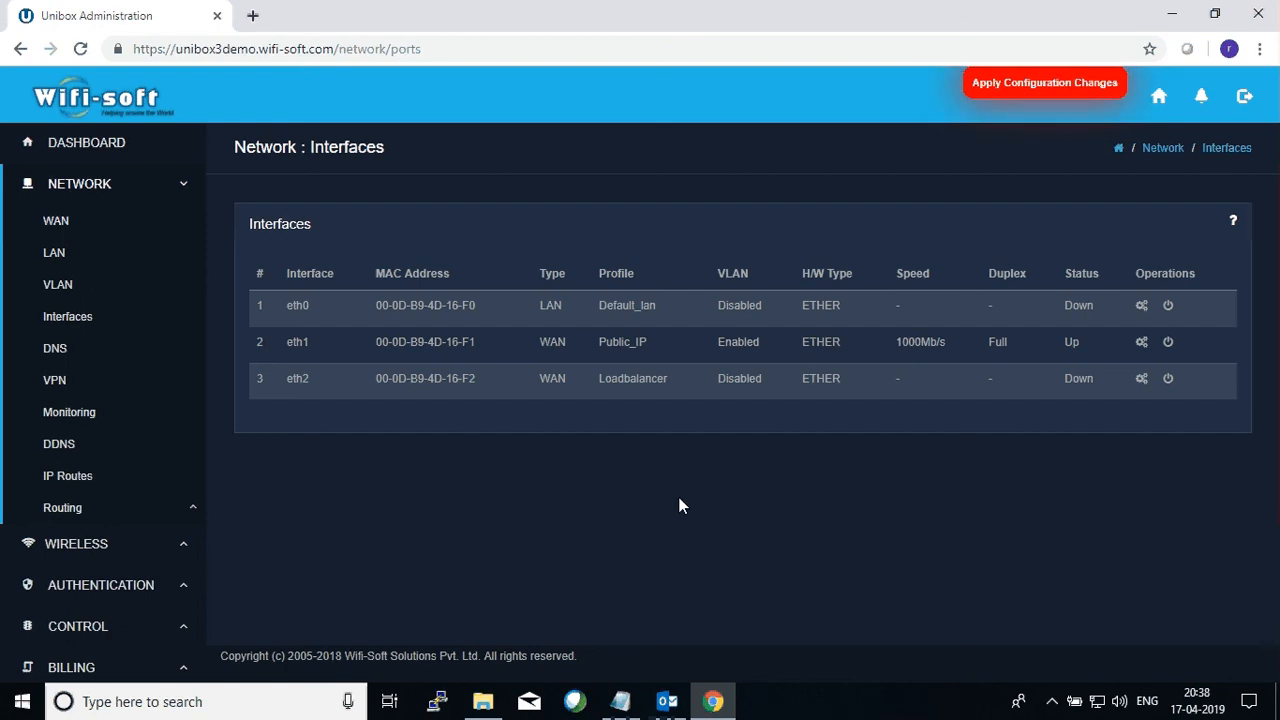
pyautogui.moveTo(686, 528)
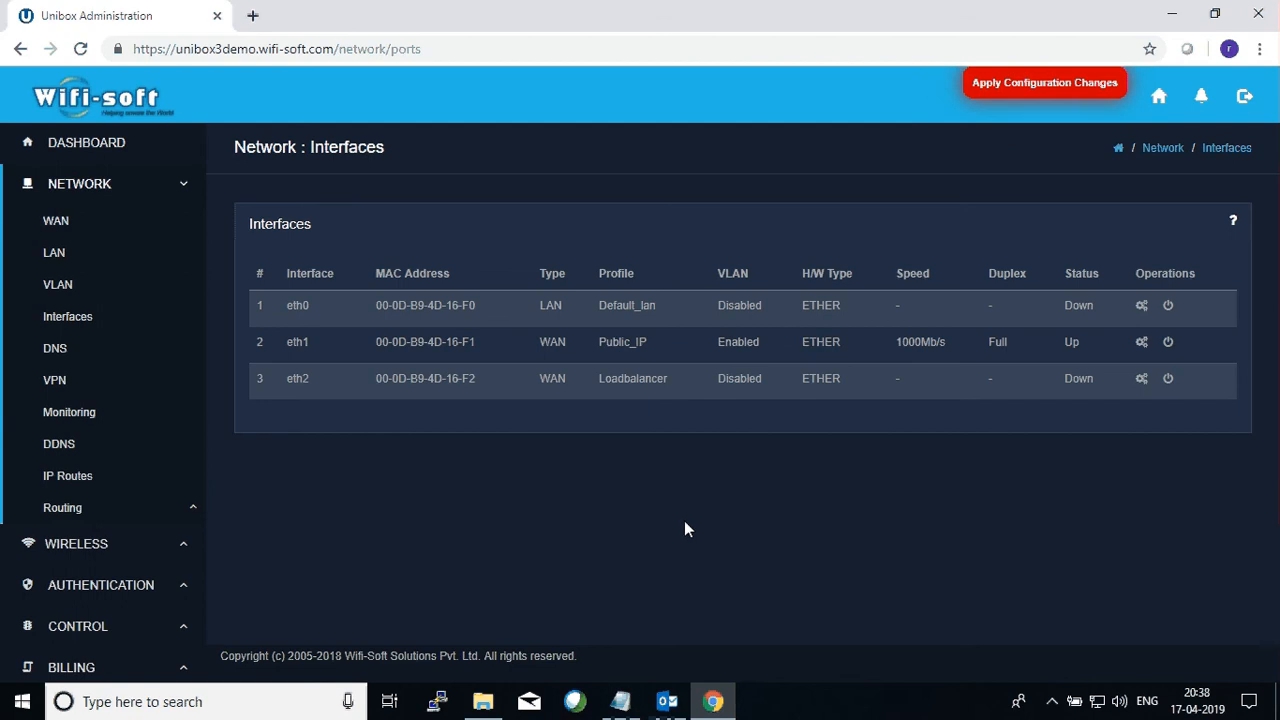
pyautogui.moveTo(673, 498)
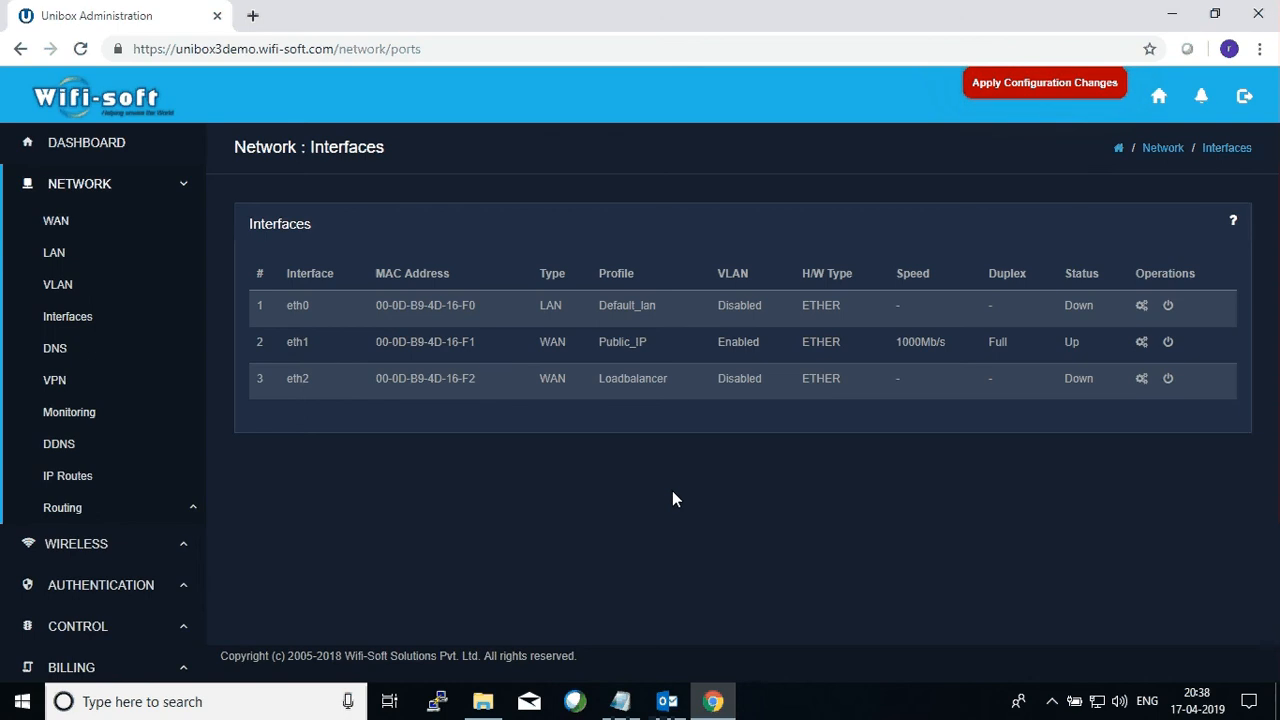
pyautogui.moveTo(778, 580)
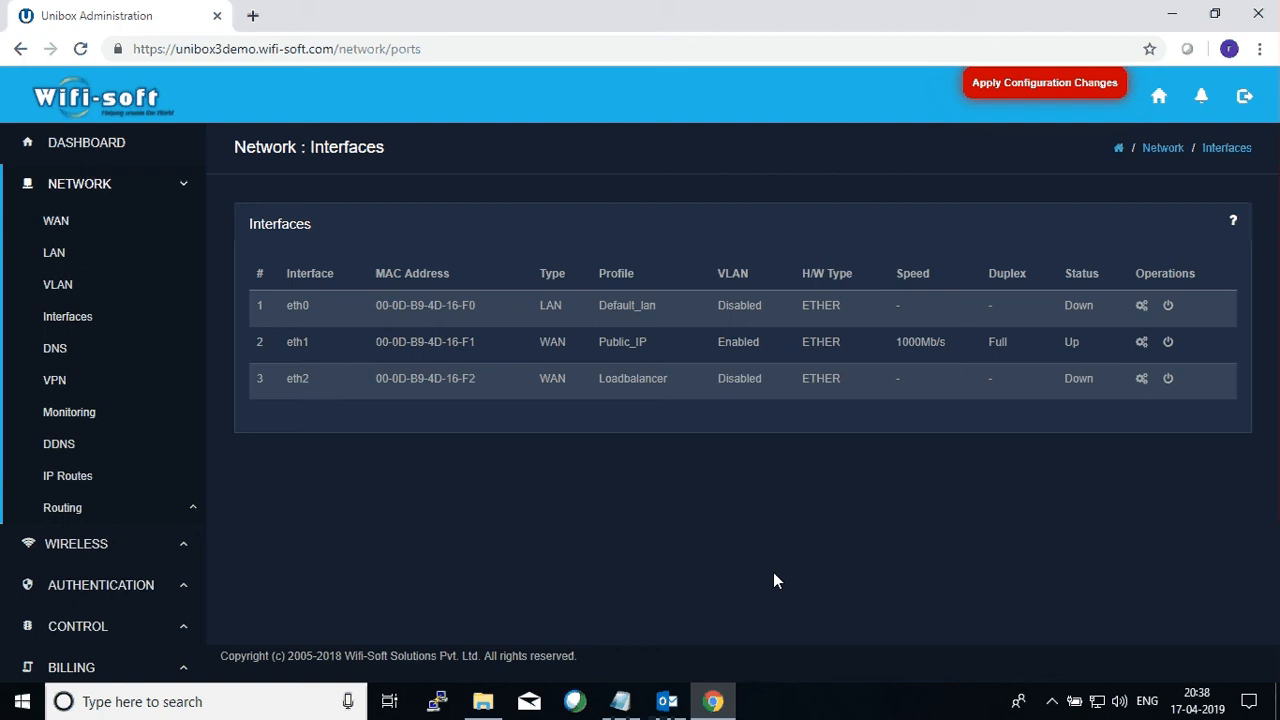